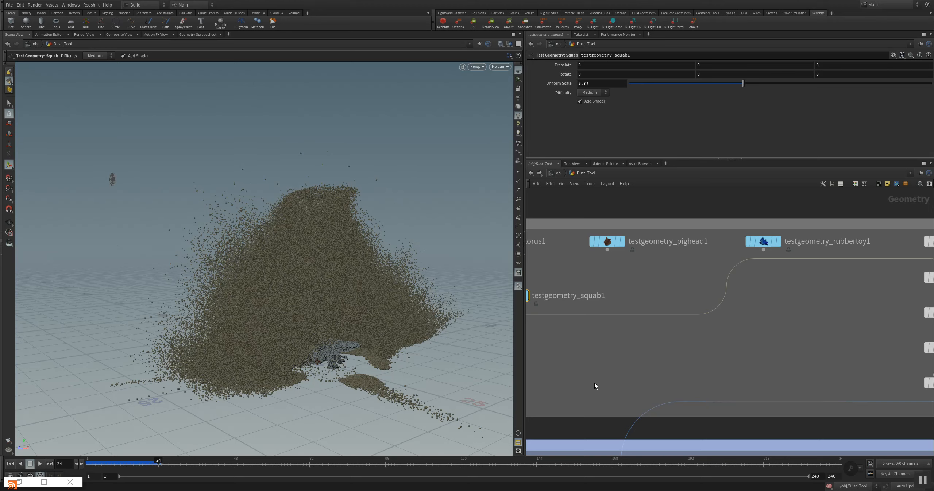
mouse_move(588, 372)
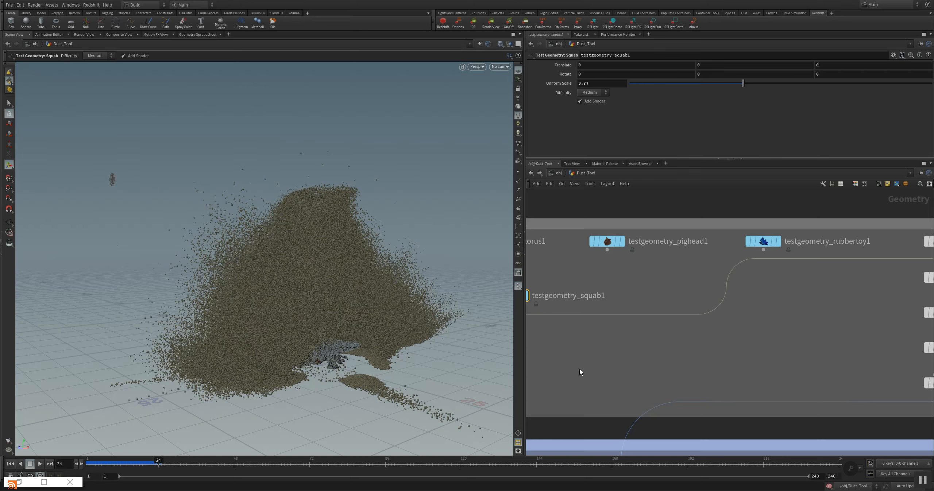
mouse_move(440, 385)
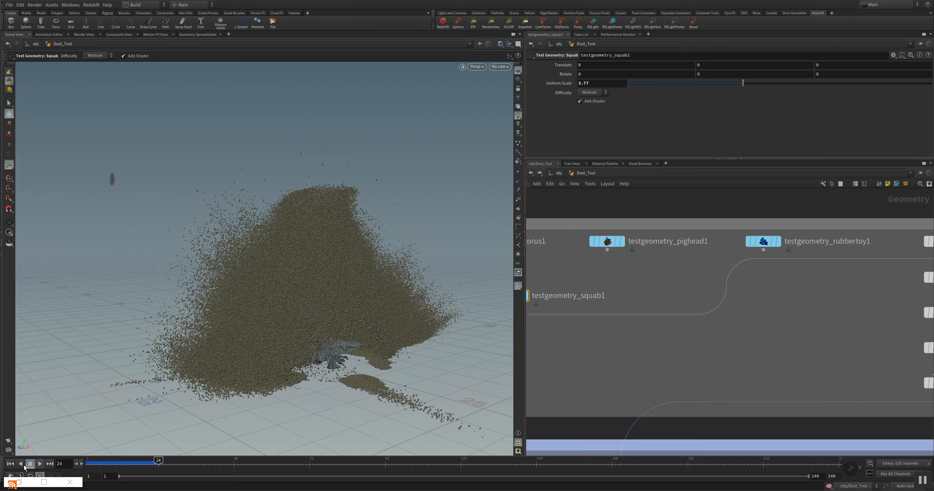
Replay the sand explosion several times, then rewind to frame 1.
click(40, 464)
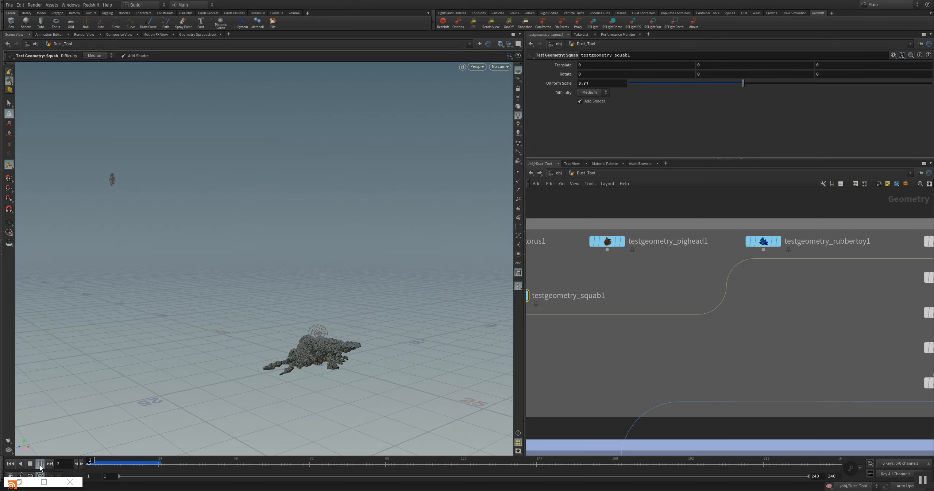
click(41, 464)
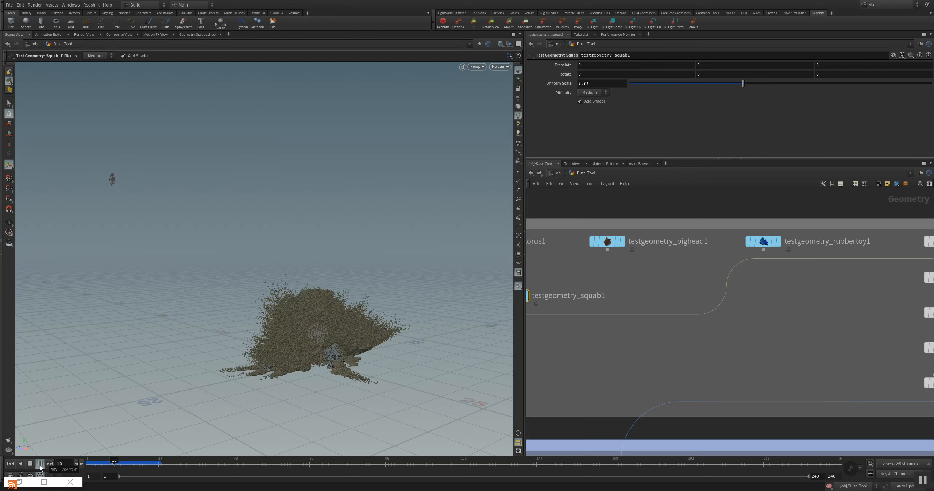
click(40, 464)
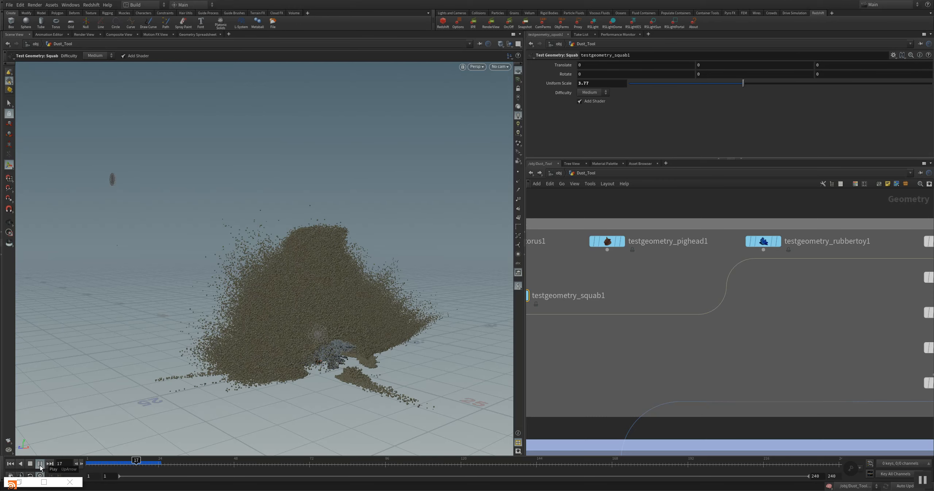
click(30, 464)
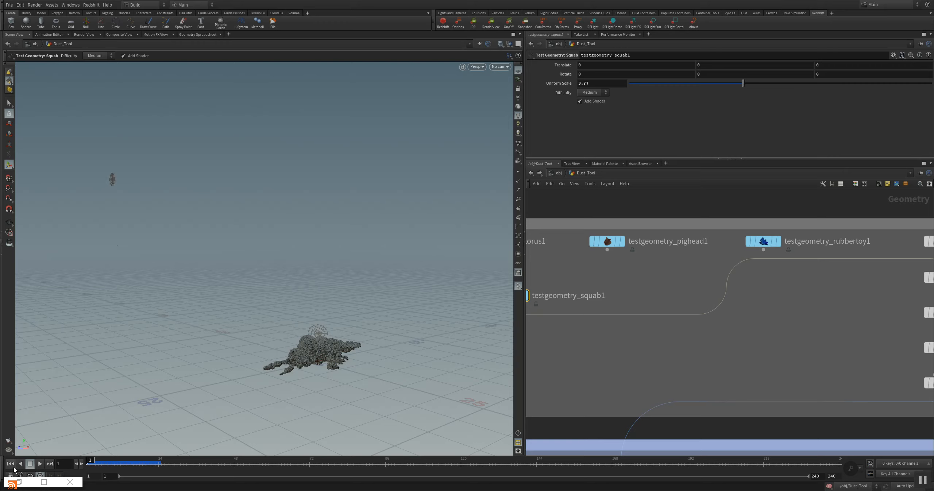
click(39, 464)
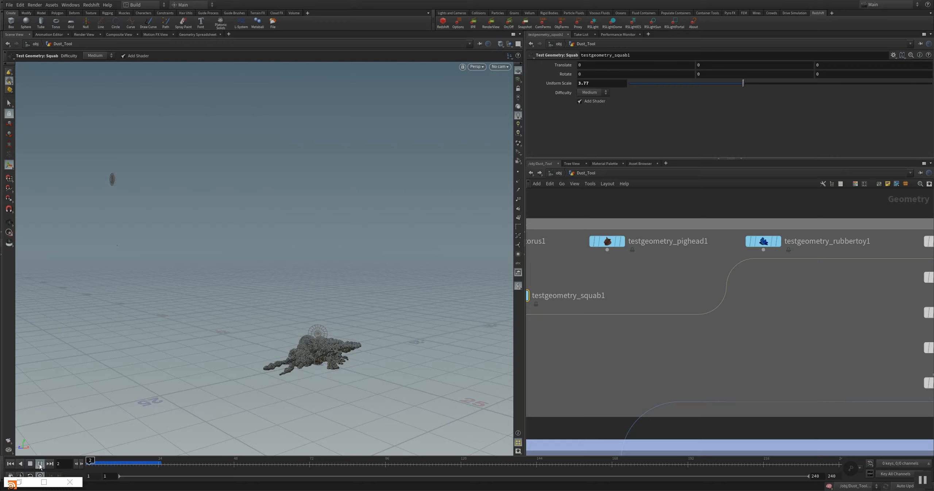
click(40, 464)
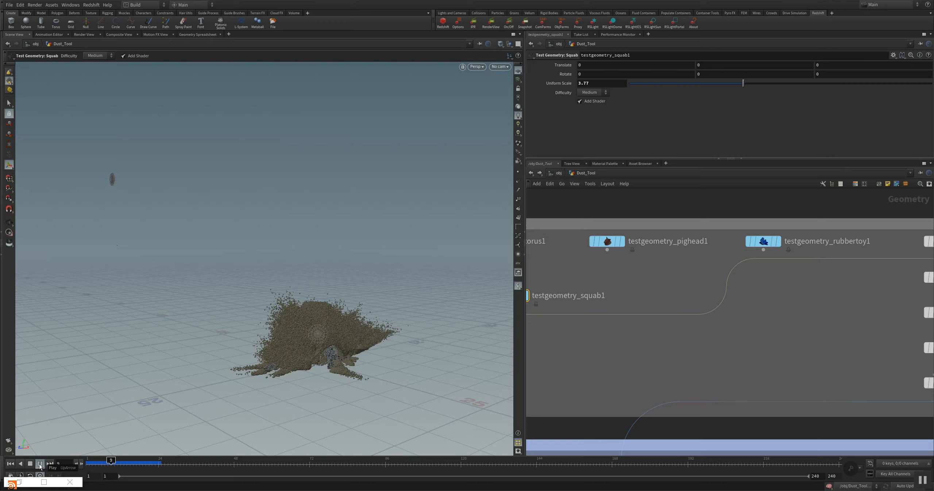
click(39, 464)
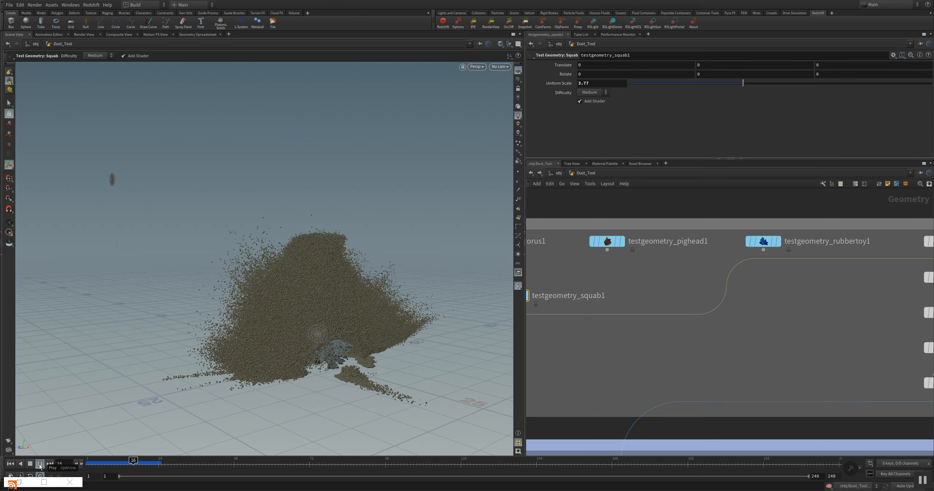
click(38, 464)
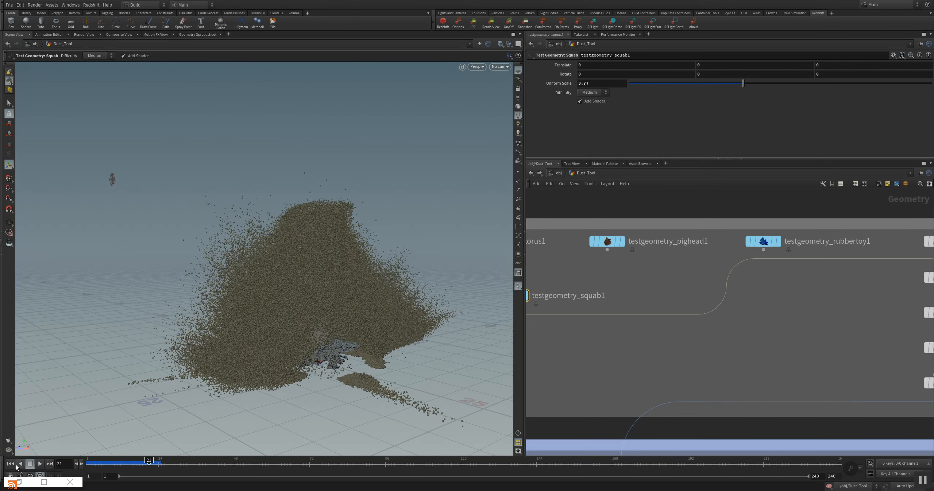
click(10, 464)
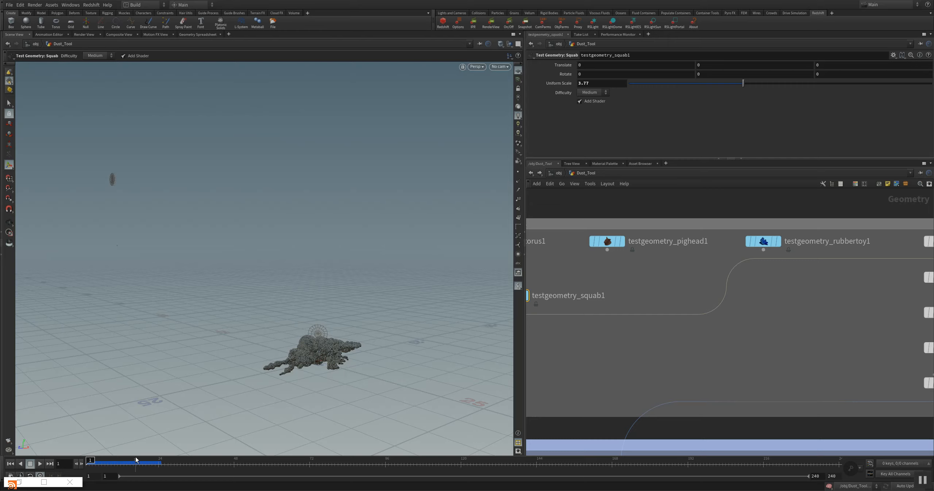
mouse_move(423, 323)
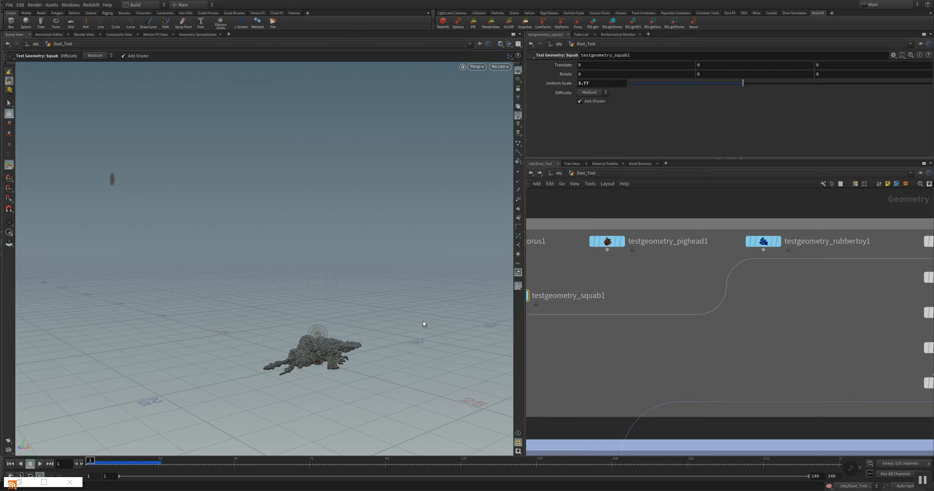
mouse_move(257, 401)
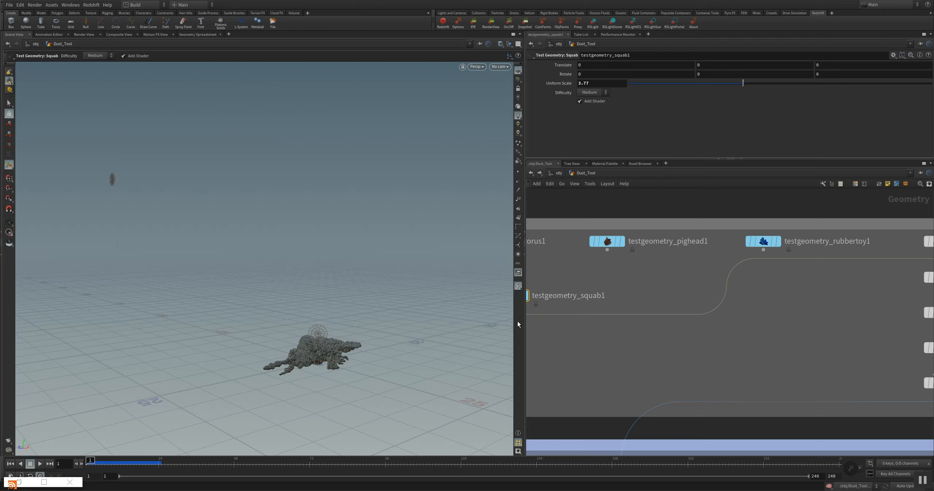
mouse_move(540, 316)
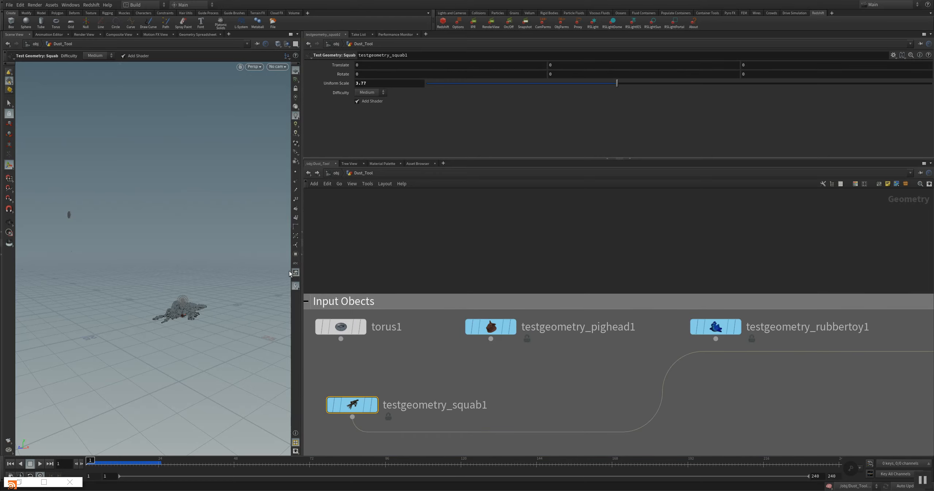
mouse_move(344, 369)
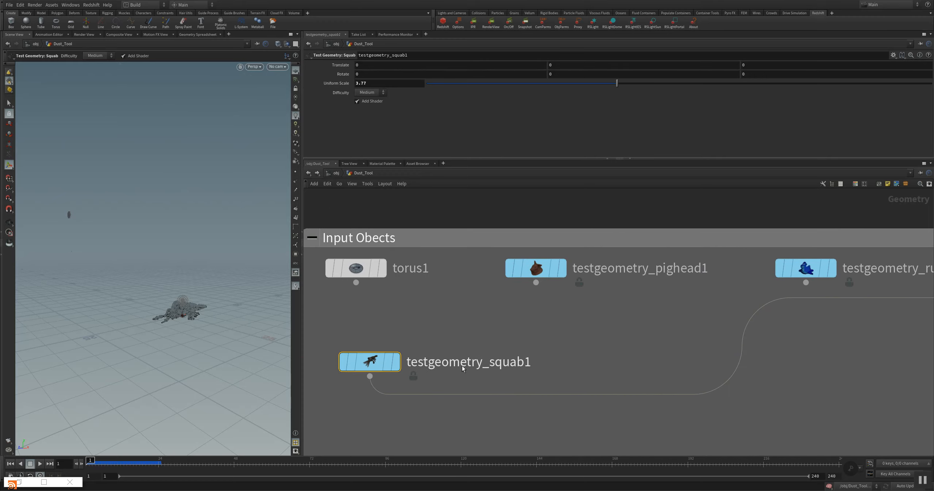
mouse_move(461, 368)
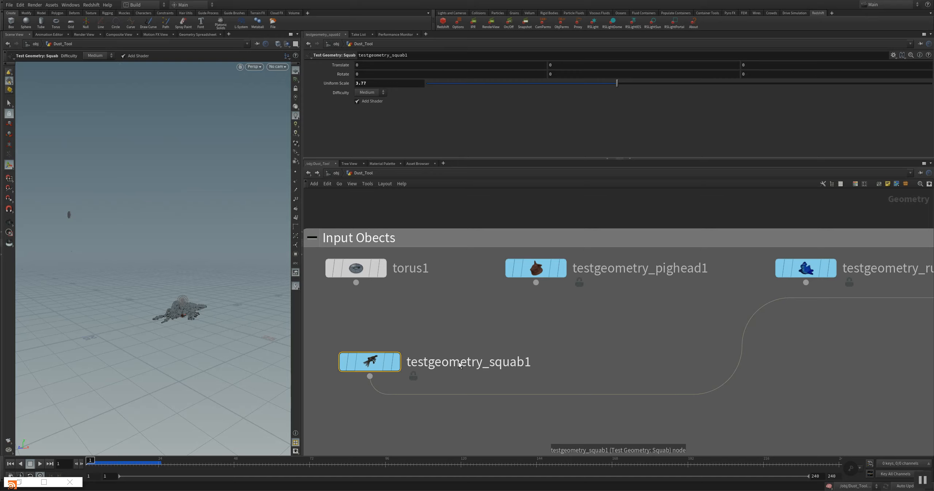
mouse_move(659, 349)
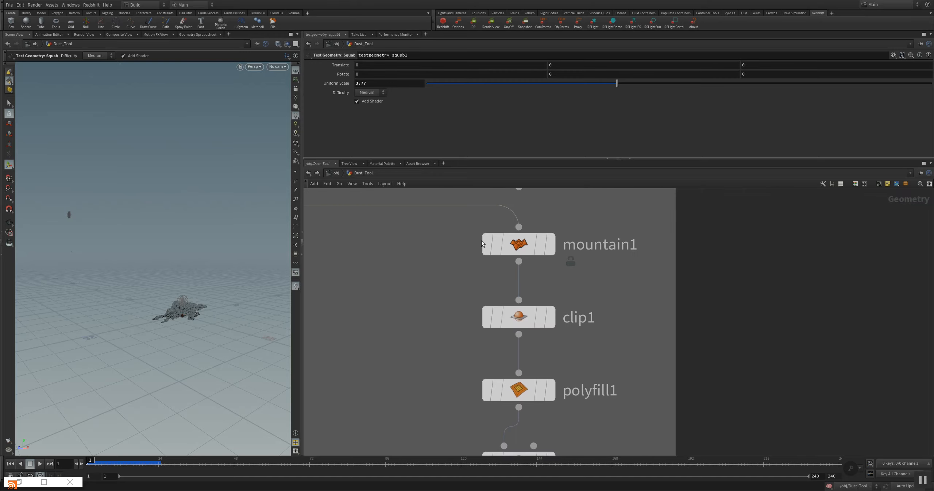
Widen the Network Editor and pan from Input Obects down to mountain1, clip1 and polyfill1.
right_click(517, 389)
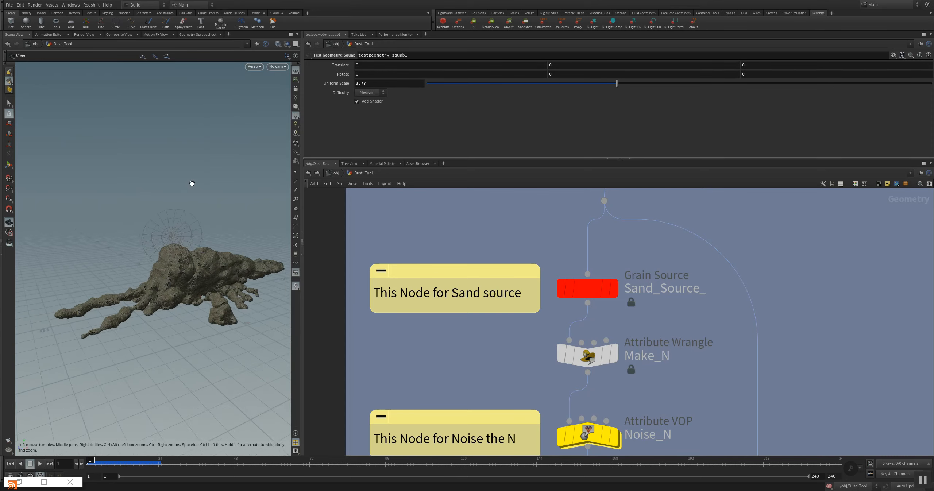
Orbit around the noisy squab and widen the viewport beside Sand_Source_, Make_N and Noise_N.
drag(190, 183, 256, 296)
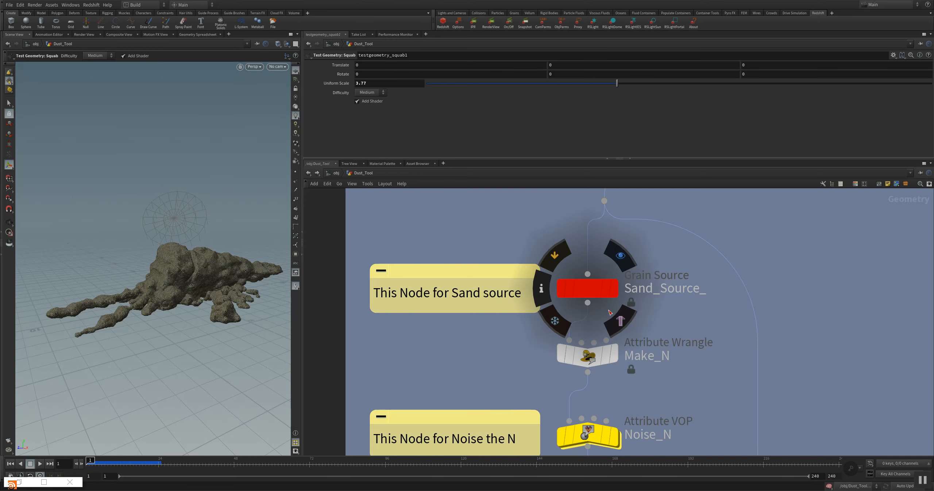
click(314, 372)
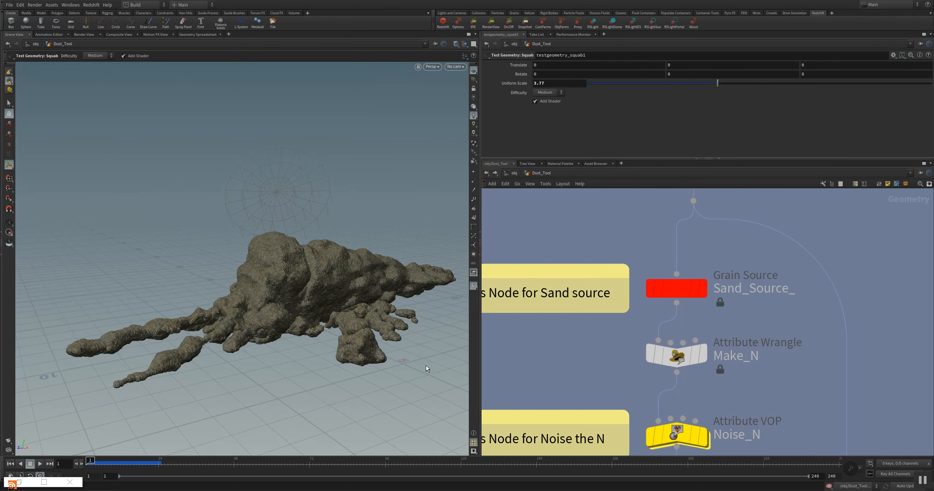
mouse_move(257, 332)
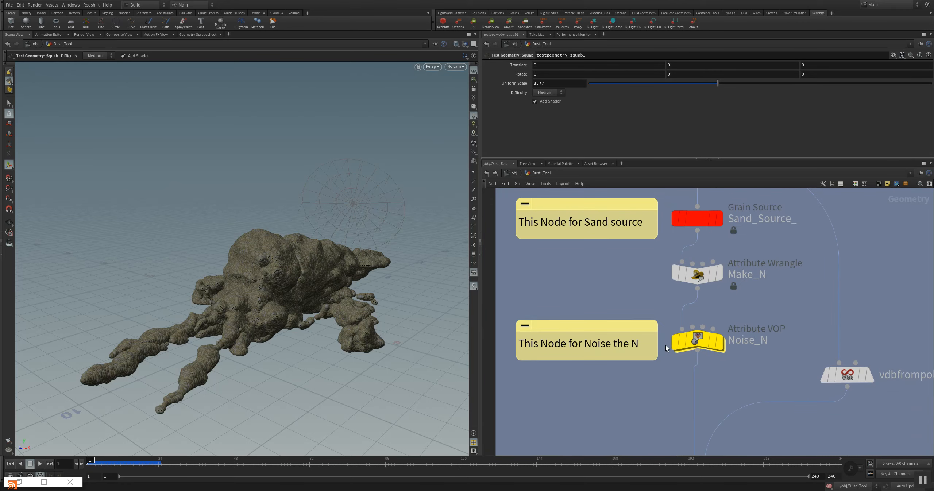
Inspect Noise_N's Amplitude of 55, orbit the sand source, and pan to Force_ramp, wetsand, rest.
click(697, 340)
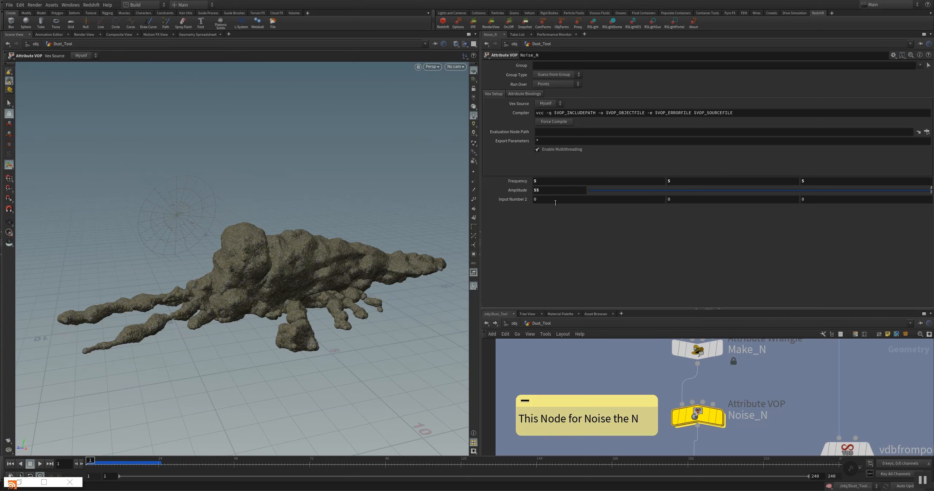
mouse_move(563, 192)
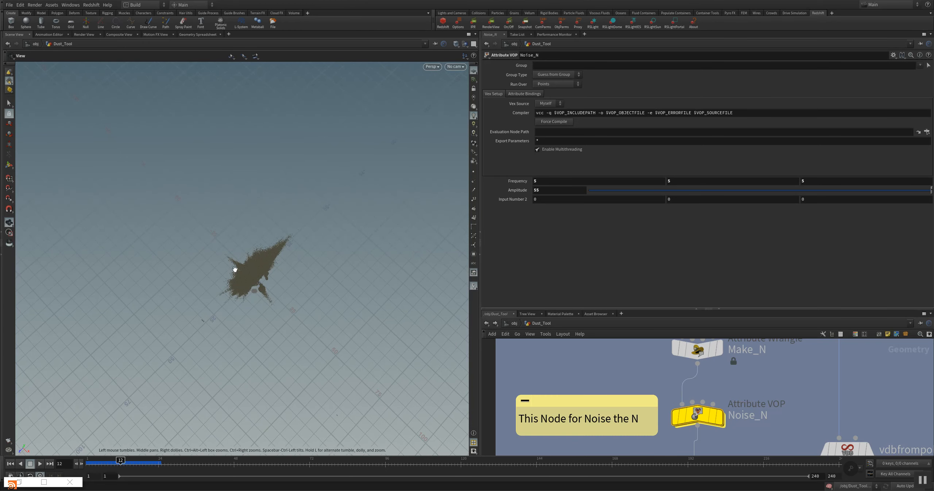
drag(235, 269, 307, 251)
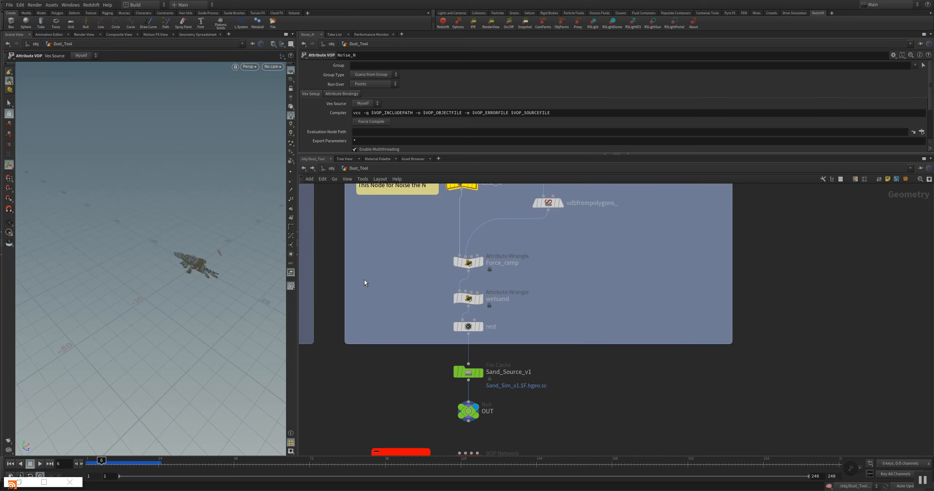
mouse_move(517, 242)
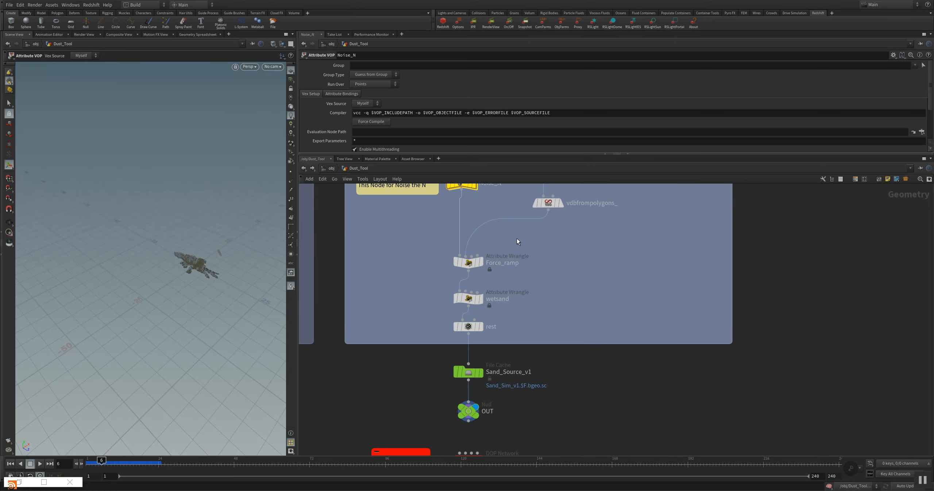
Inspect the Force_ramp ramp, then the wetsand node's Wetness value of 1.
click(468, 263)
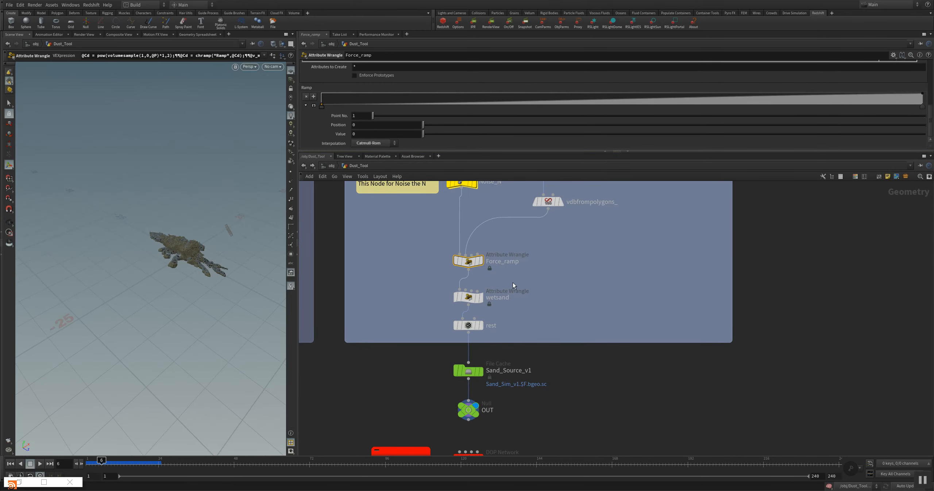
click(467, 296)
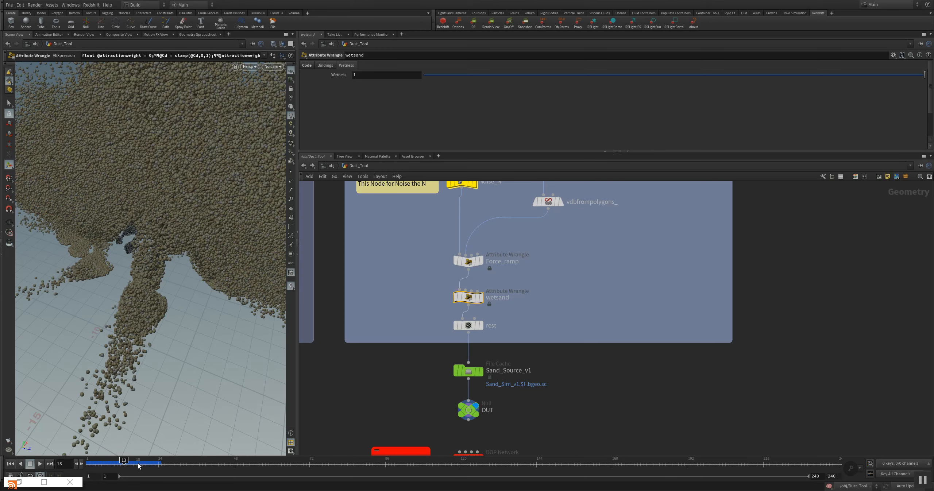
mouse_move(104, 278)
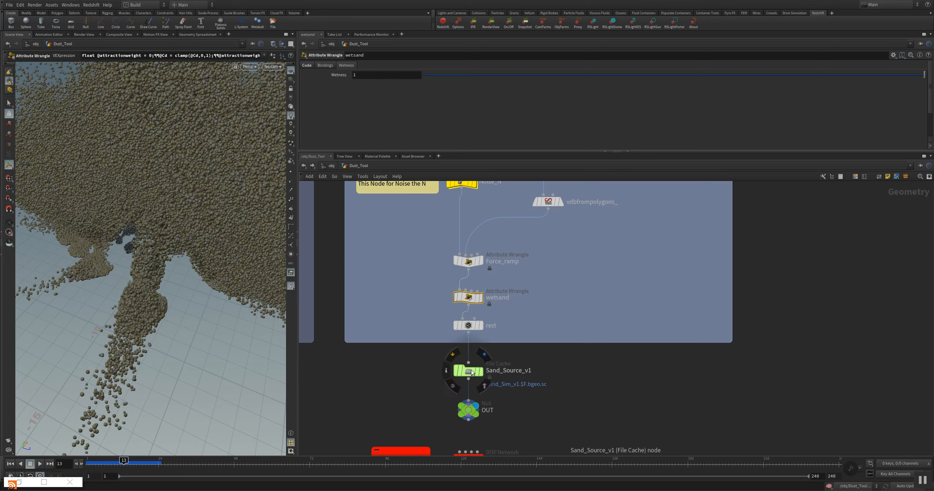
View the Sand_Source_v1 cache's sand, orbit the cloud, then select the Sand_Sim DOP network.
click(468, 371)
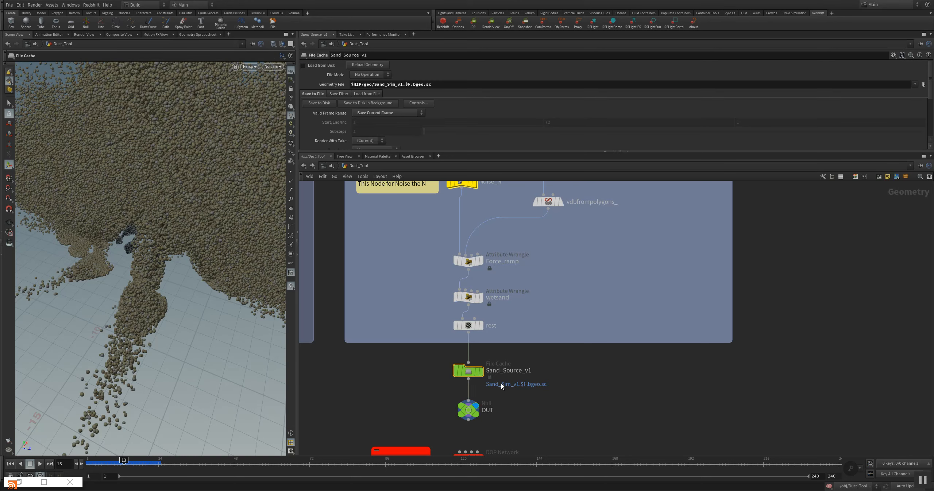
mouse_move(379, 264)
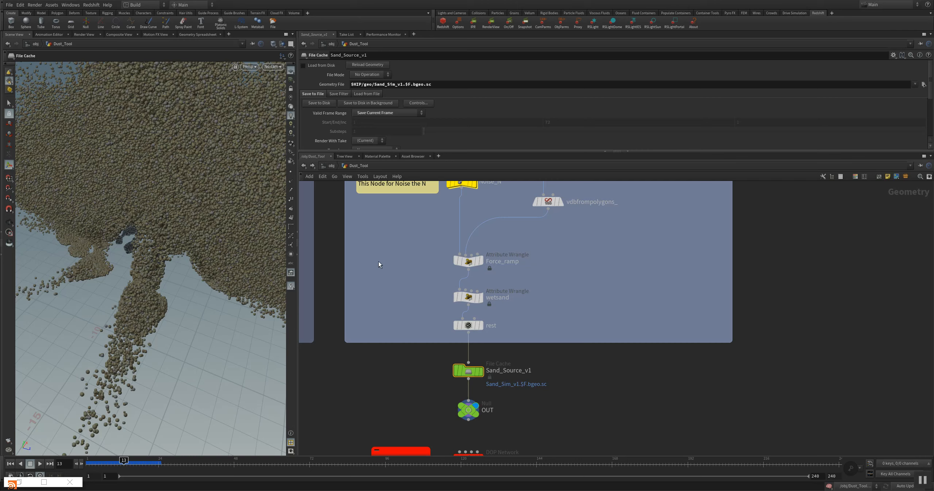
mouse_move(426, 379)
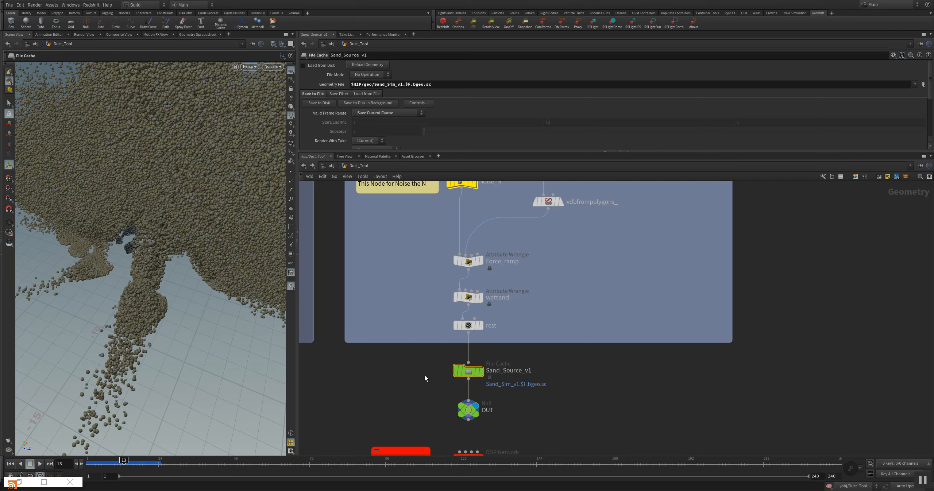
mouse_move(388, 173)
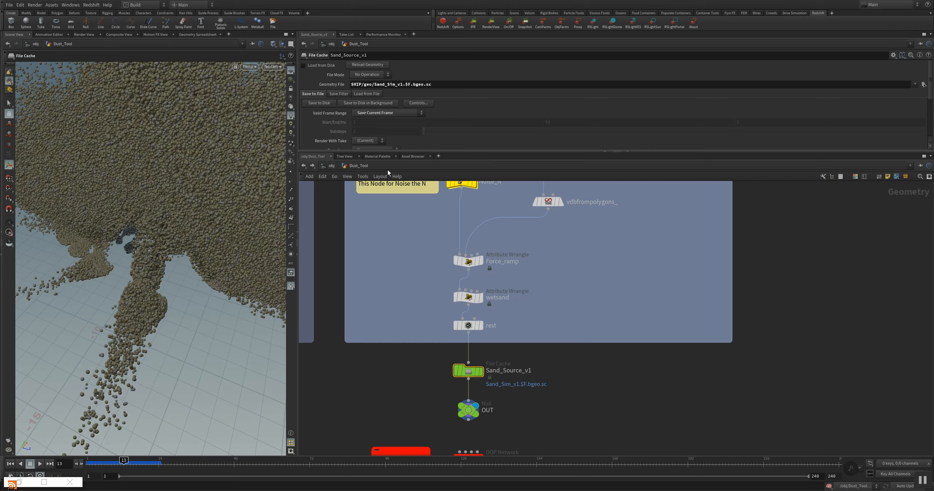
mouse_move(264, 274)
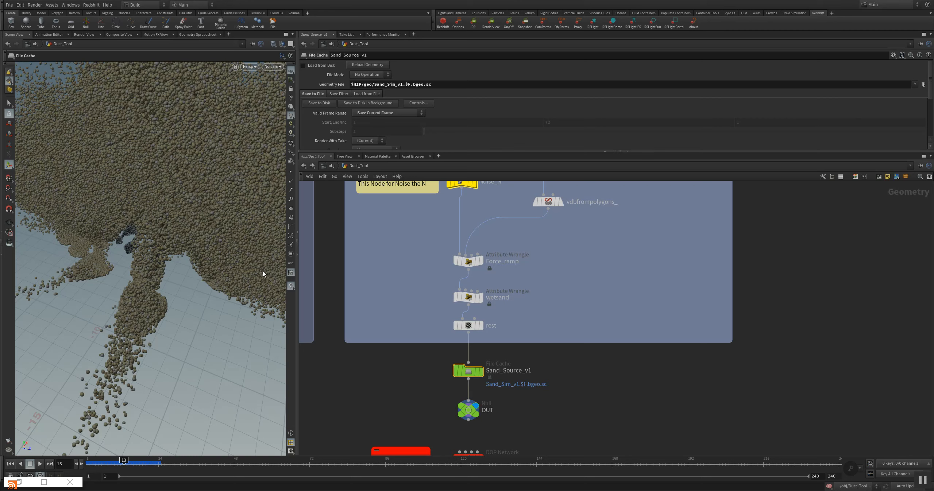
mouse_move(315, 114)
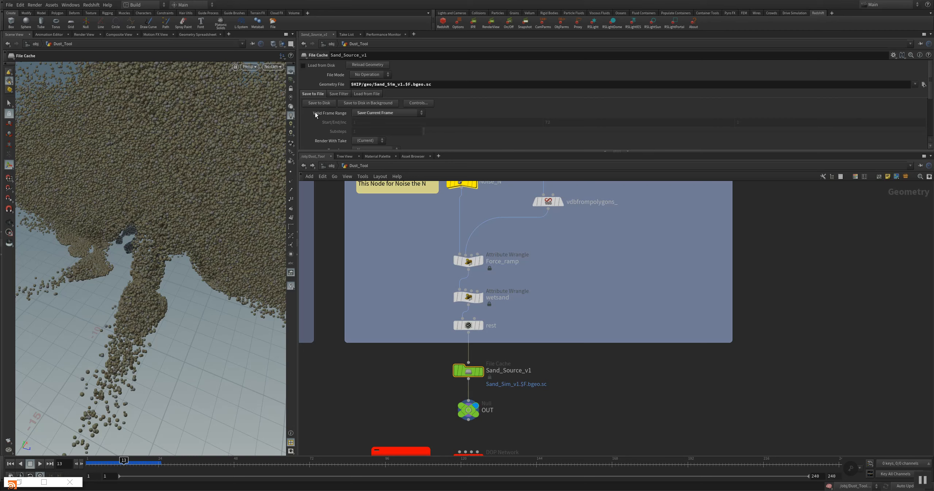
mouse_move(273, 196)
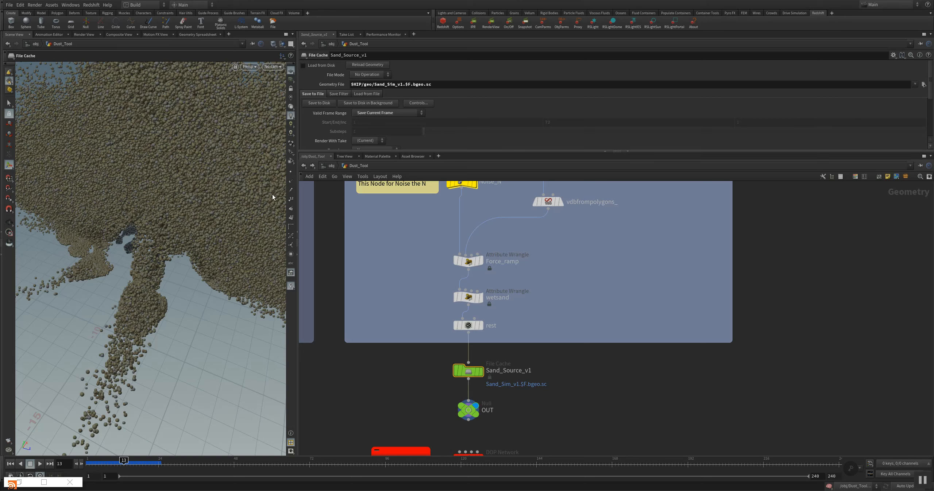
mouse_move(280, 268)
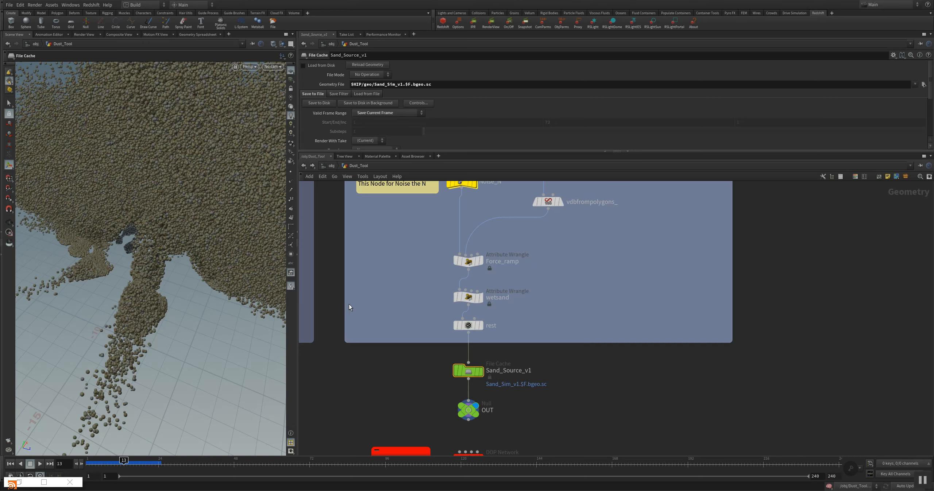
mouse_move(277, 236)
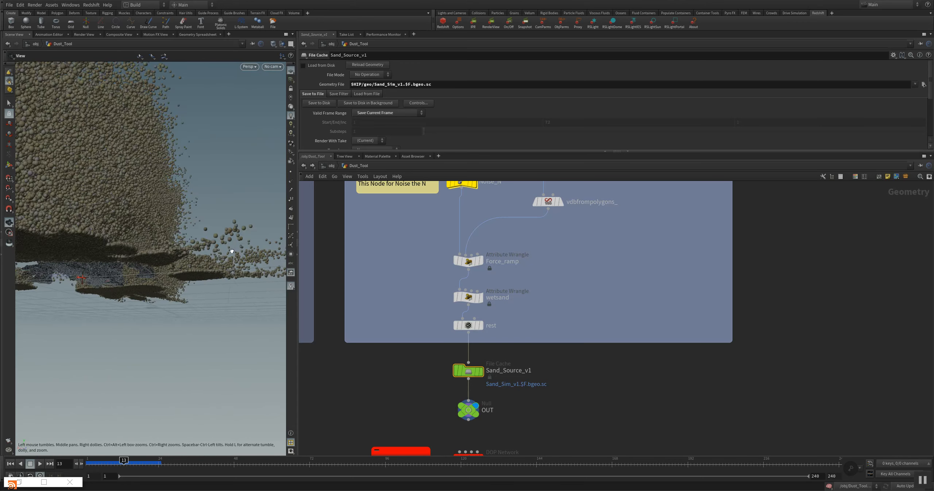
drag(231, 250, 190, 310)
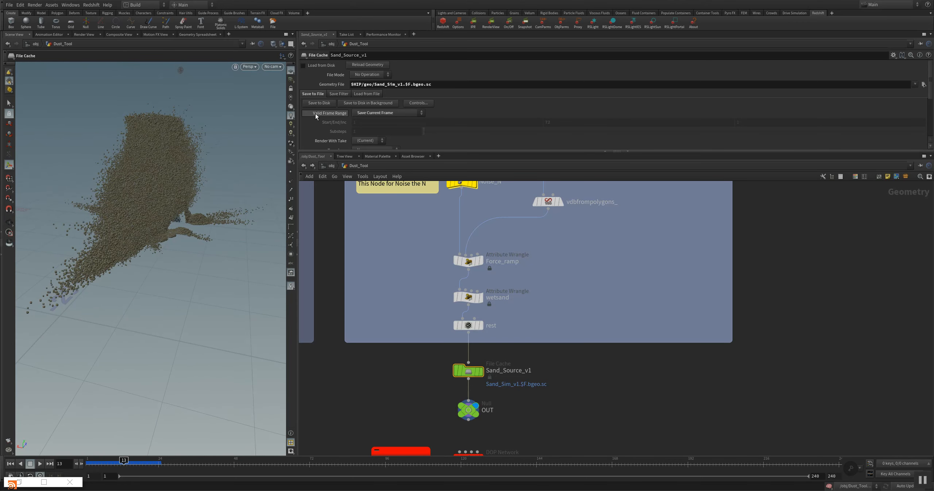
click(468, 349)
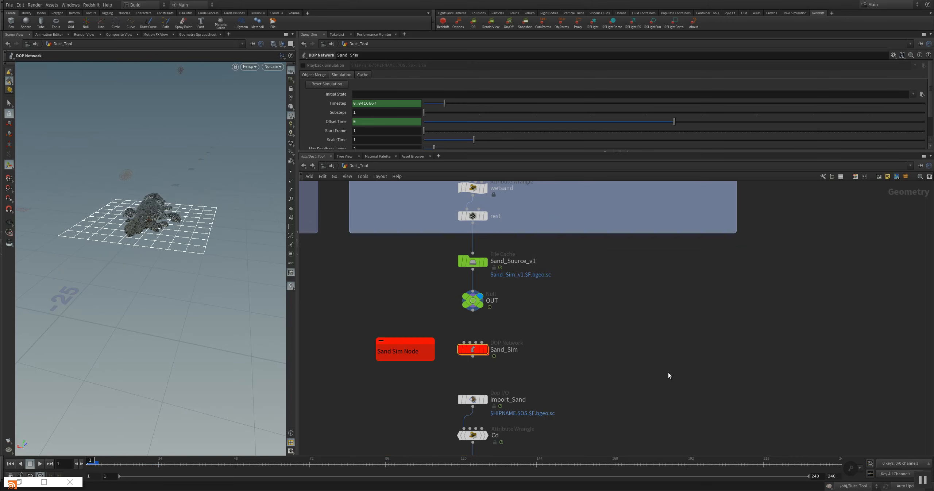
mouse_move(641, 352)
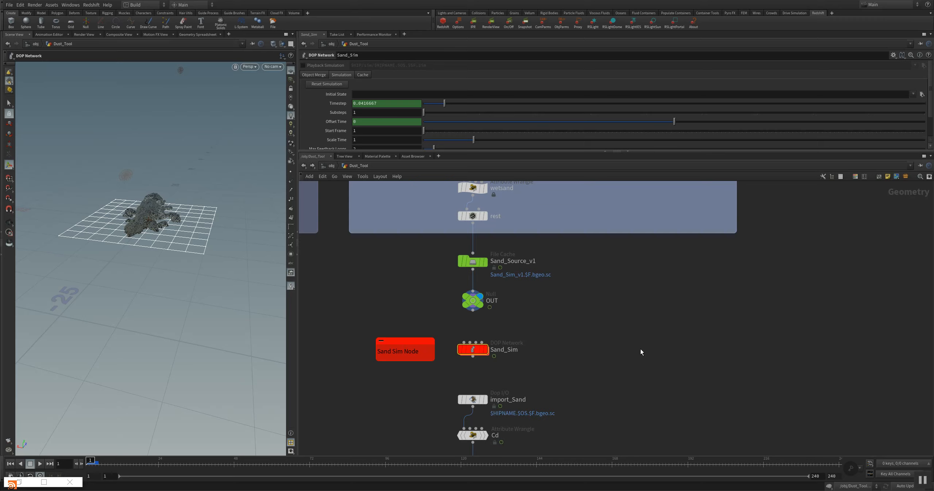
mouse_move(466, 284)
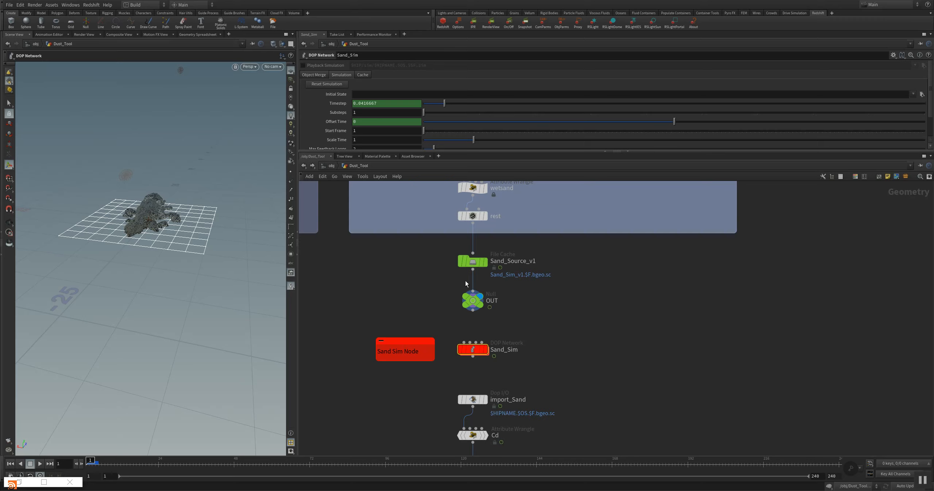
mouse_move(455, 243)
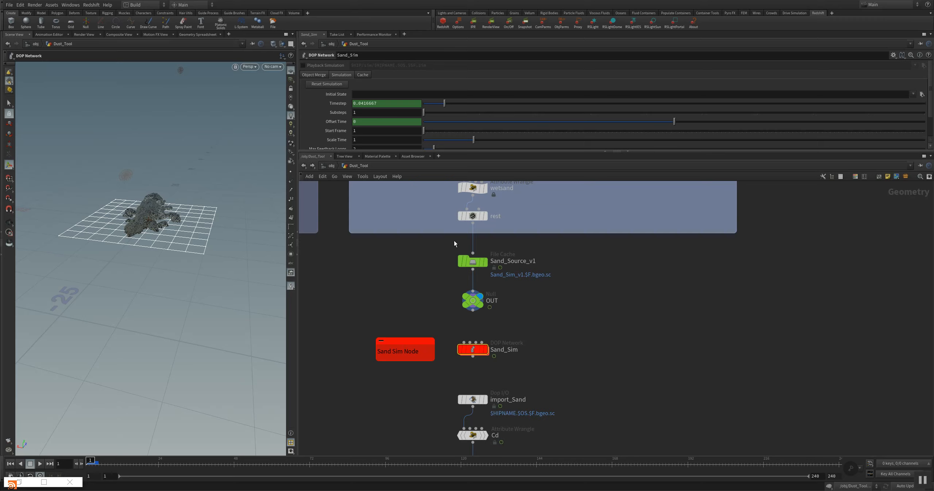
mouse_move(473, 261)
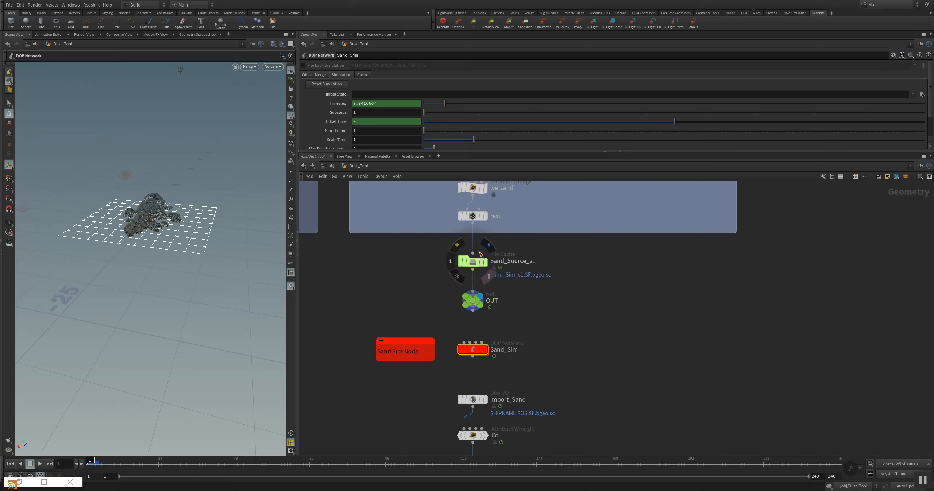
mouse_move(472, 268)
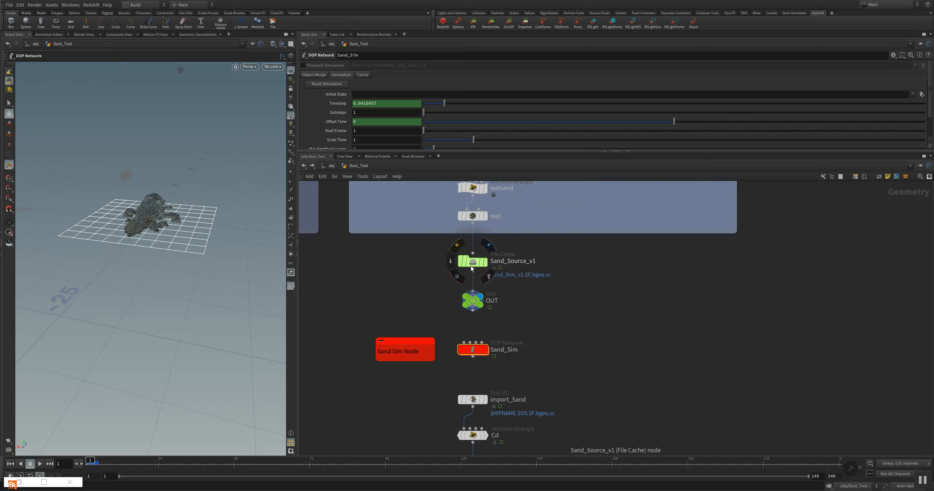
mouse_move(491, 287)
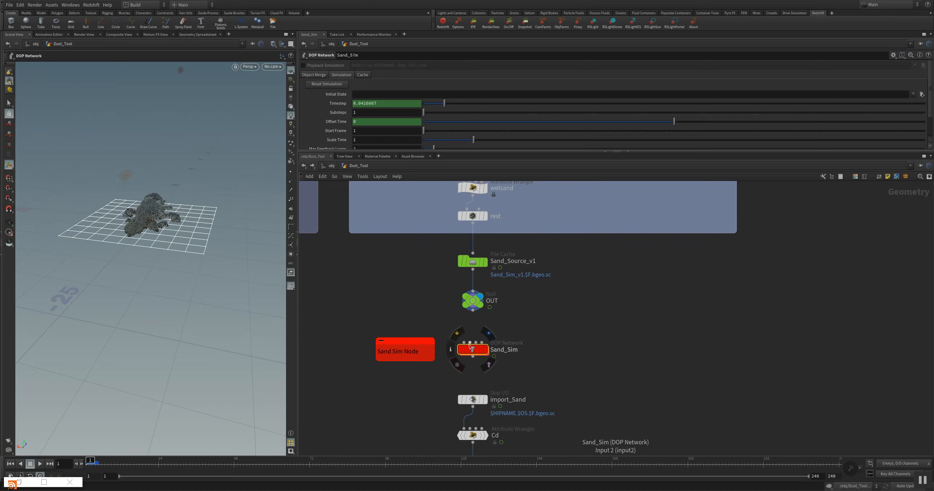
double_click(473, 350)
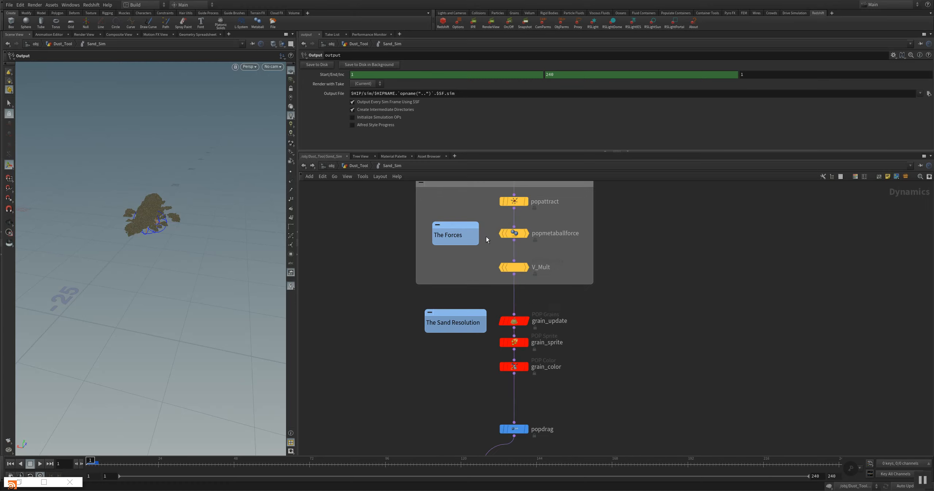
mouse_move(517, 285)
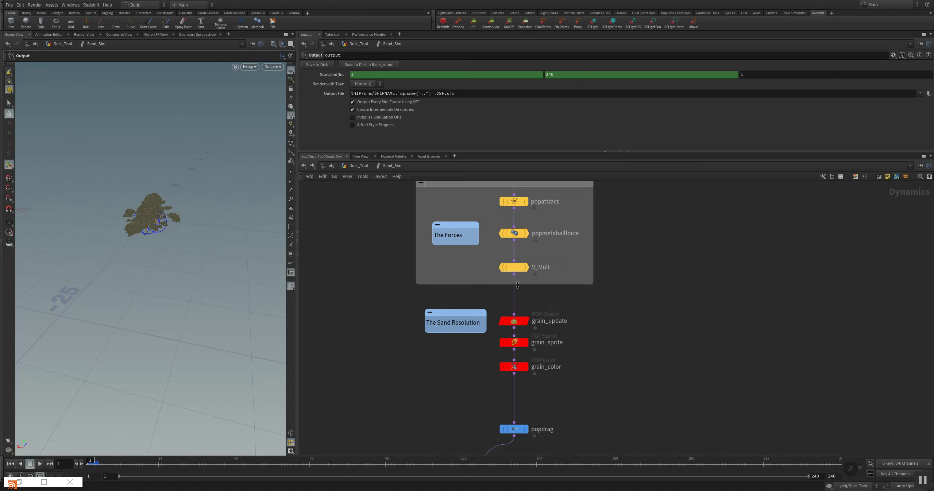
click(514, 267)
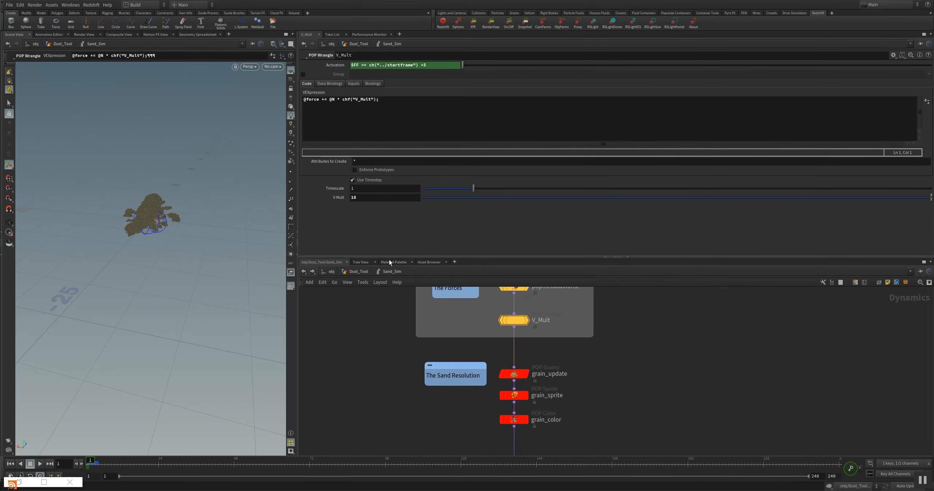
mouse_move(435, 192)
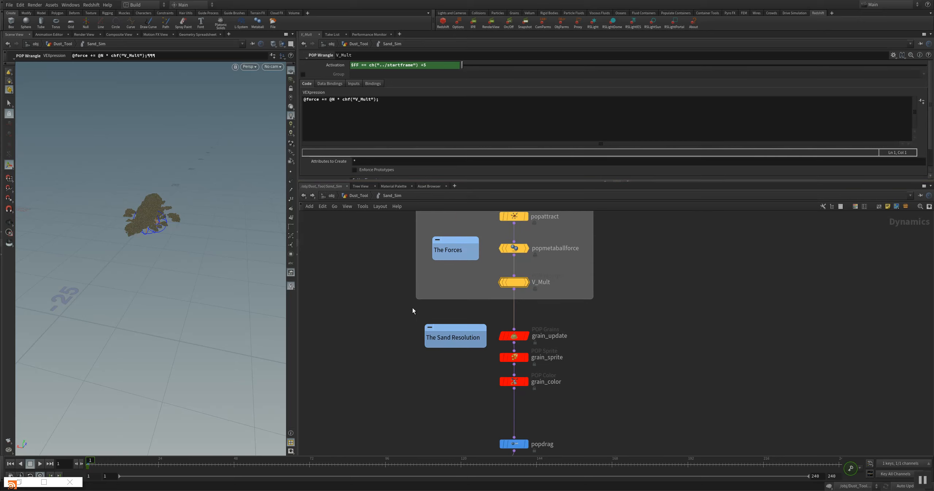
scroll(down, 3)
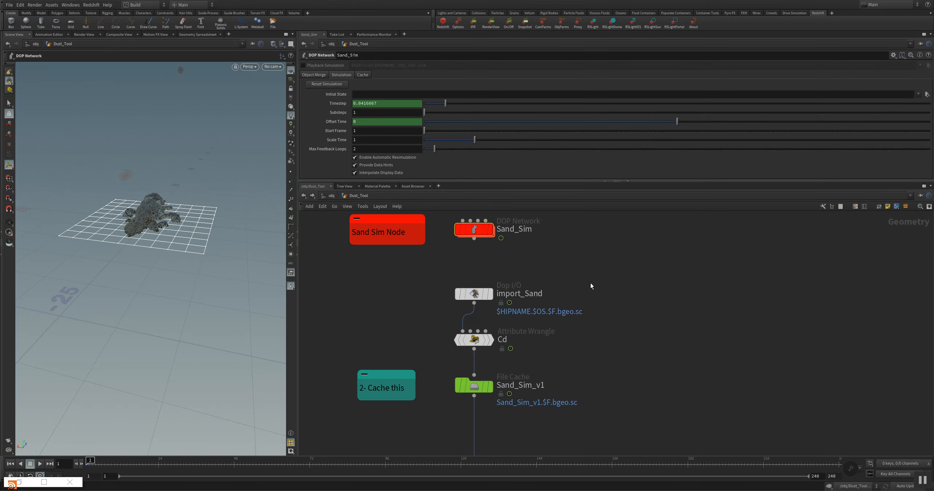
Enable Load from Disk on Sand_Sim_v1 and jump to later frames to check the cache.
click(473, 385)
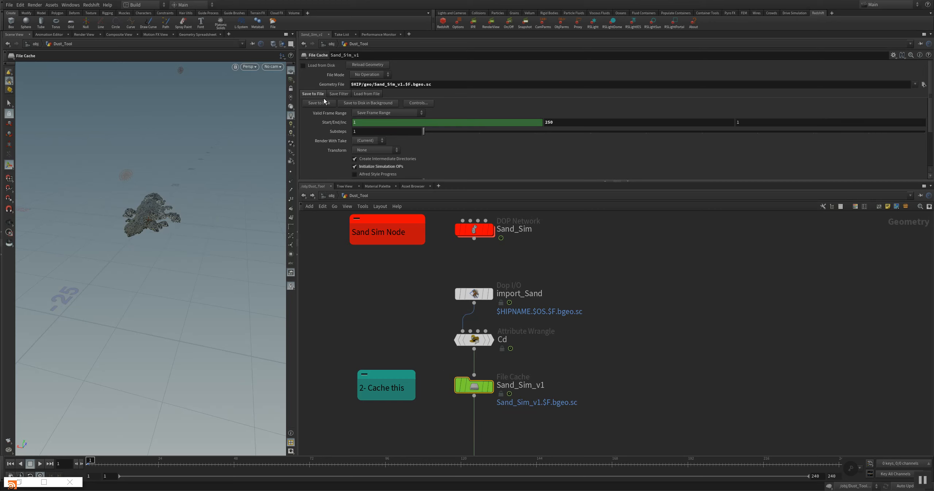
click(304, 65)
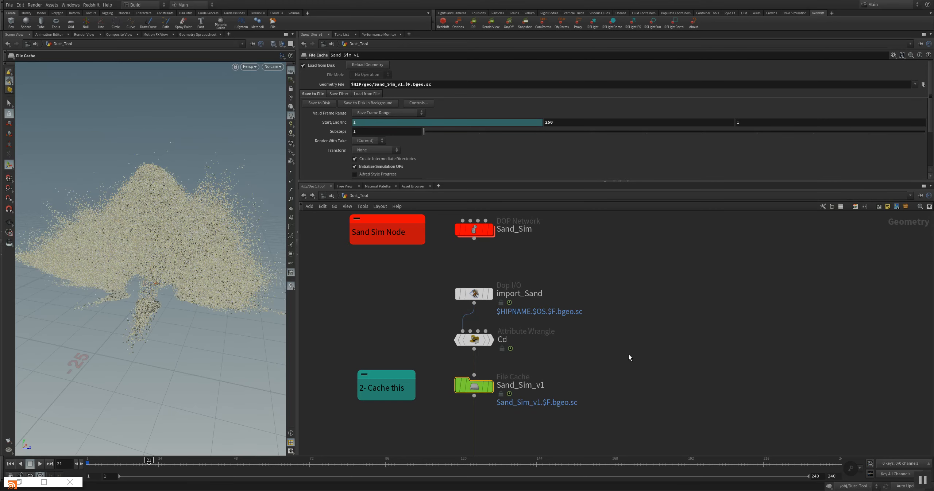
mouse_move(340, 331)
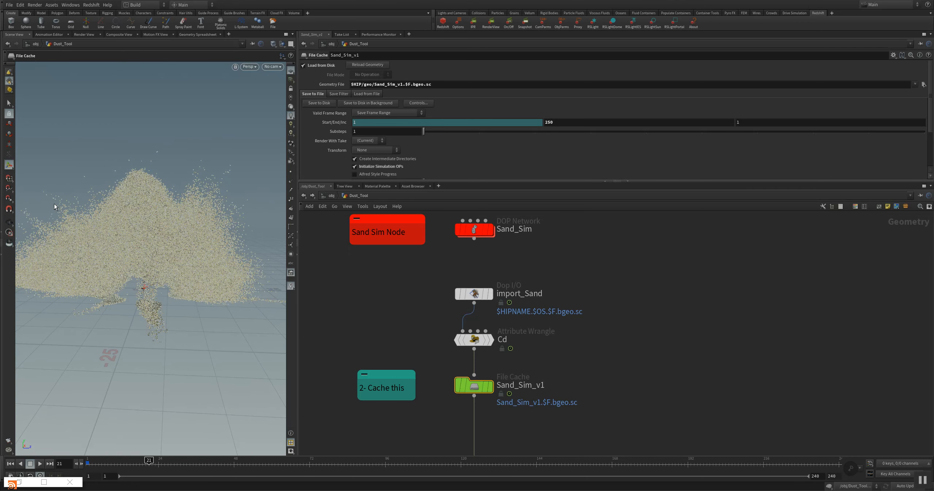
mouse_move(196, 198)
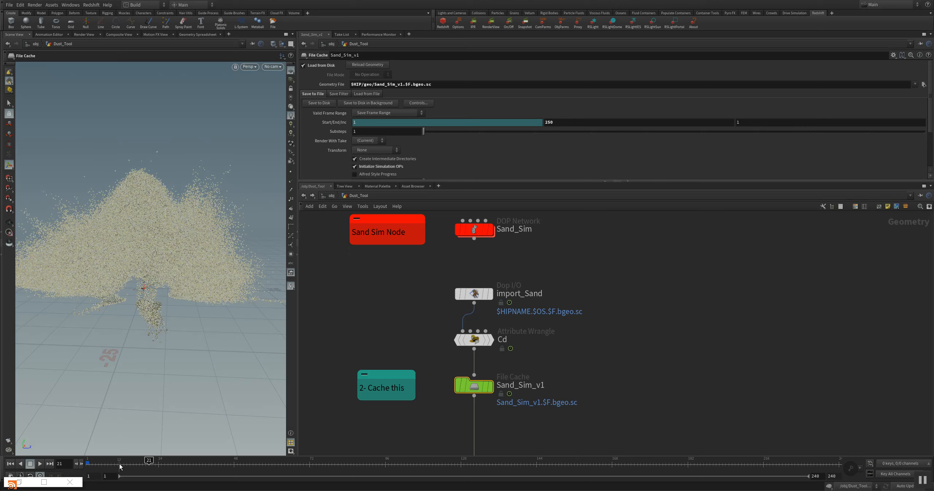
click(120, 460)
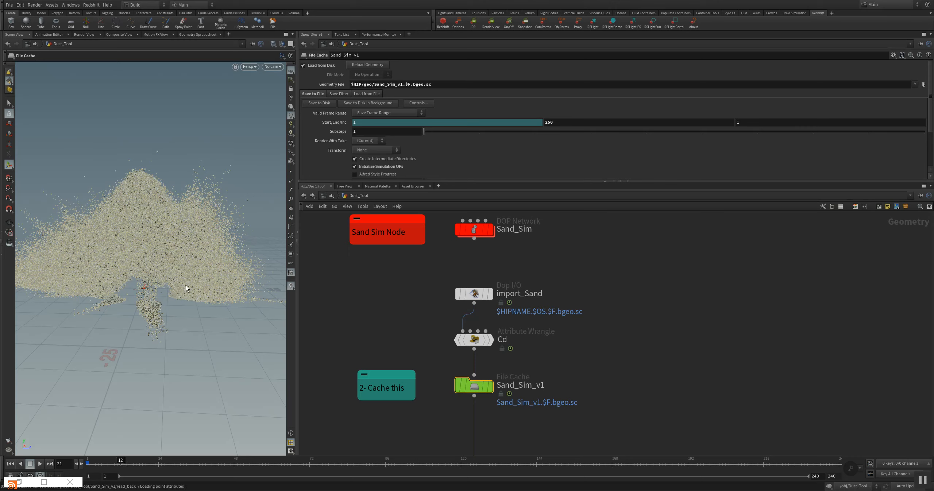
mouse_move(184, 283)
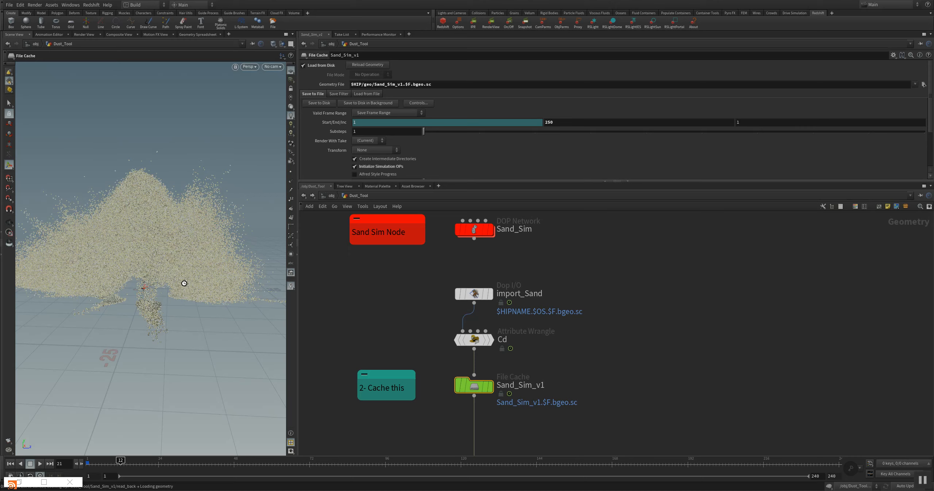
click(121, 464)
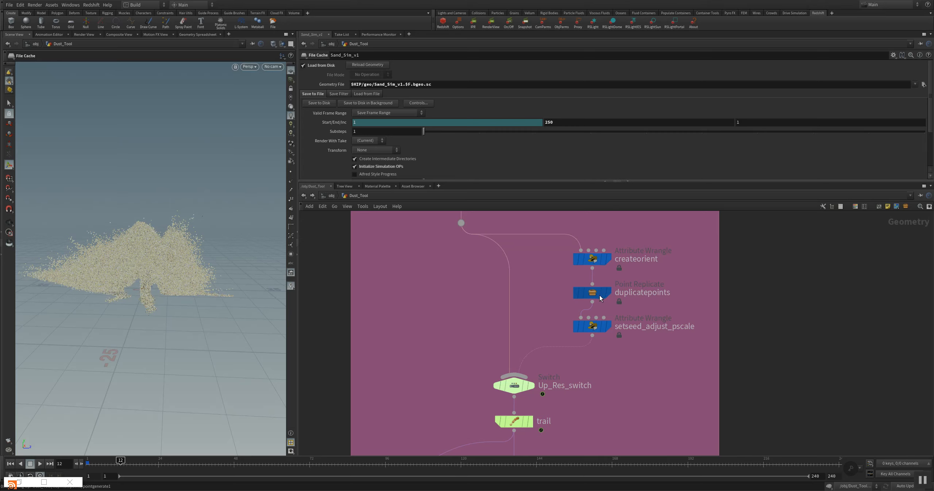
Set duplicatepoints to 10 copies and edit the pscale value in setseed_adjust_pscale's code.
click(591, 292)
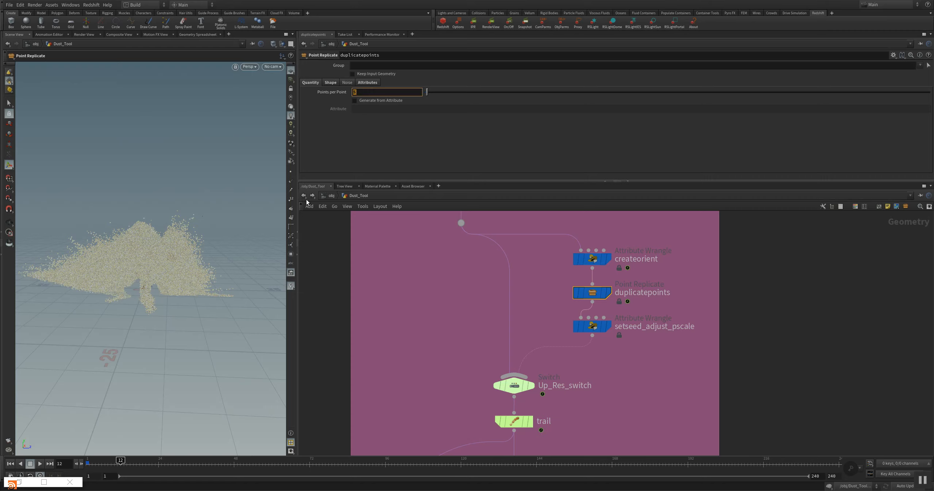
text(10)
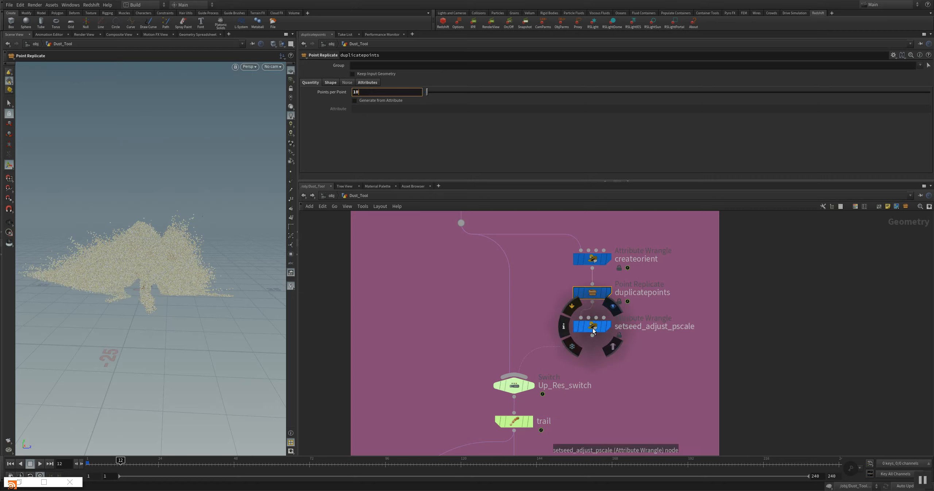
mouse_move(593, 332)
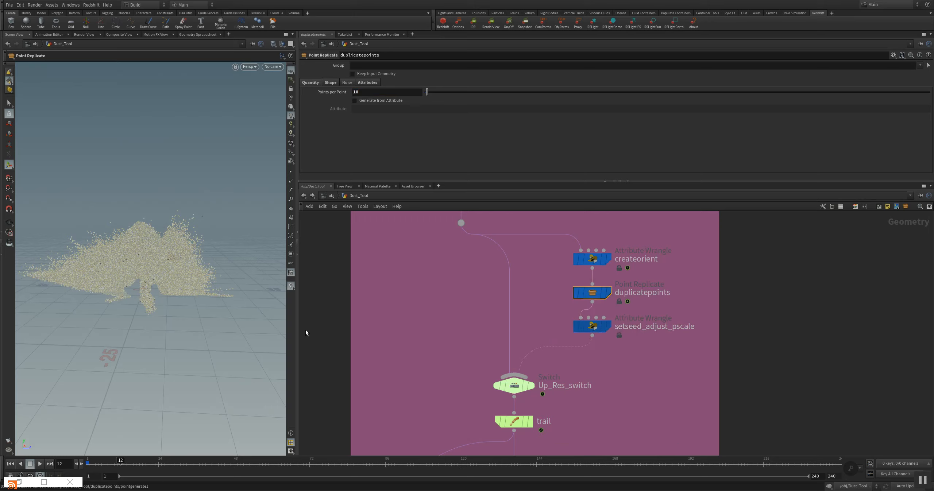
mouse_move(314, 338)
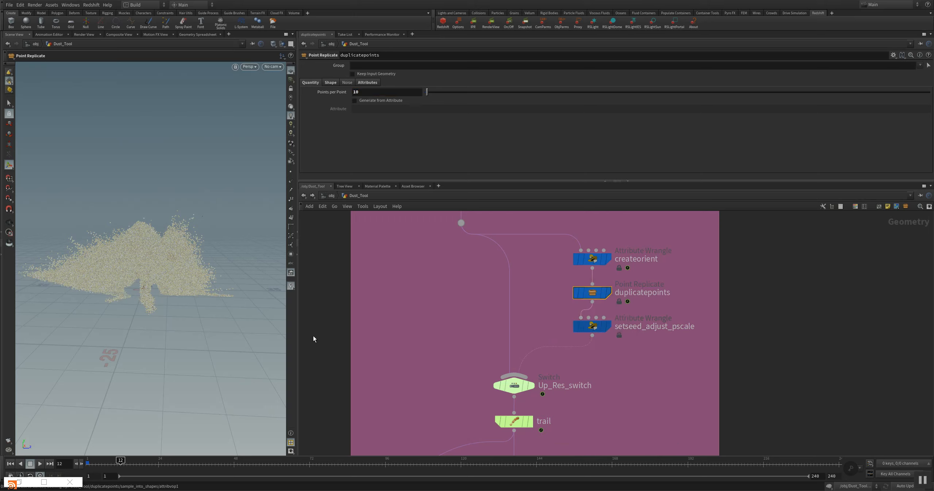
click(592, 326)
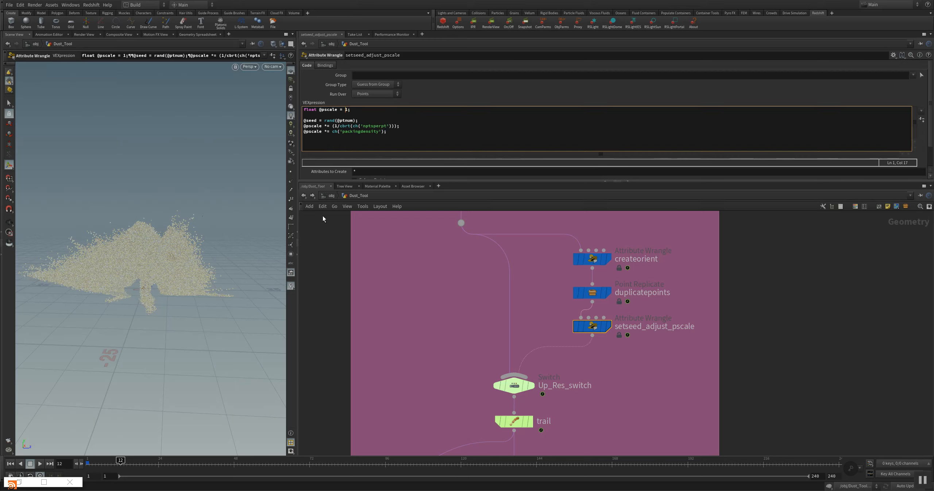
text(0.)
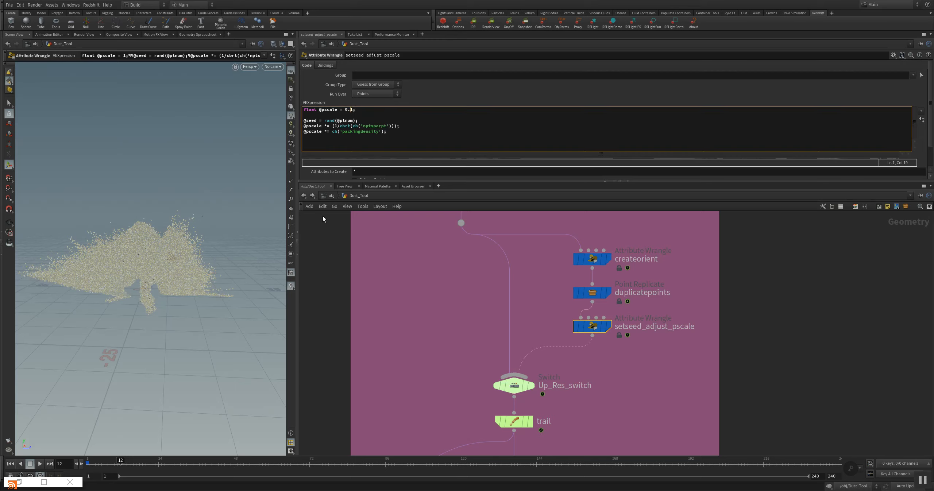
mouse_move(481, 166)
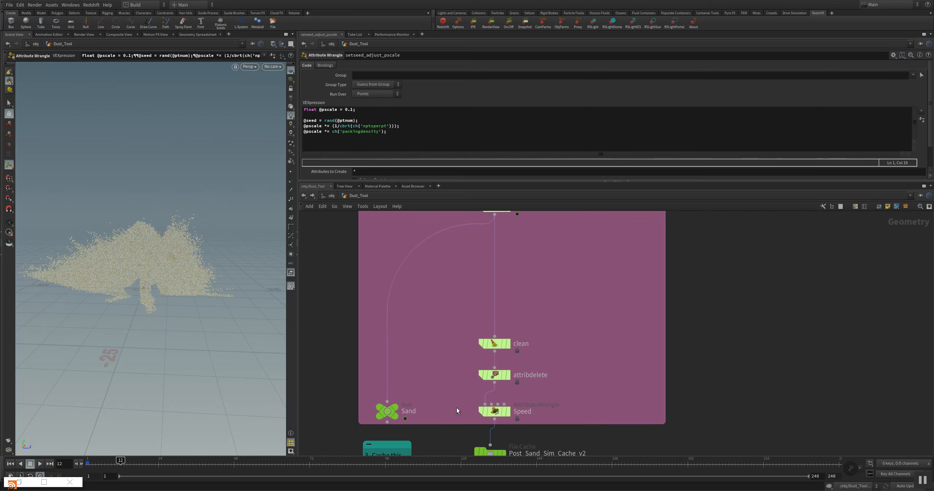
Check the Speed wrangle, enlarge the parameter pane, and Save to Disk on Post_Sand_Sim_Cache_v2.
click(493, 411)
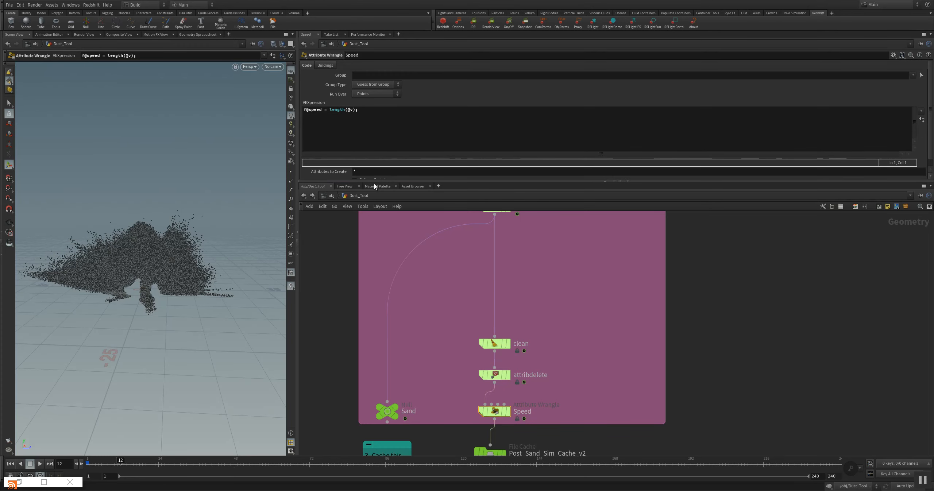
drag(358, 178, 359, 265)
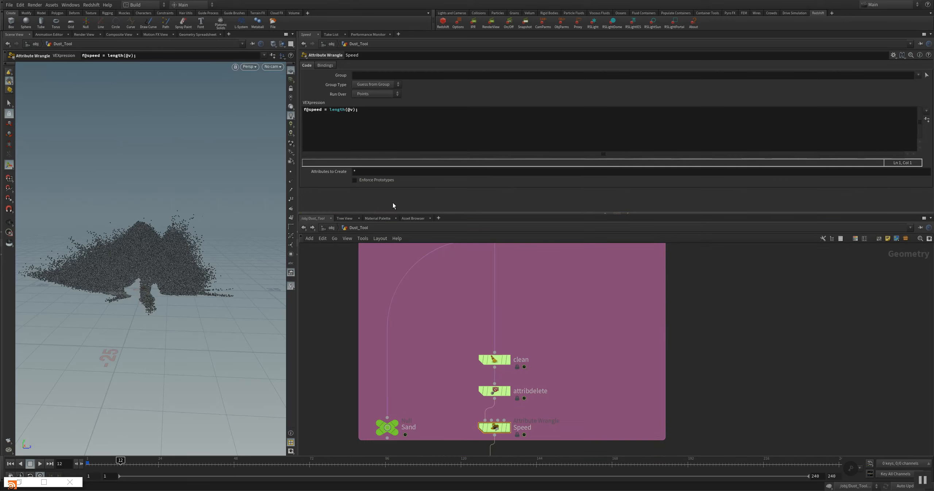
scroll(down, 3)
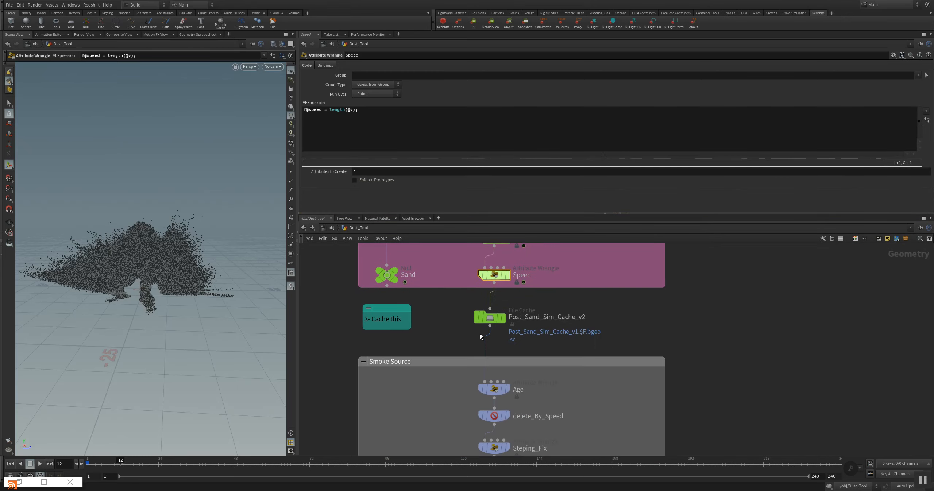
click(490, 317)
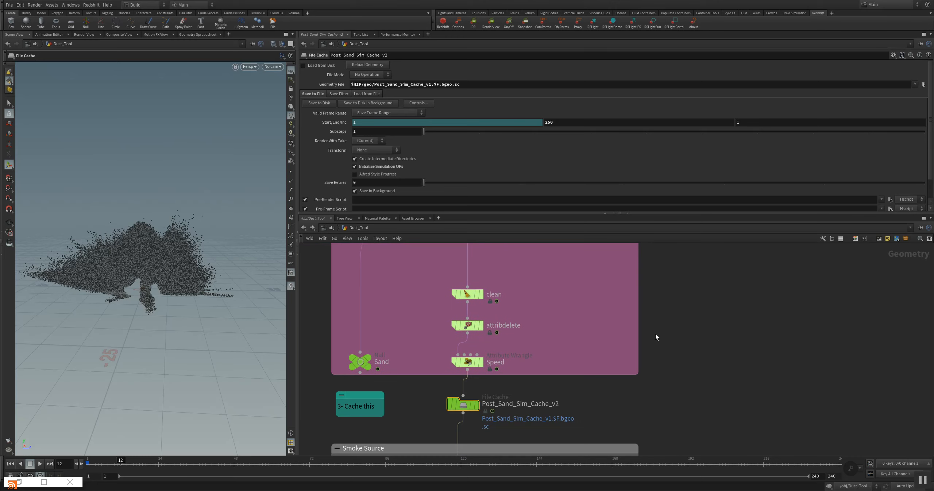
mouse_move(381, 71)
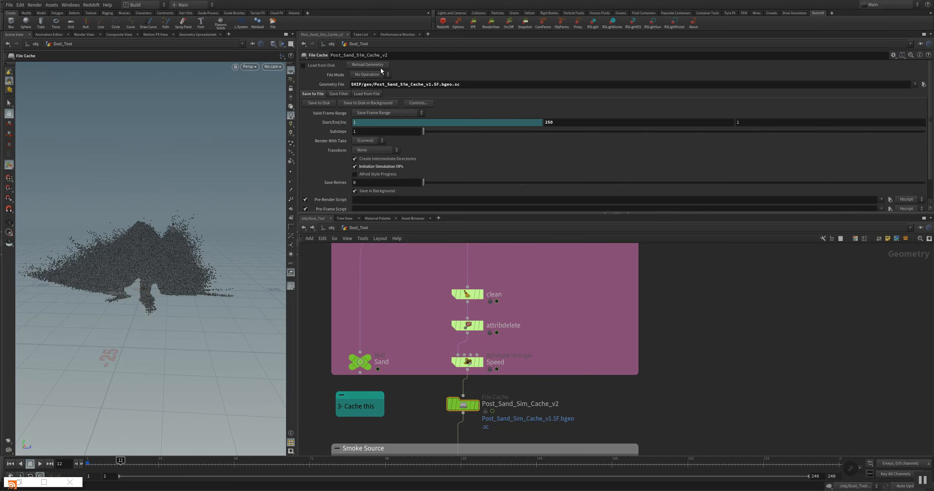
mouse_move(325, 113)
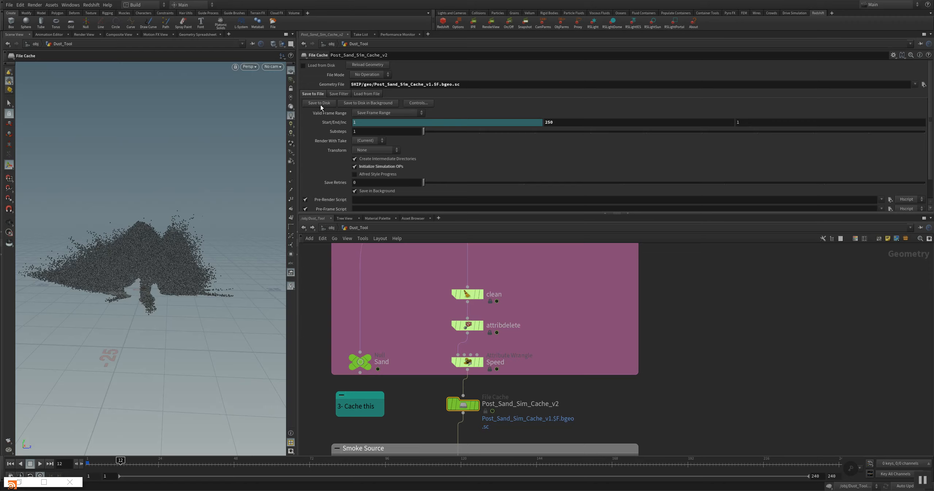
mouse_move(381, 119)
text(50)
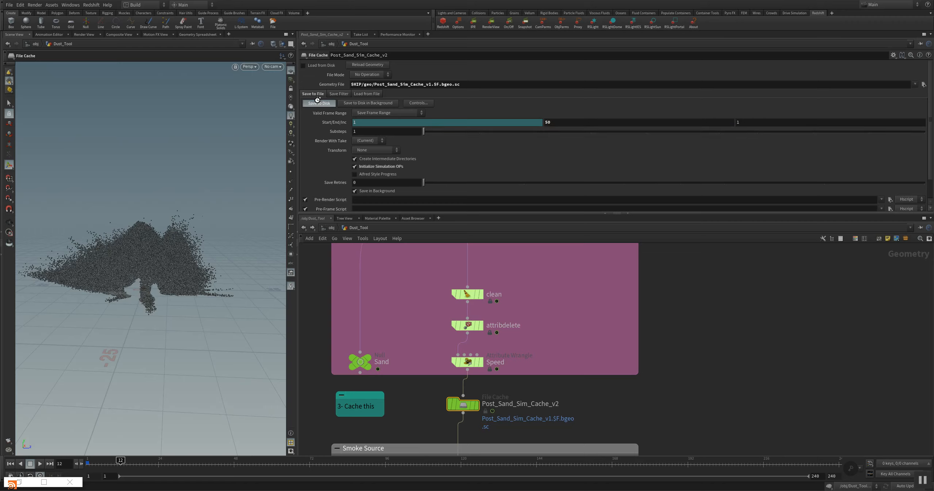
click(319, 102)
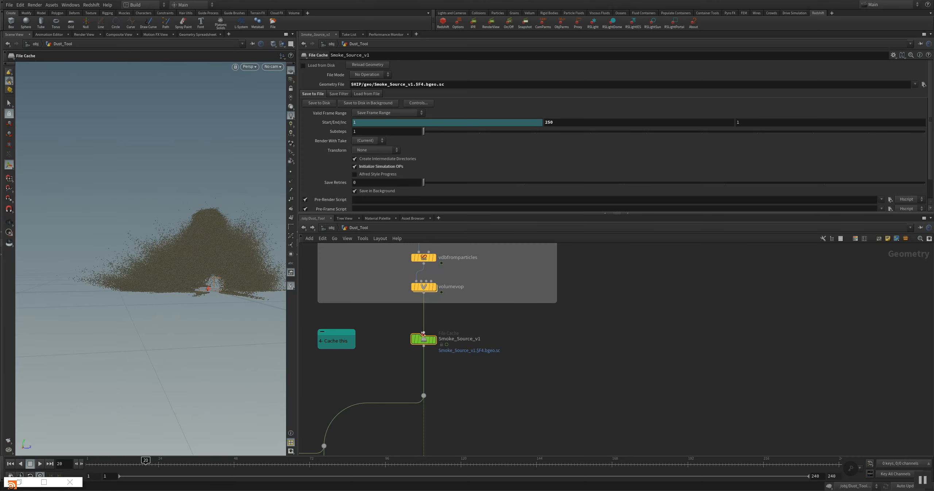
mouse_move(356, 356)
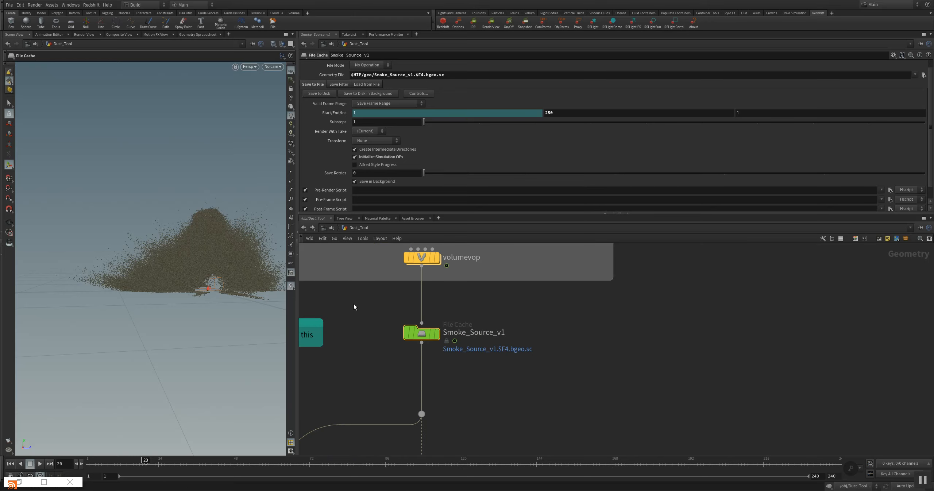
mouse_move(241, 302)
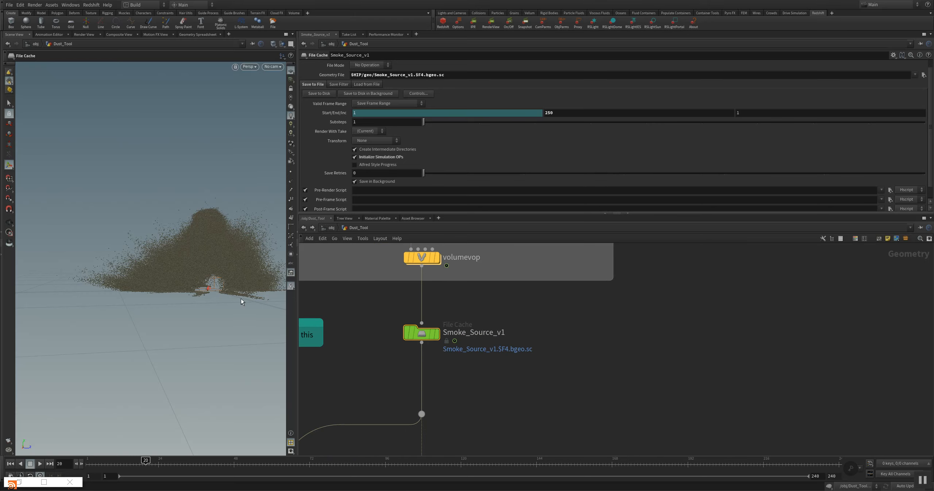
mouse_move(281, 117)
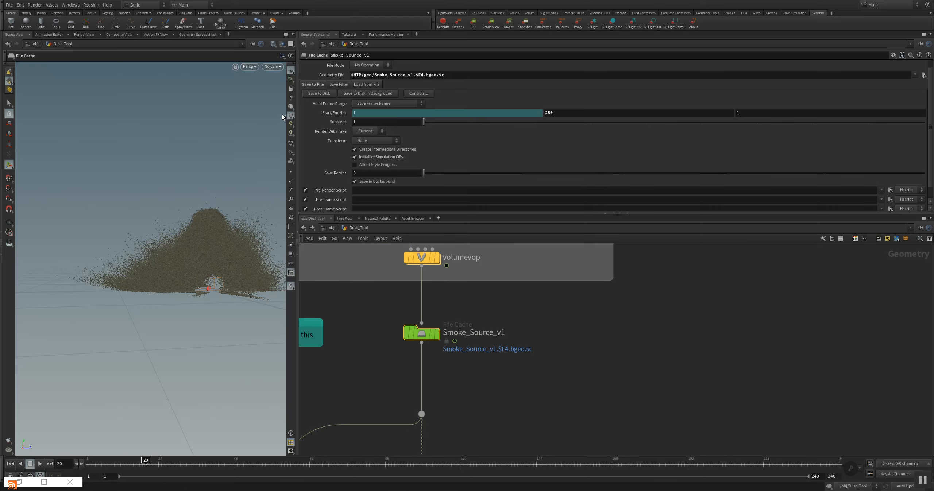
Look through the scene camera cam1 via the viewport camera menu.
click(272, 66)
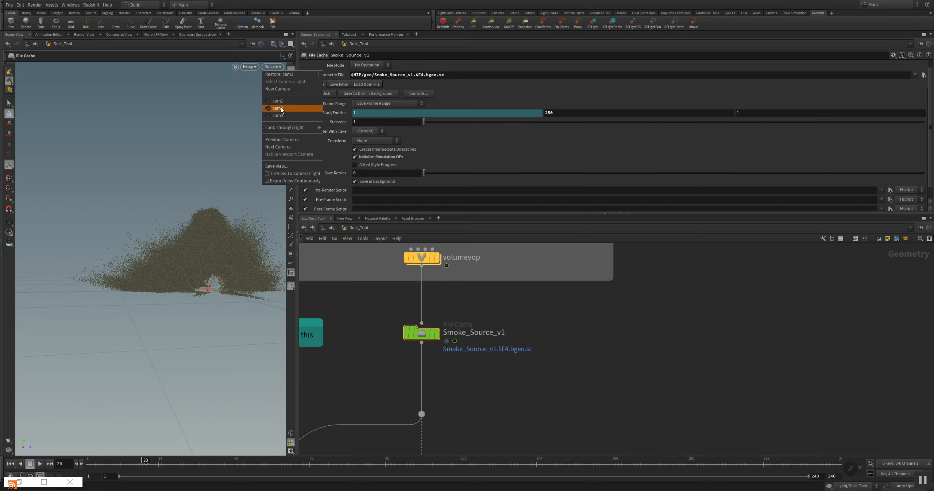
click(277, 100)
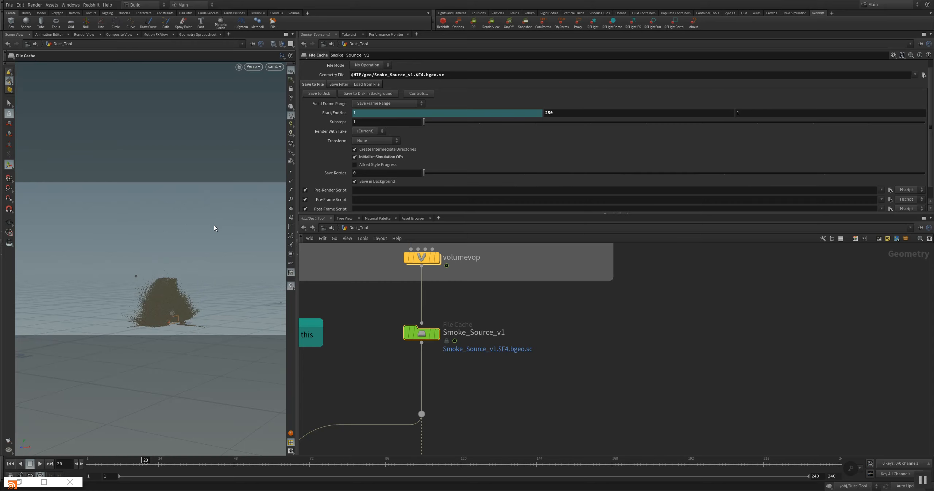
click(275, 66)
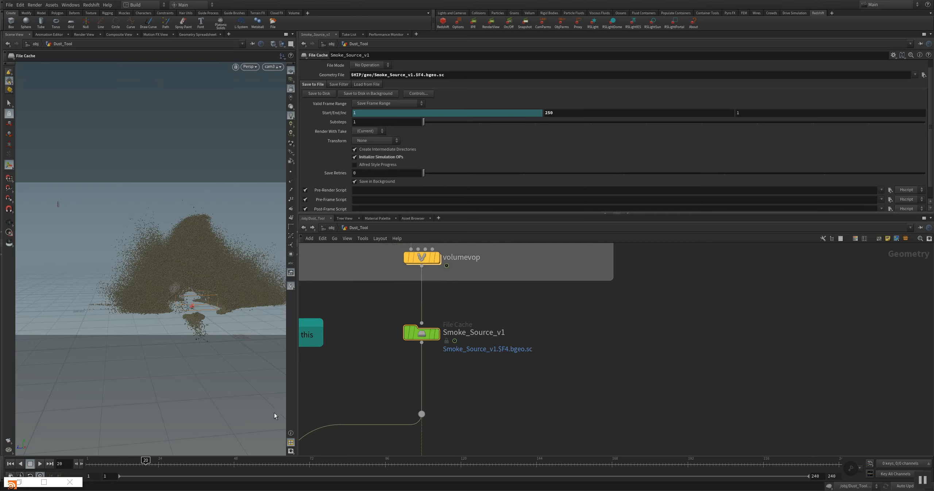
mouse_move(352, 333)
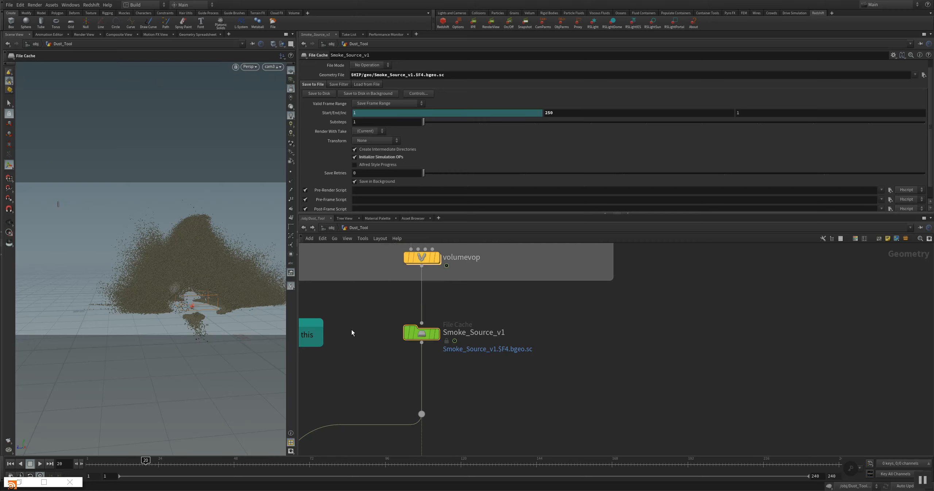
mouse_move(353, 342)
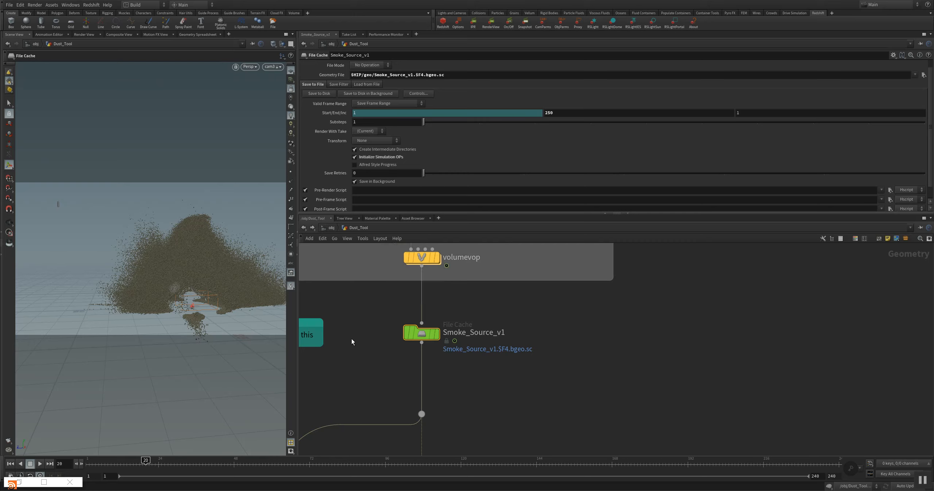
mouse_move(332, 309)
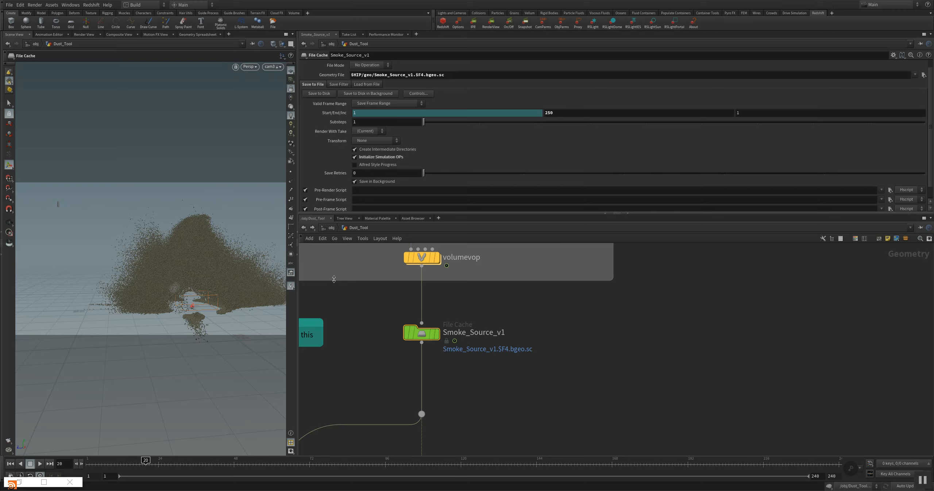
mouse_move(215, 307)
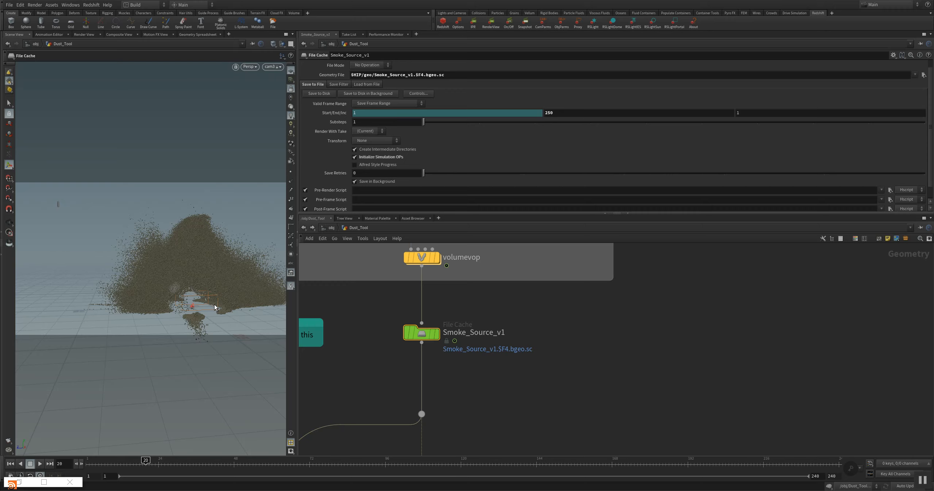
mouse_move(372, 316)
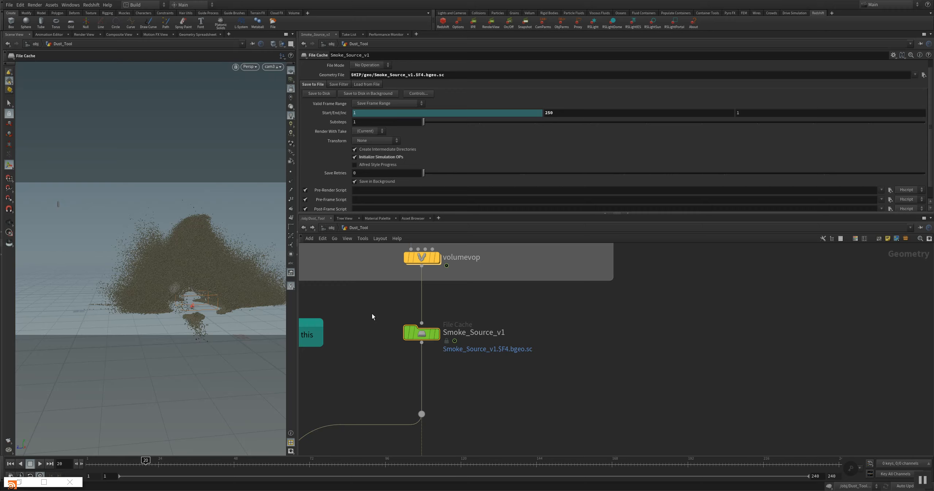
mouse_move(365, 320)
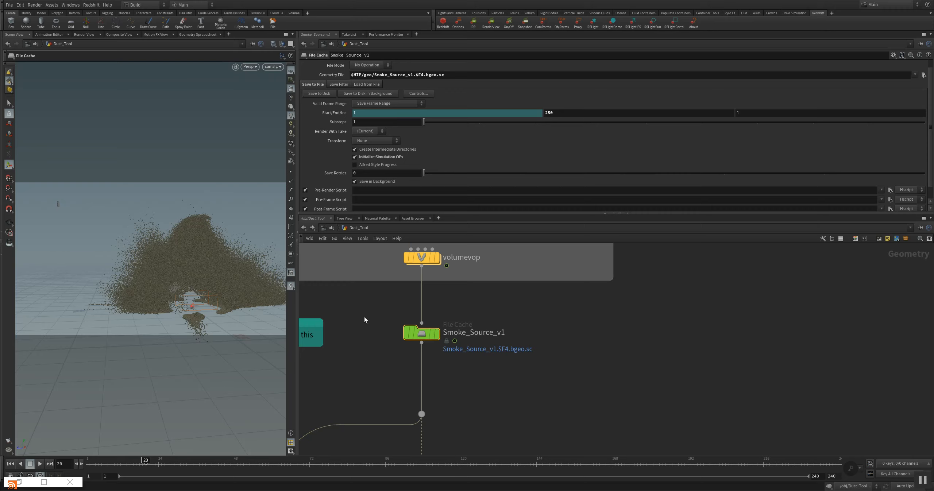
mouse_move(357, 280)
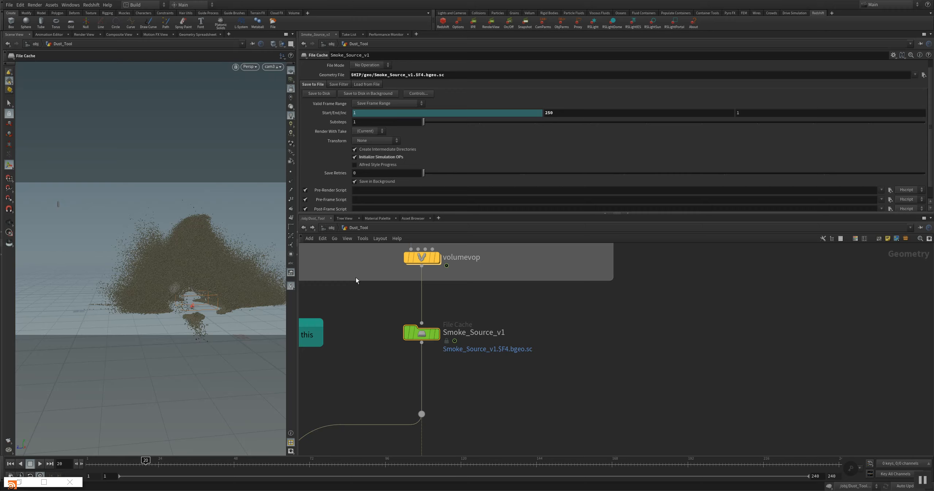
mouse_move(333, 232)
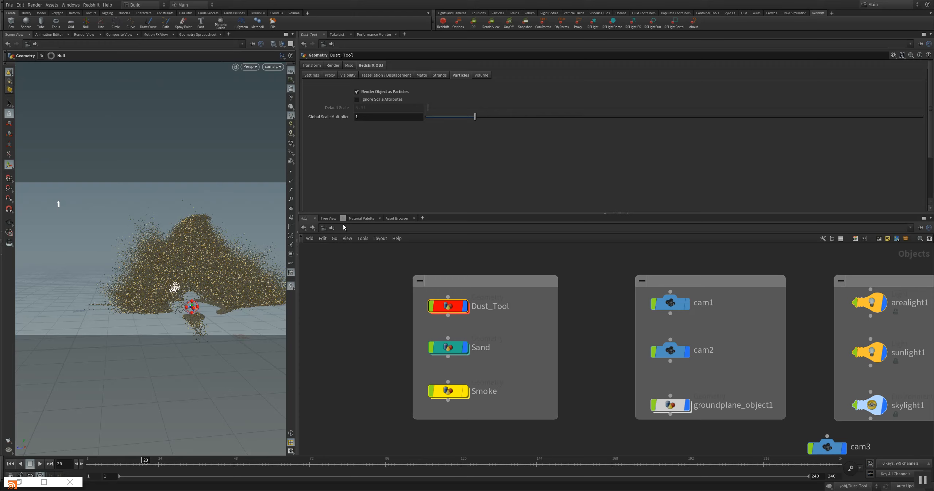
In /out, review Redshift_ROP1's motion blur and Brute Force global illumination, then open RS_Material1.
click(343, 228)
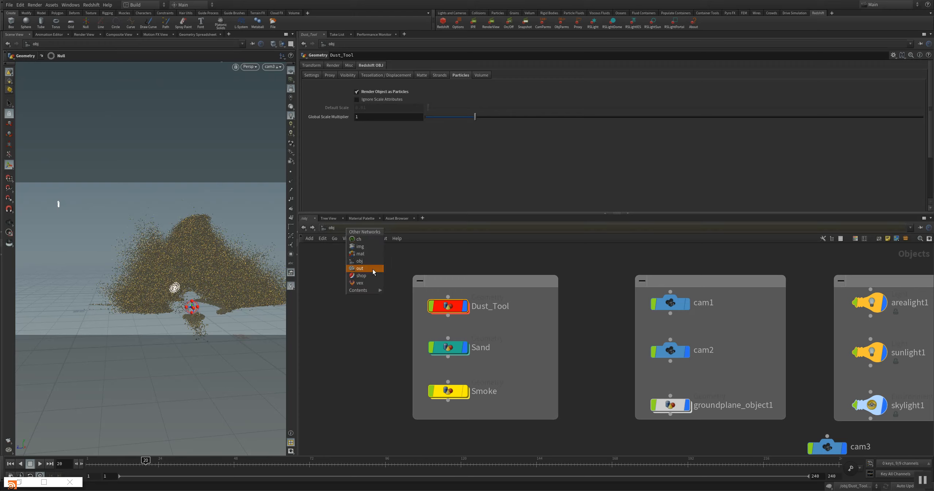
mouse_move(362, 269)
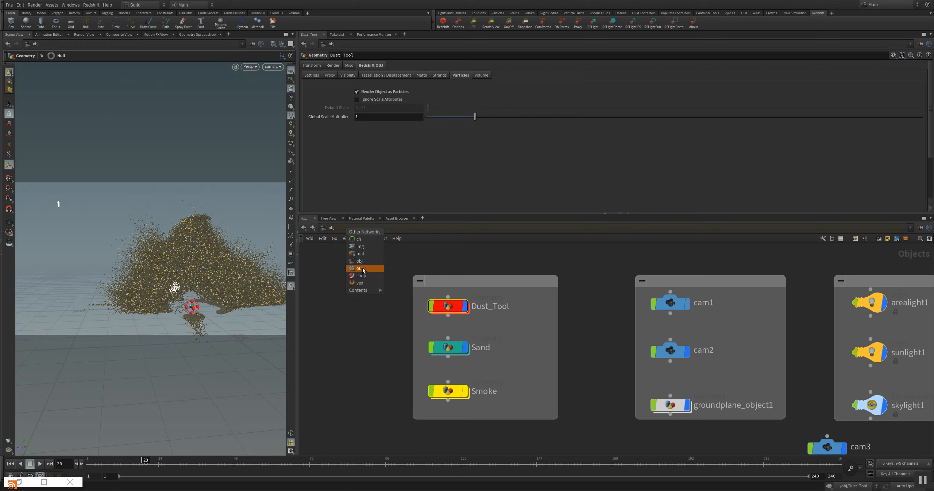
click(361, 267)
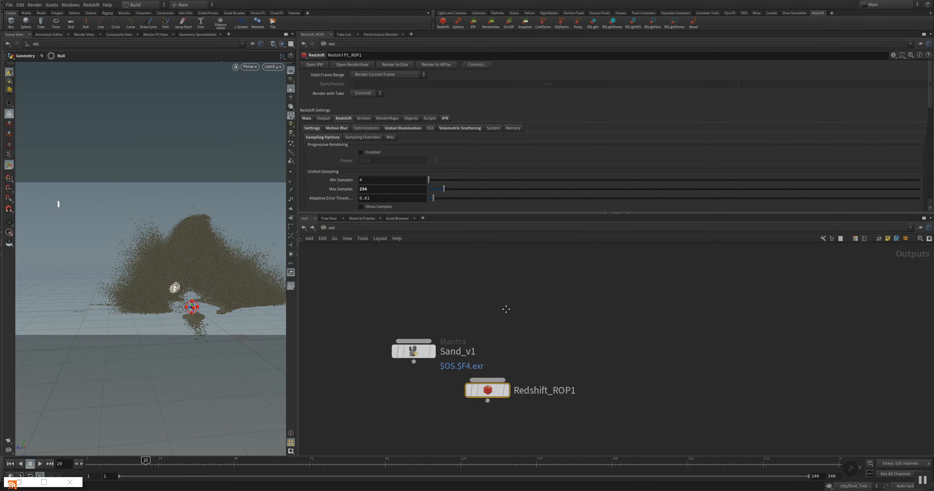
mouse_move(343, 255)
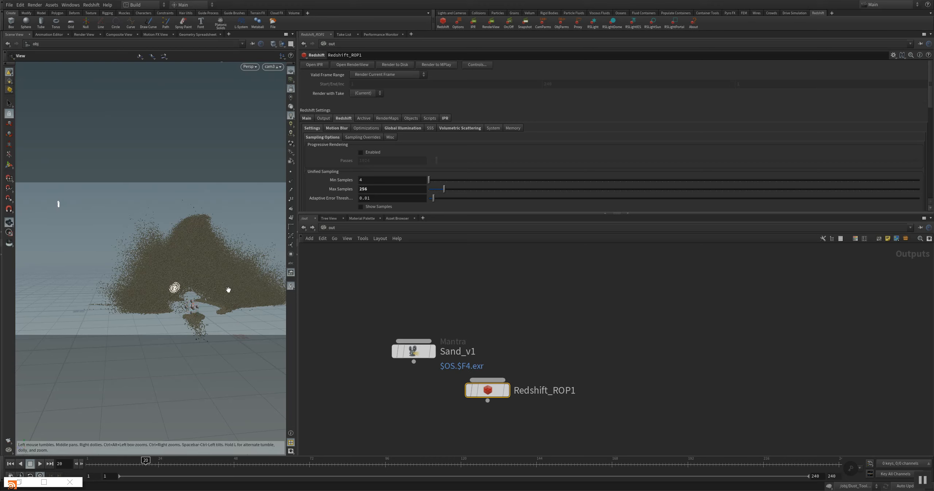
mouse_move(226, 268)
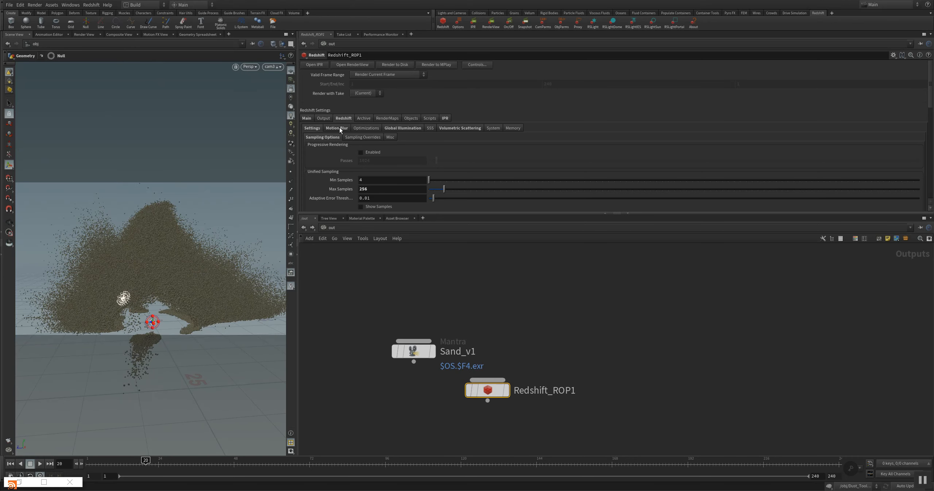
click(337, 128)
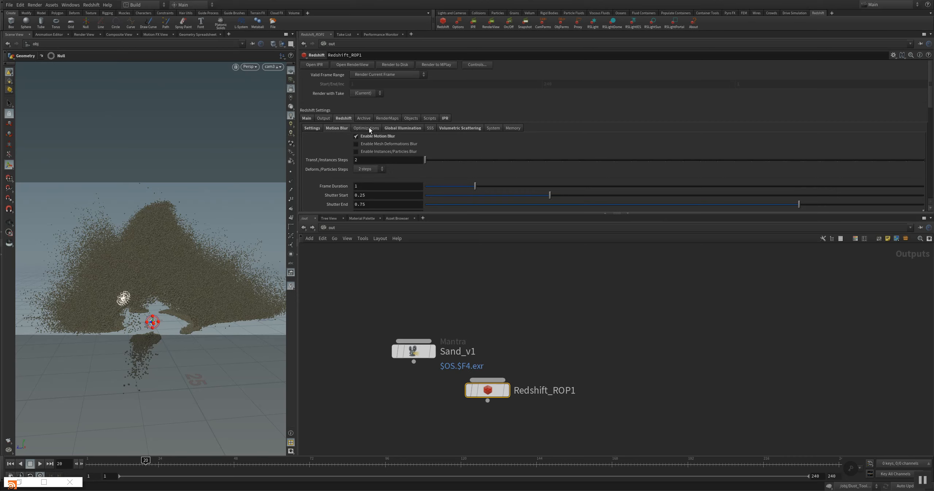
click(402, 128)
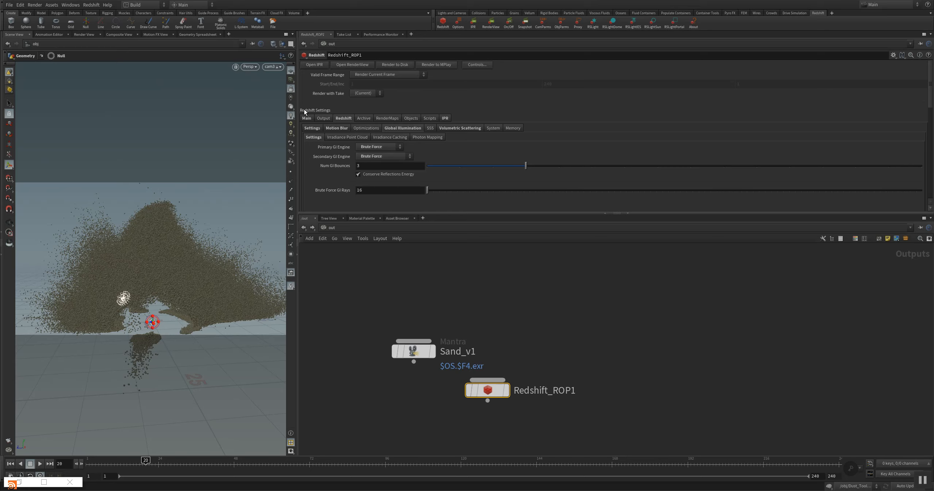
mouse_move(450, 289)
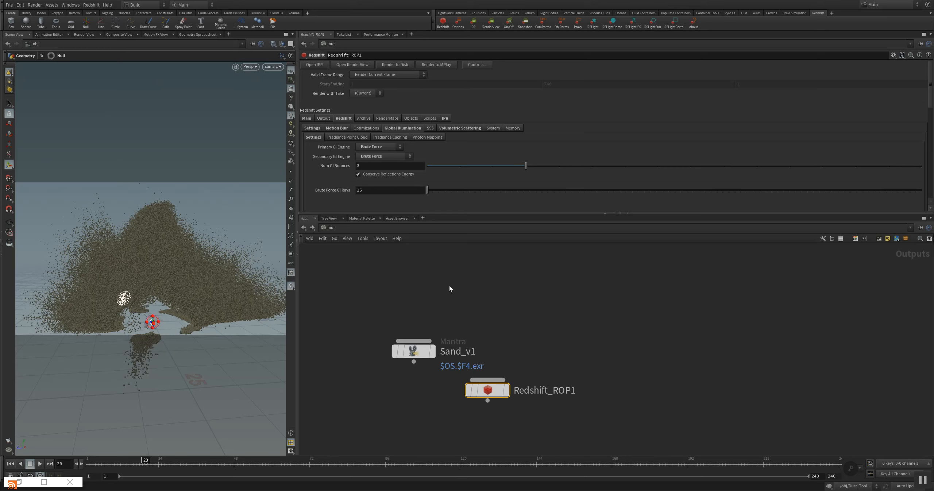
click(332, 227)
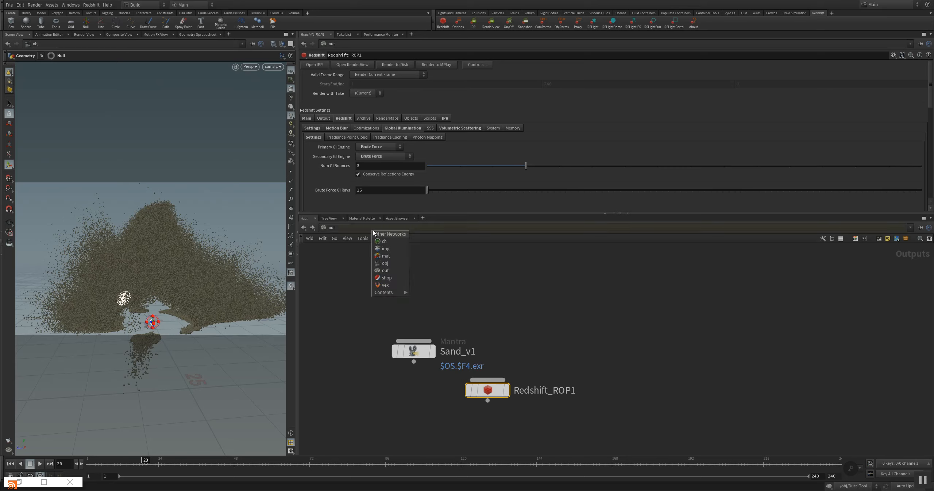
click(386, 277)
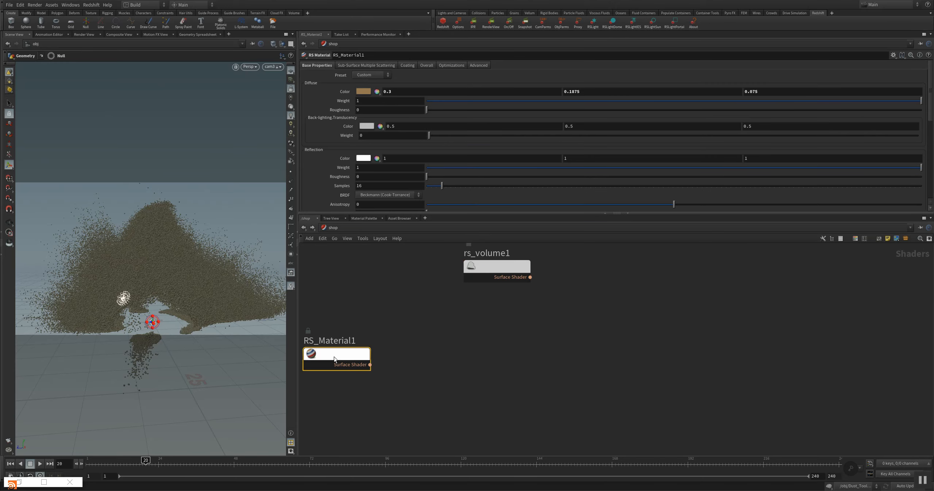
mouse_move(102, 302)
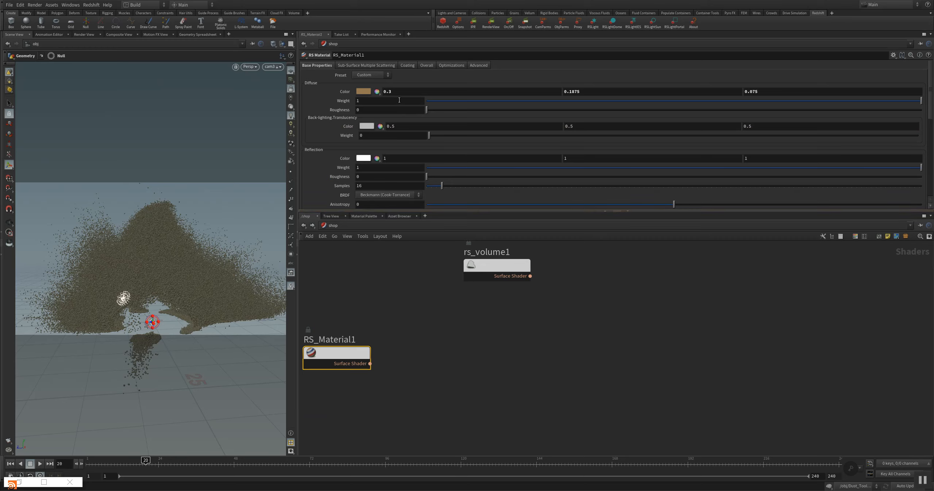
Move the RS_Material1 shader node further right, beside rs_volume1.
drag(337, 358, 419, 341)
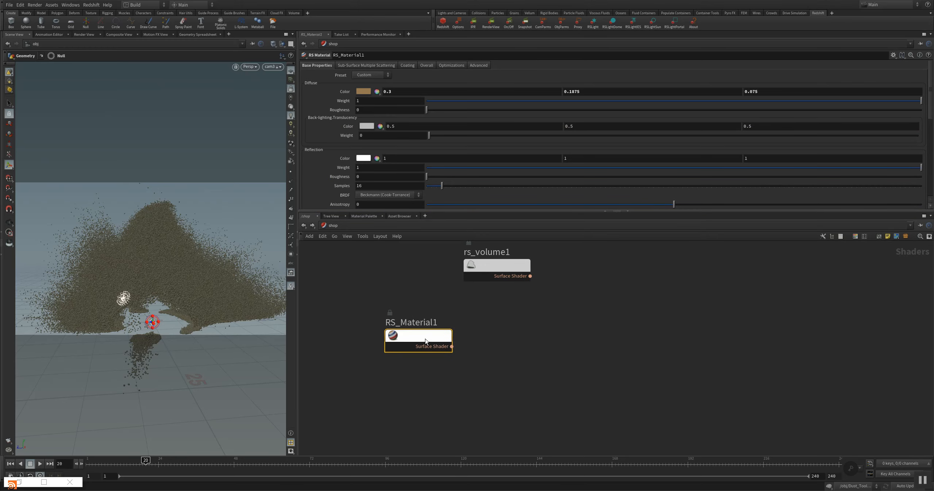
mouse_move(465, 220)
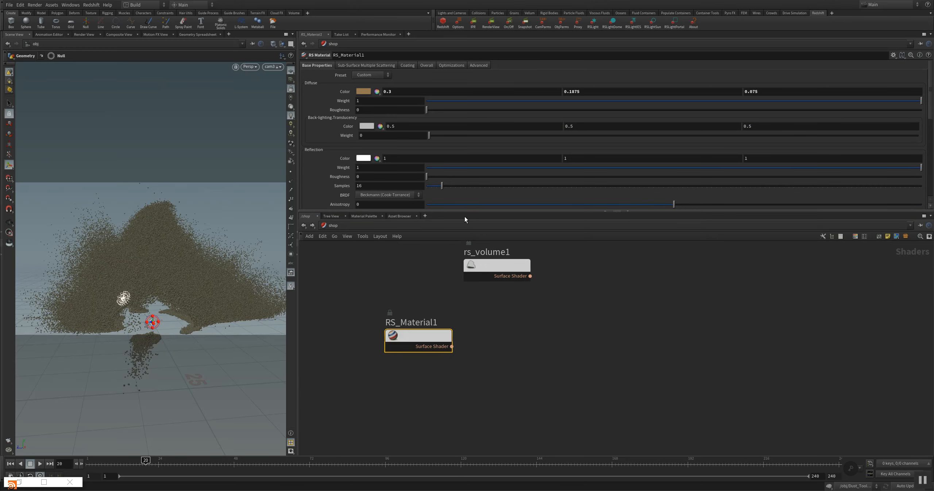
mouse_move(377, 316)
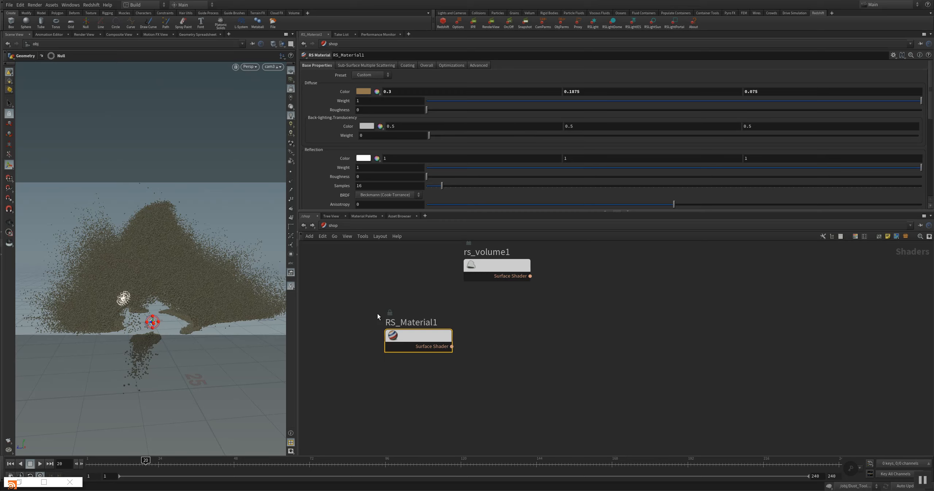
mouse_move(377, 390)
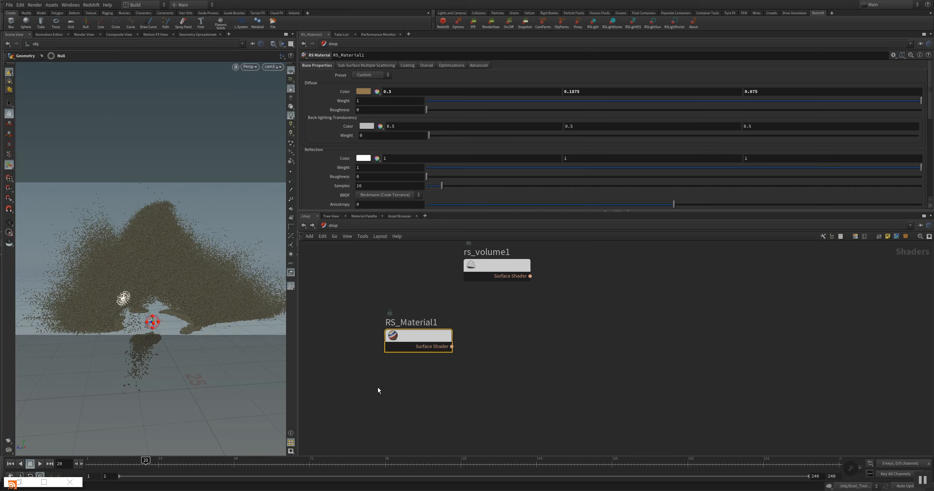
mouse_move(529, 171)
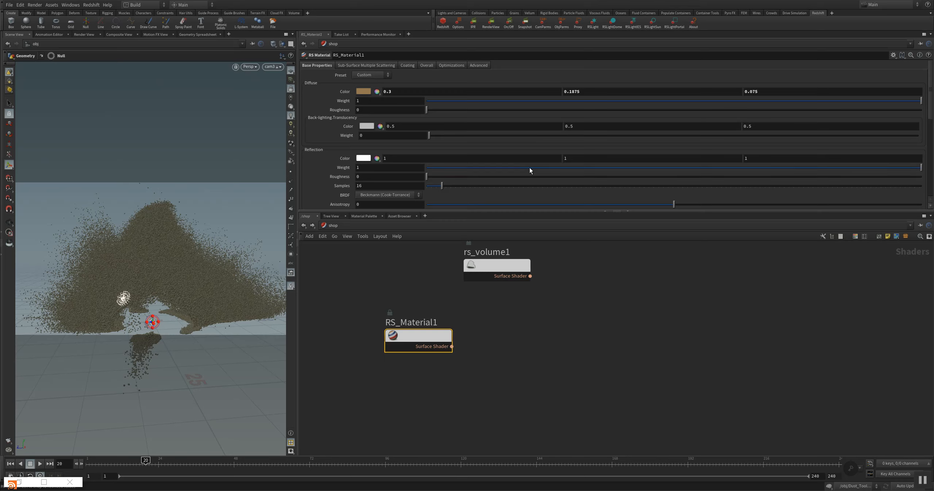
mouse_move(595, 78)
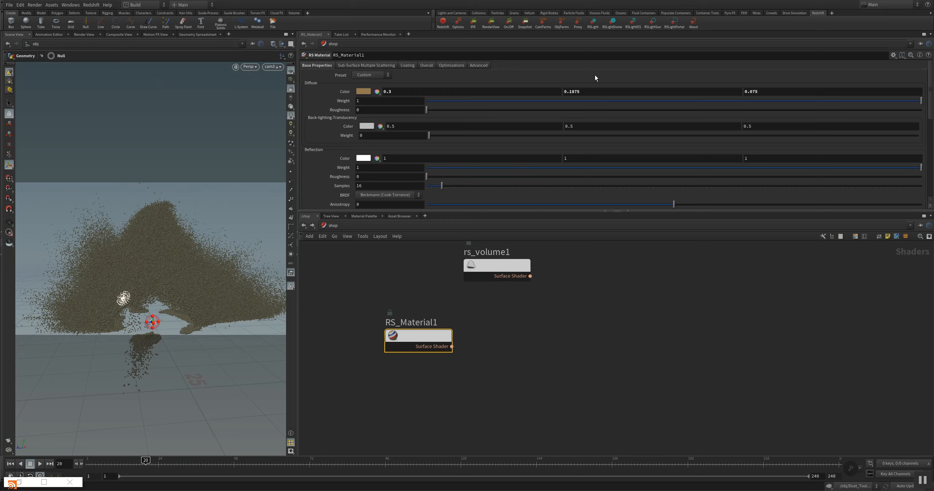
mouse_move(560, 89)
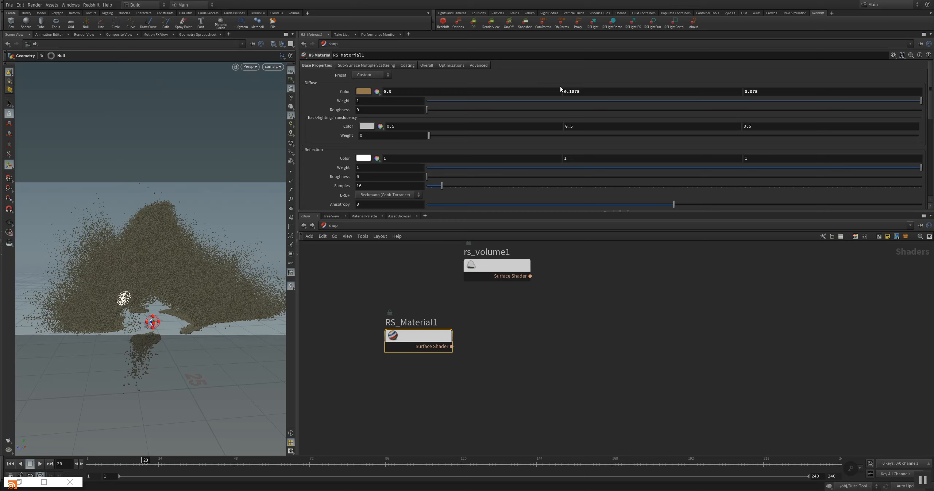
mouse_move(409, 369)
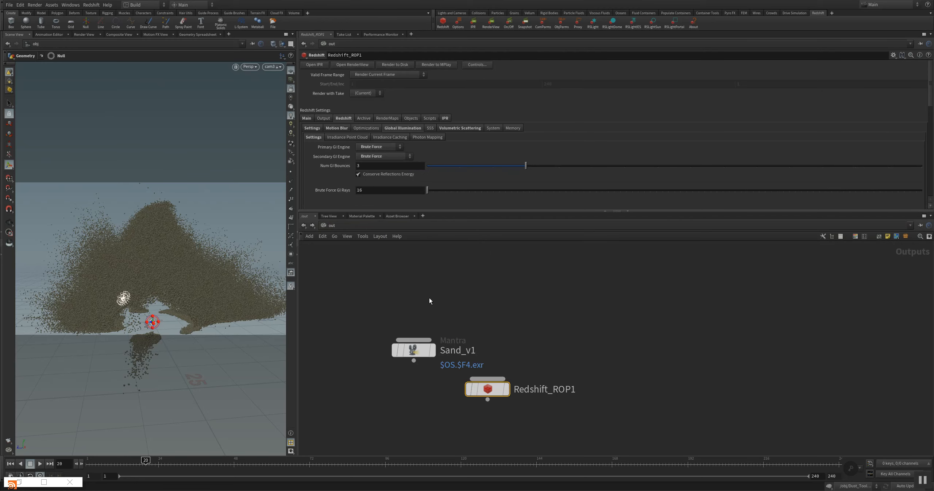
Place Redshift_ROP1 above Sand_v1 and open the Redshift RenderView.
drag(486, 390, 397, 272)
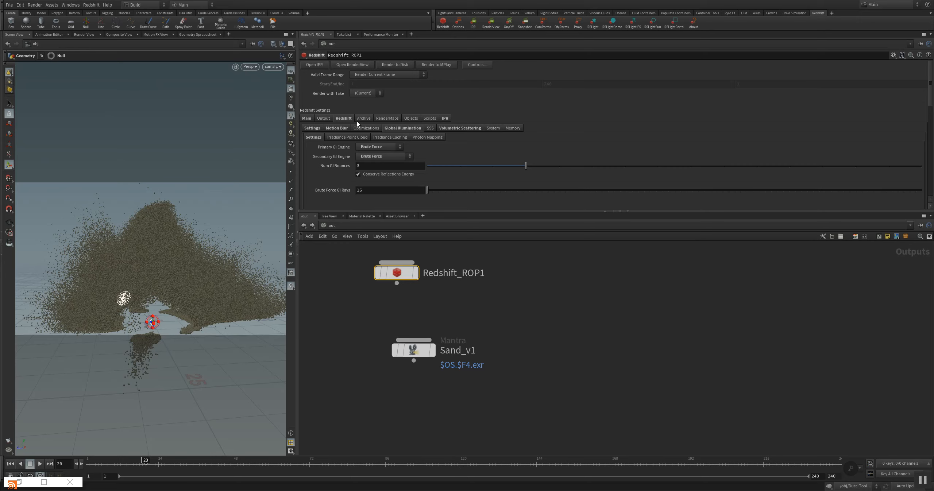
click(352, 65)
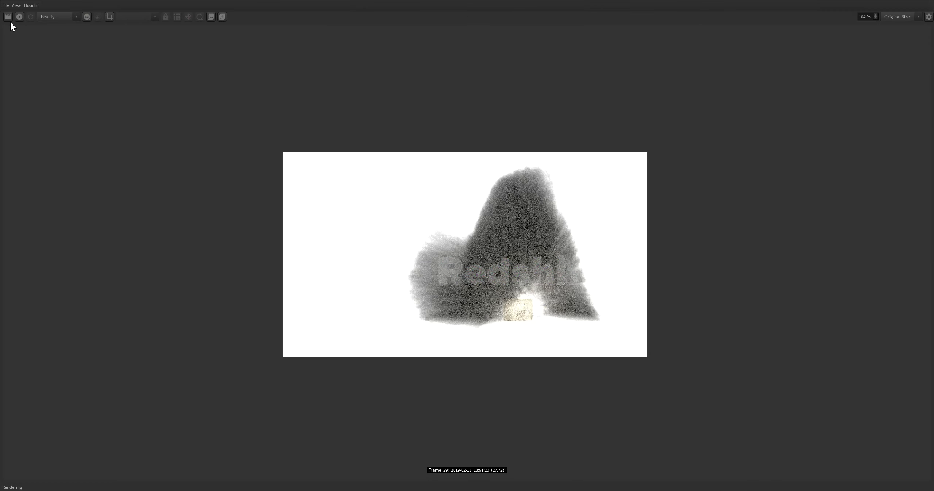
Restart the Redshift IPR and let the sand explosion render in buckets.
click(7, 16)
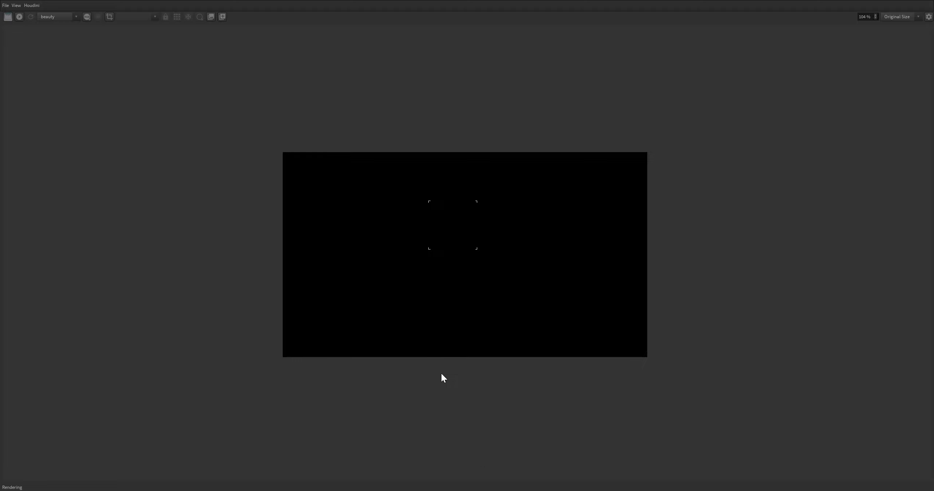
mouse_move(450, 387)
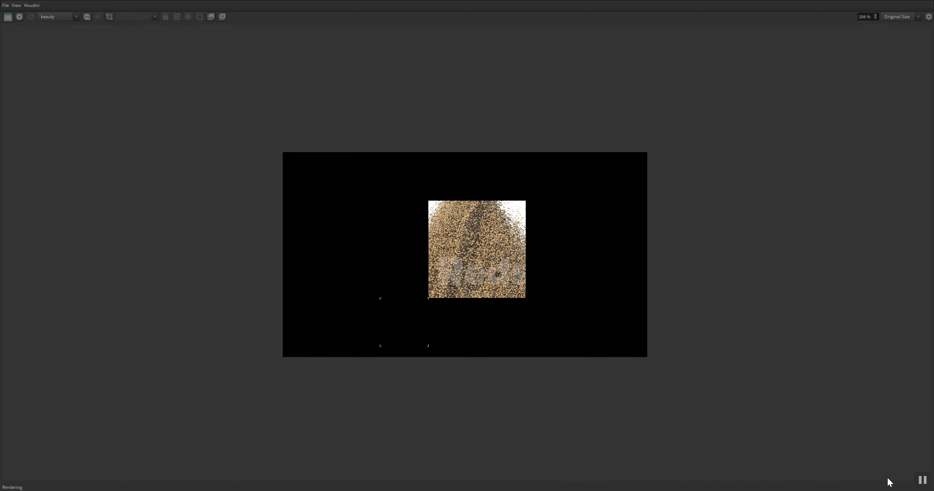
mouse_move(432, 363)
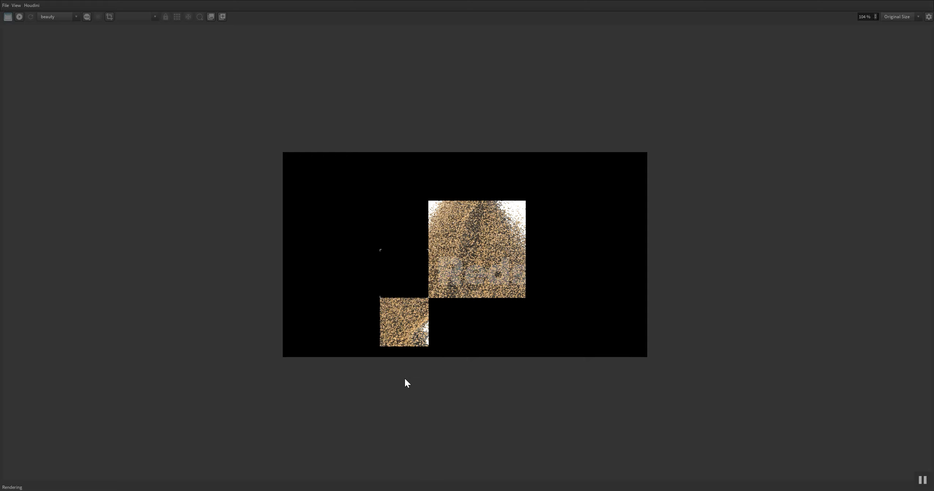
scroll(down, 3)
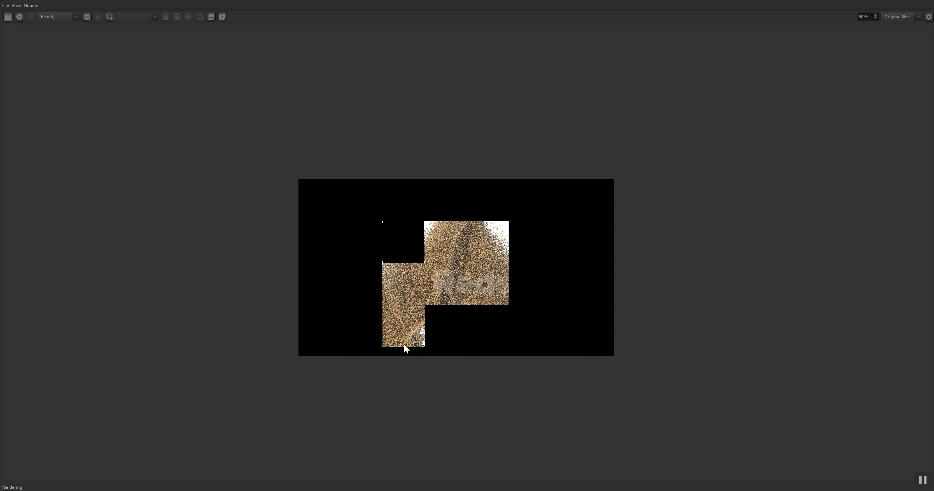
mouse_move(408, 347)
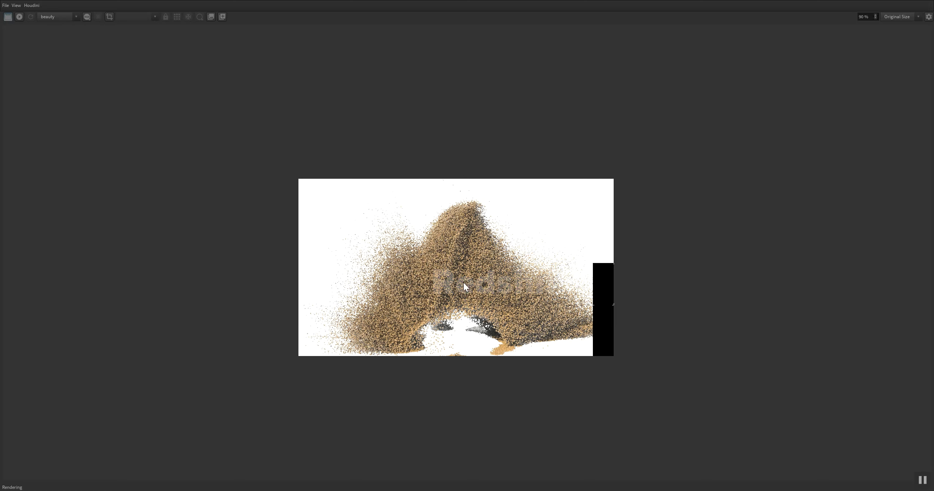
scroll(down, 3)
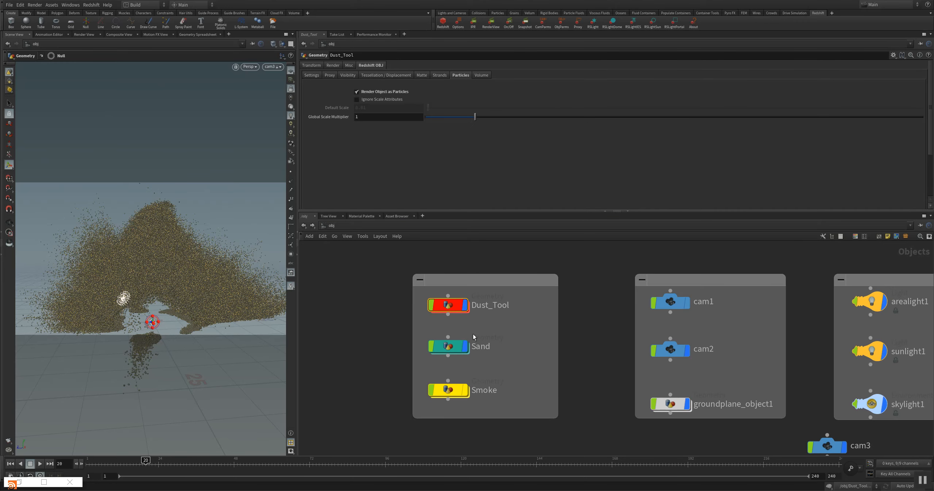
Select the Sand object and view its Redshift OBJ particle settings.
click(448, 346)
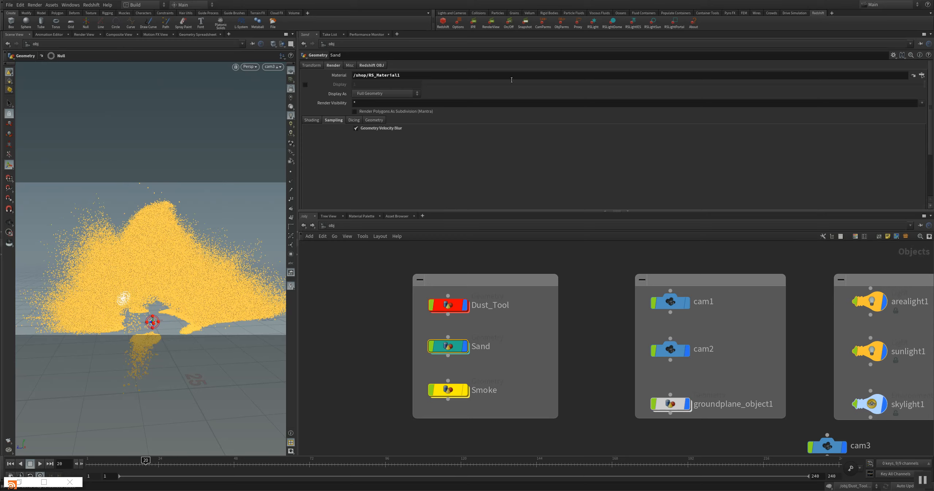
mouse_move(560, 24)
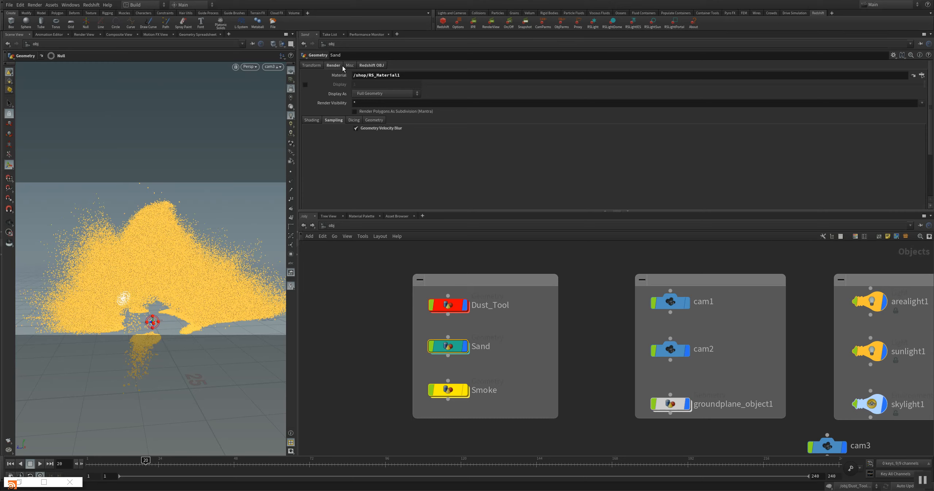
click(371, 65)
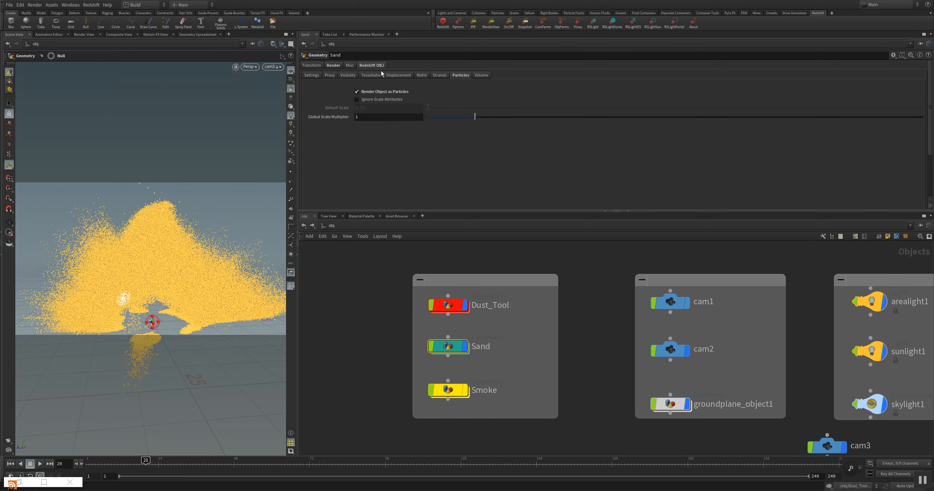
mouse_move(459, 81)
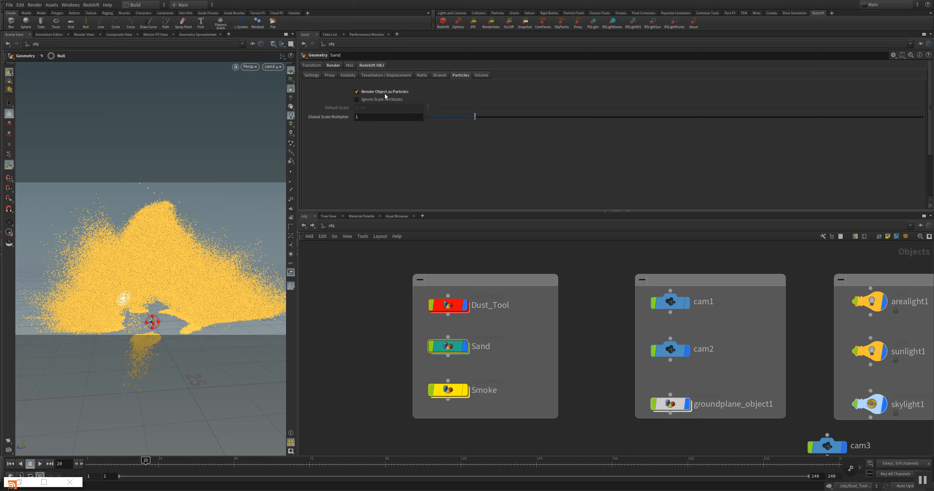
mouse_move(380, 99)
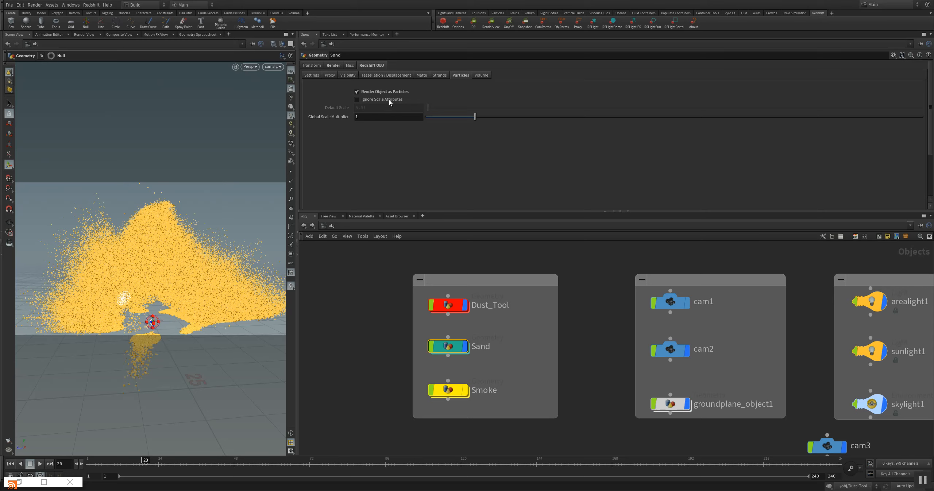
mouse_move(351, 296)
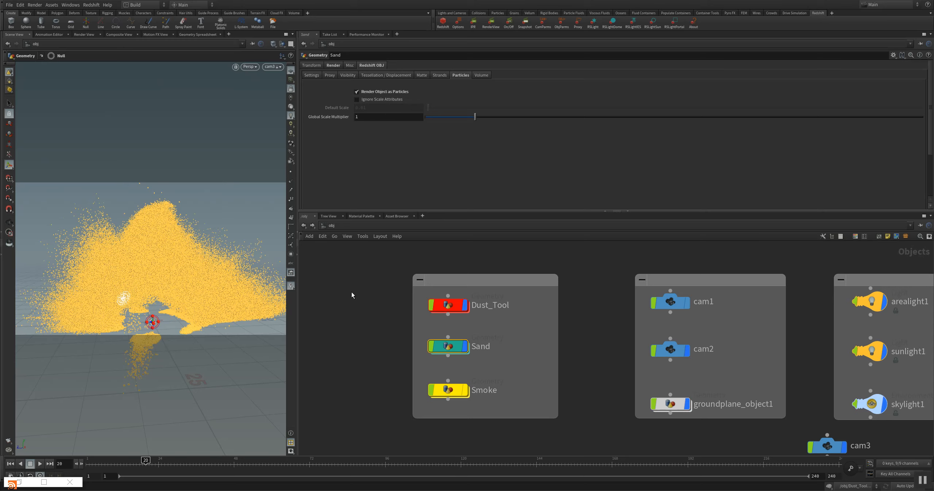
mouse_move(367, 267)
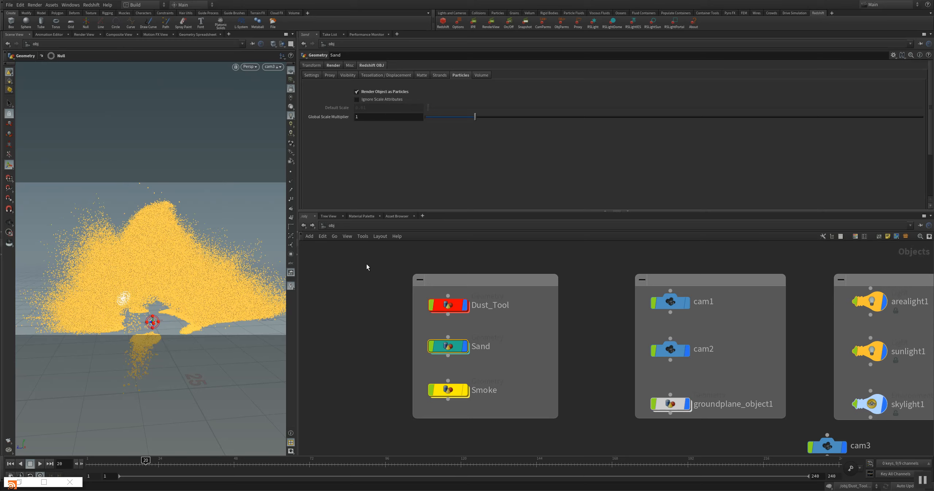
mouse_move(357, 233)
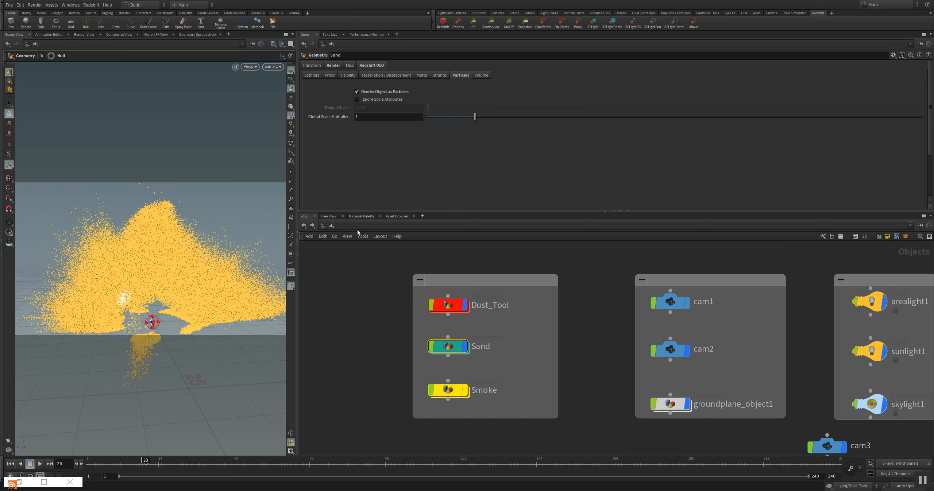
mouse_move(266, 286)
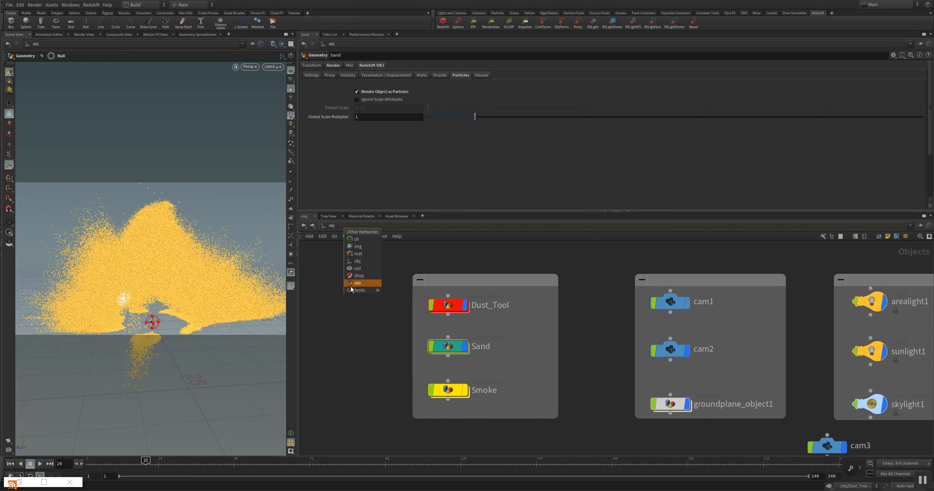
click(358, 276)
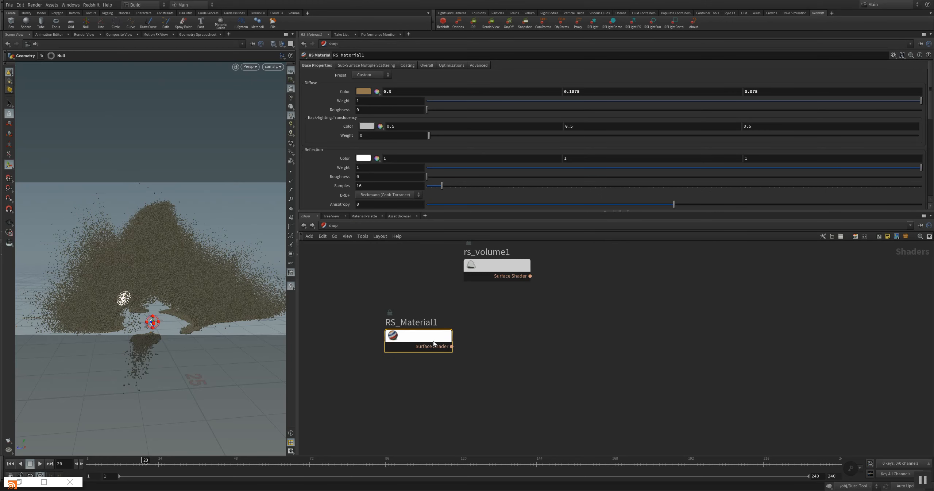
mouse_move(408, 337)
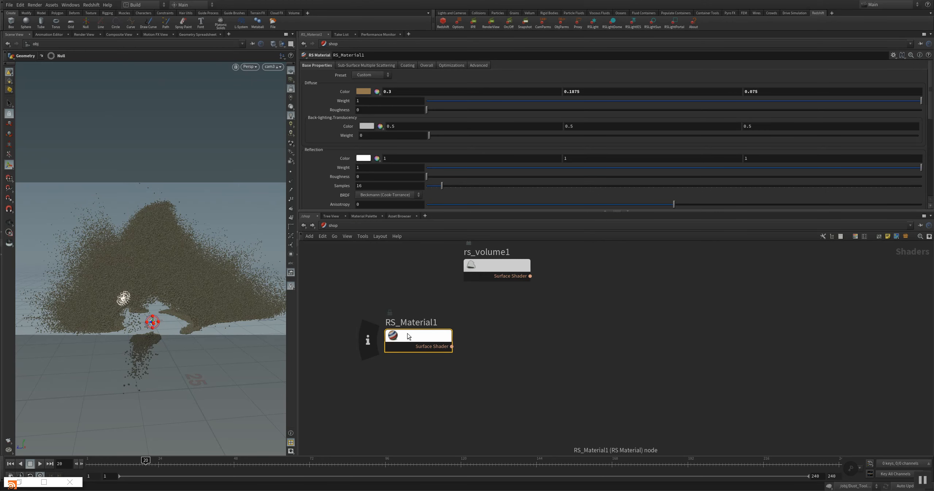
click(334, 226)
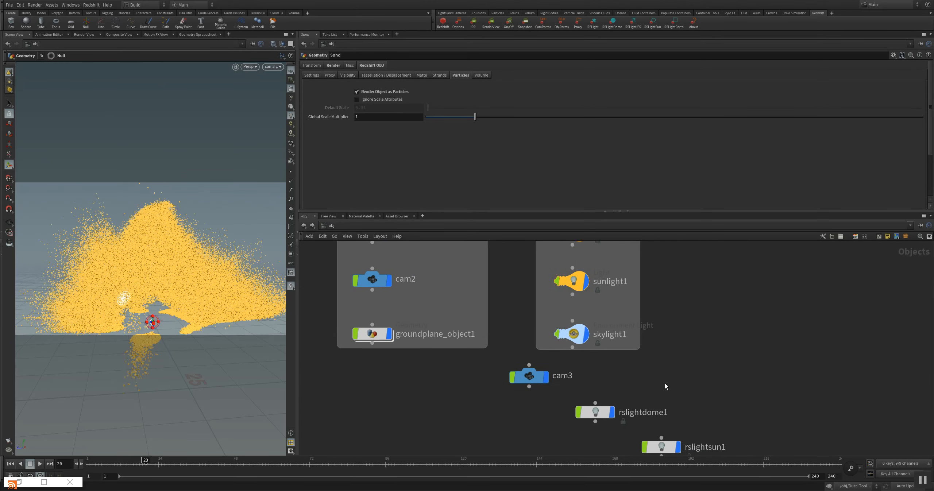
Lower rslightsun1's Sun Shader intensity multiplier from 1 to 0.044, then select rslightdome1.
click(662, 447)
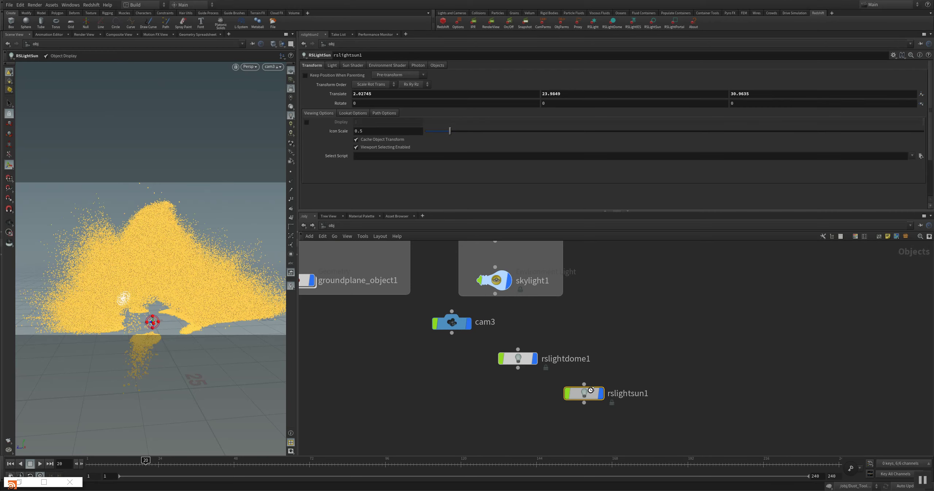
click(332, 65)
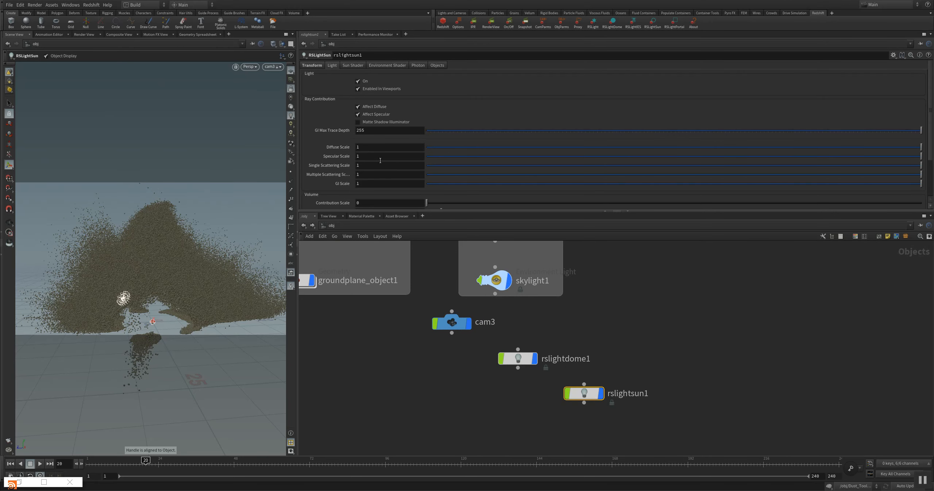
scroll(down, 3)
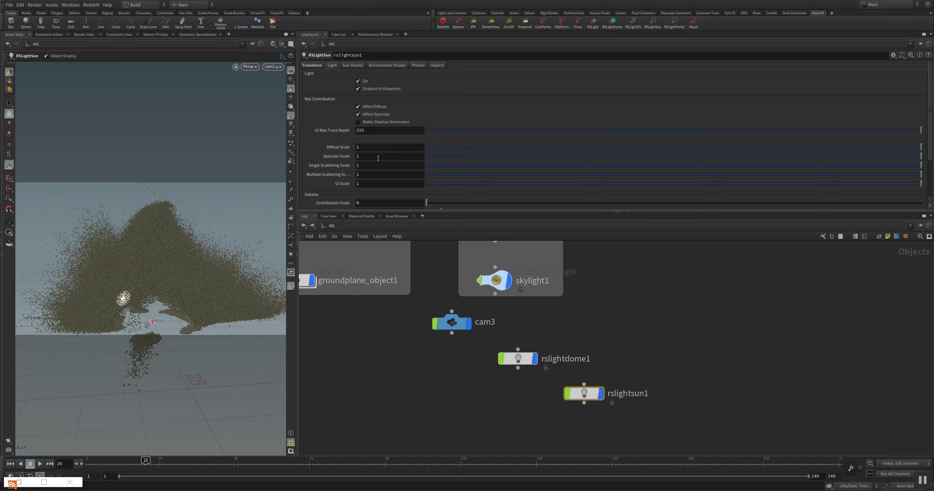
mouse_move(377, 175)
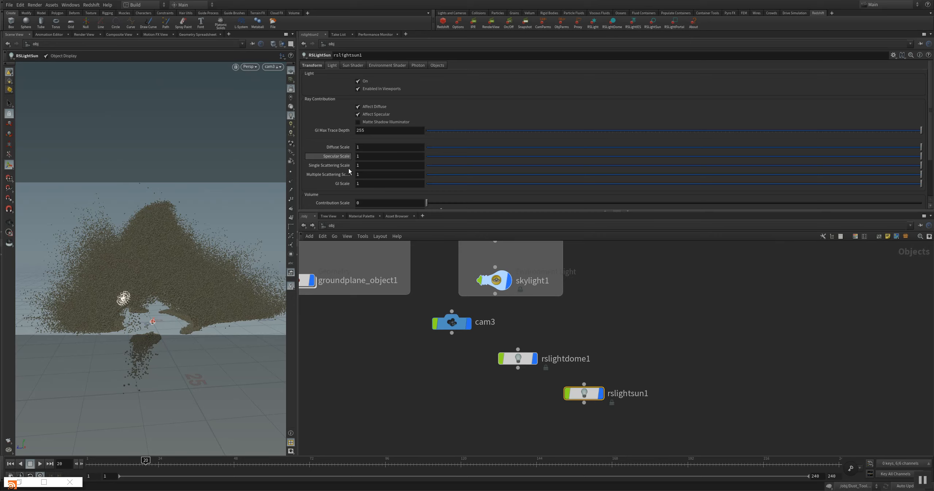
click(352, 65)
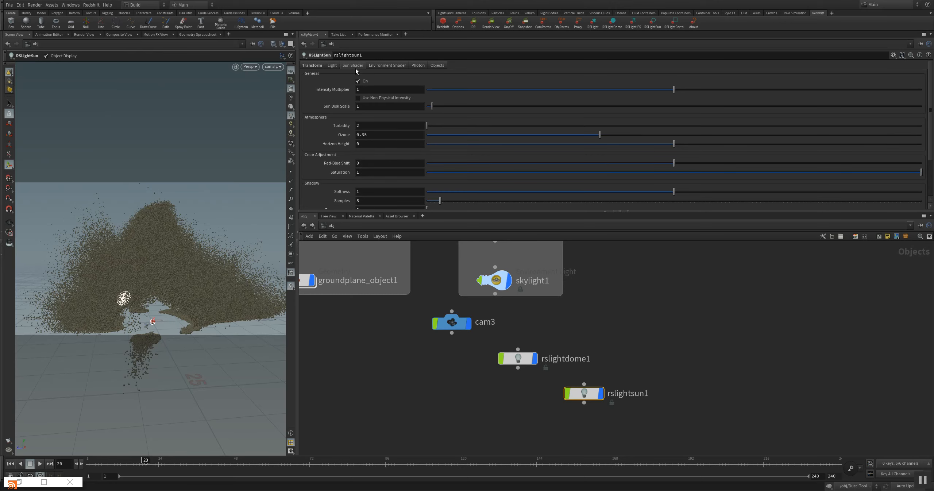
drag(674, 88, 434, 89)
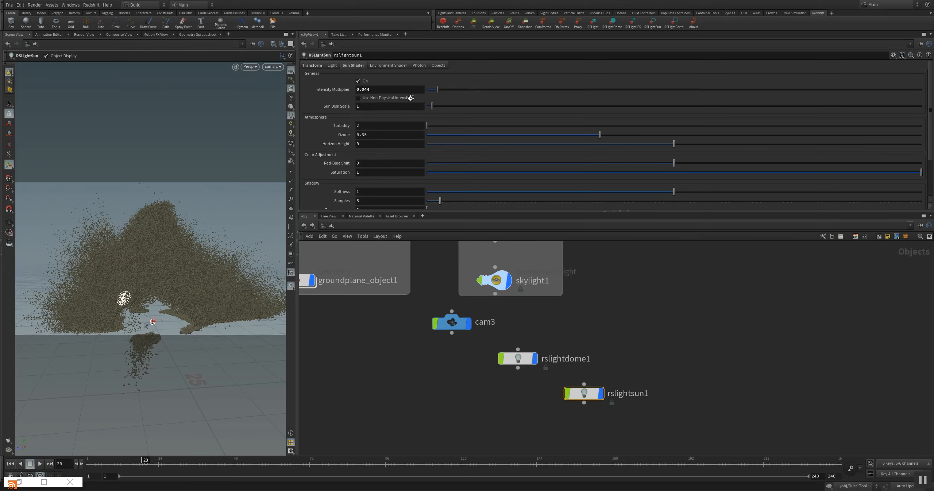
click(518, 358)
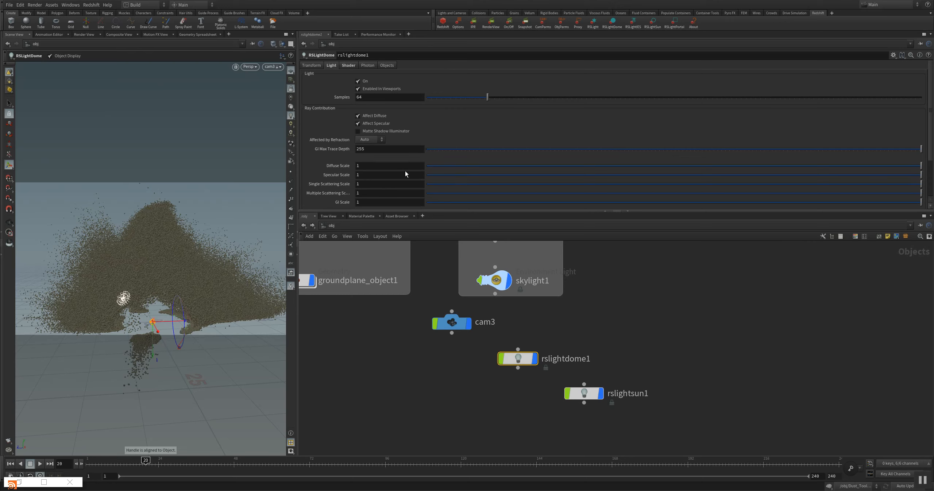
Review rslightdome1's shader settings: intensity multiplier 0.1, Spherical map, background enabled.
click(348, 65)
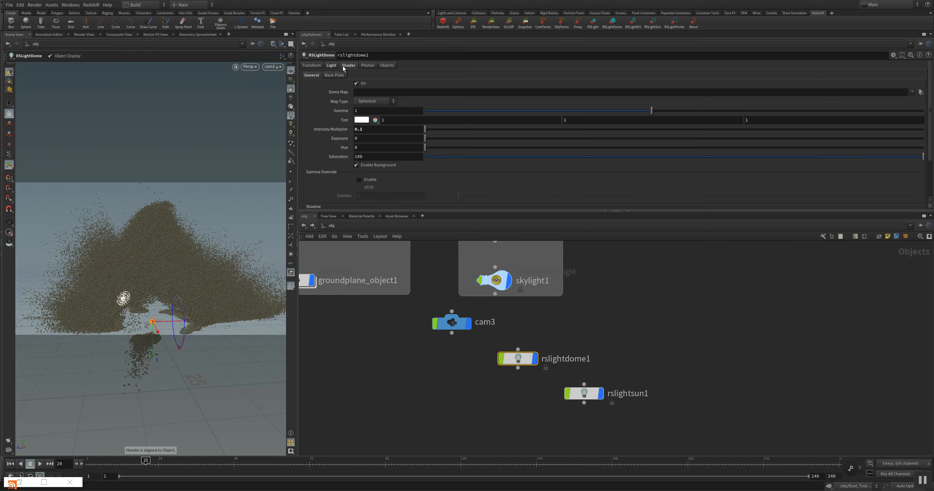
mouse_move(339, 100)
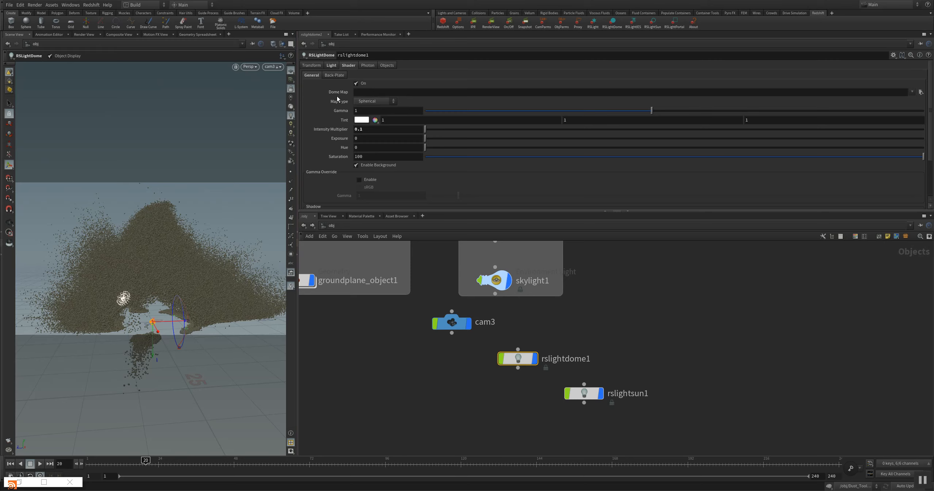
mouse_move(343, 72)
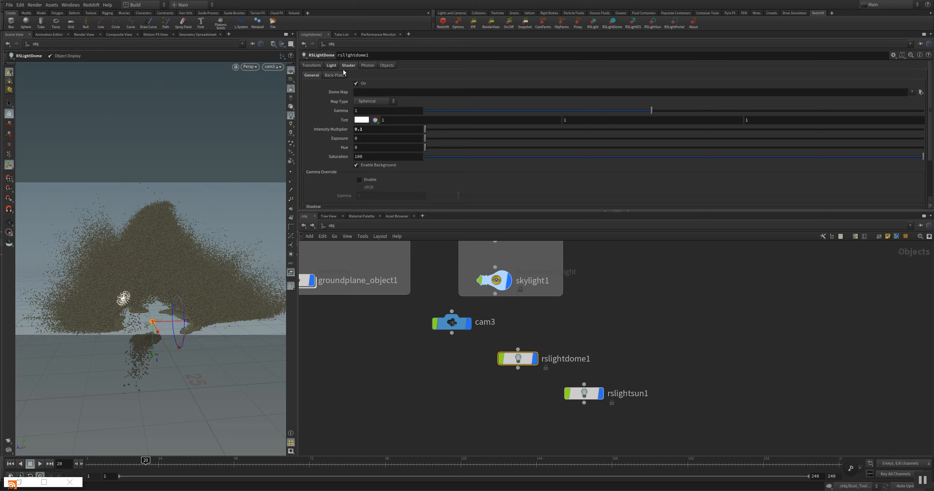
click(331, 65)
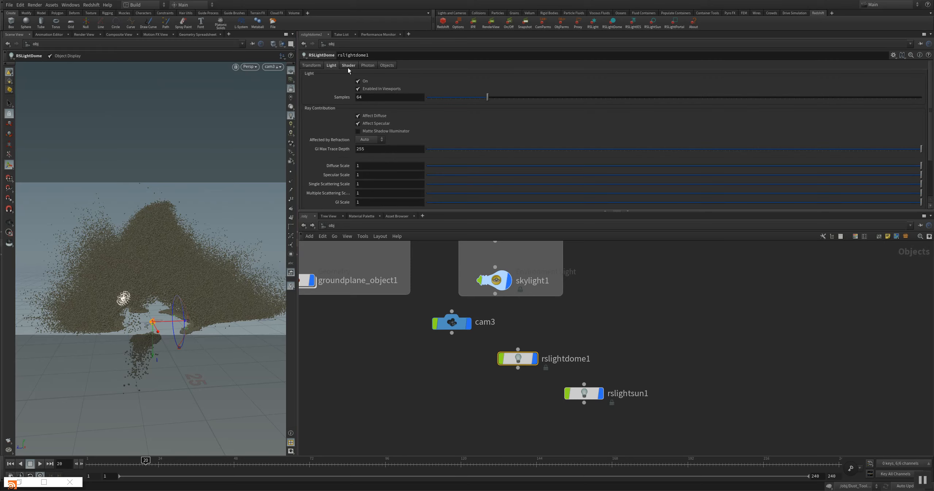
mouse_move(343, 76)
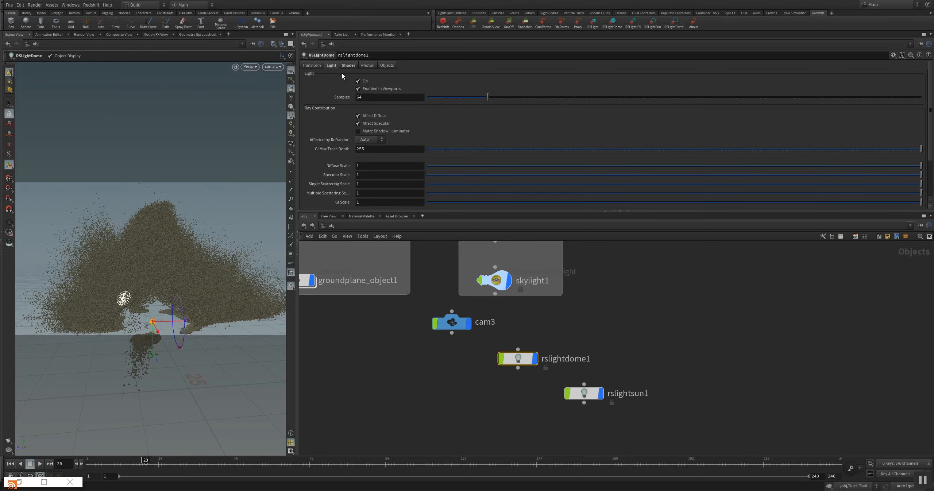
mouse_move(348, 68)
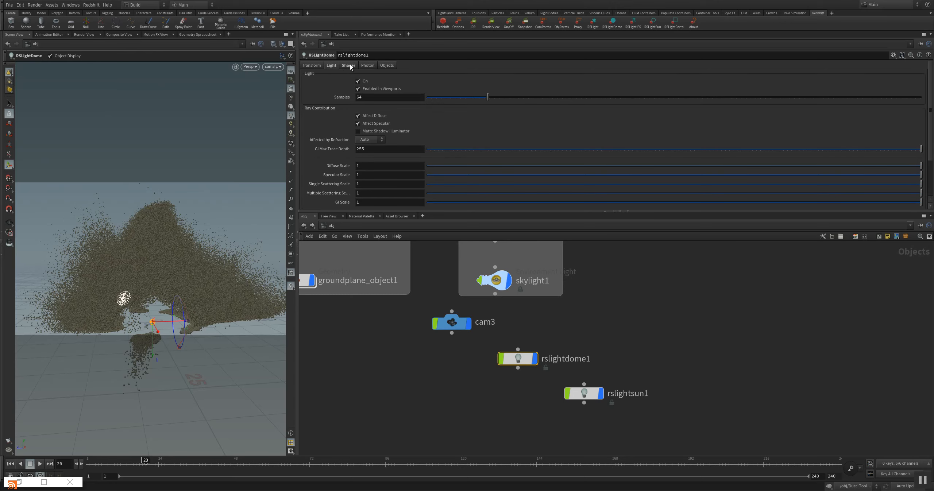
click(332, 65)
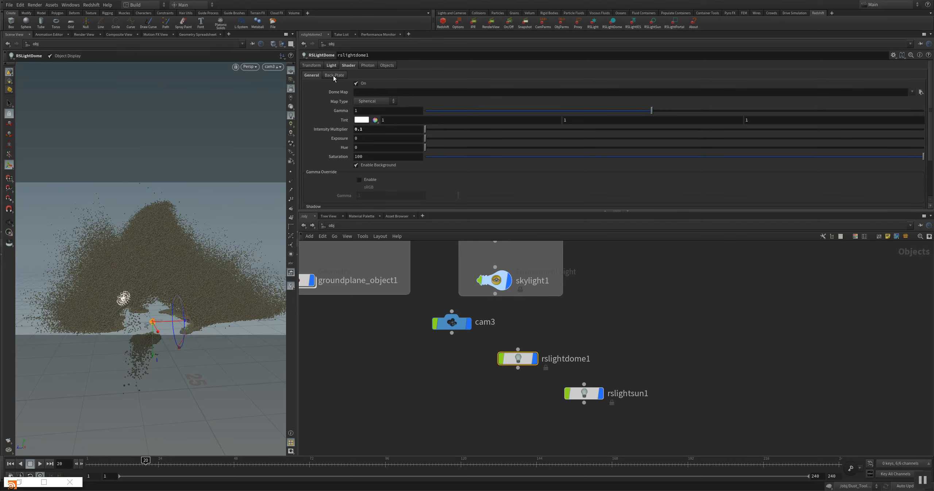
mouse_move(449, 167)
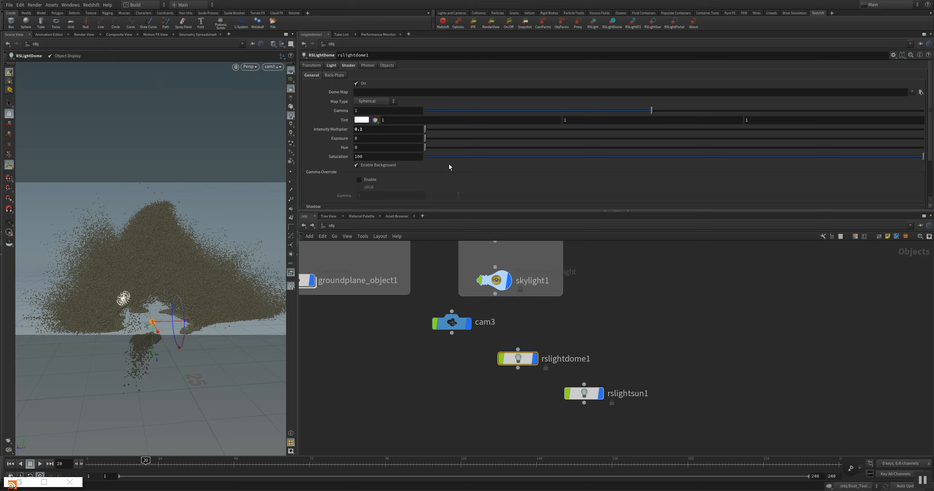
mouse_move(435, 297)
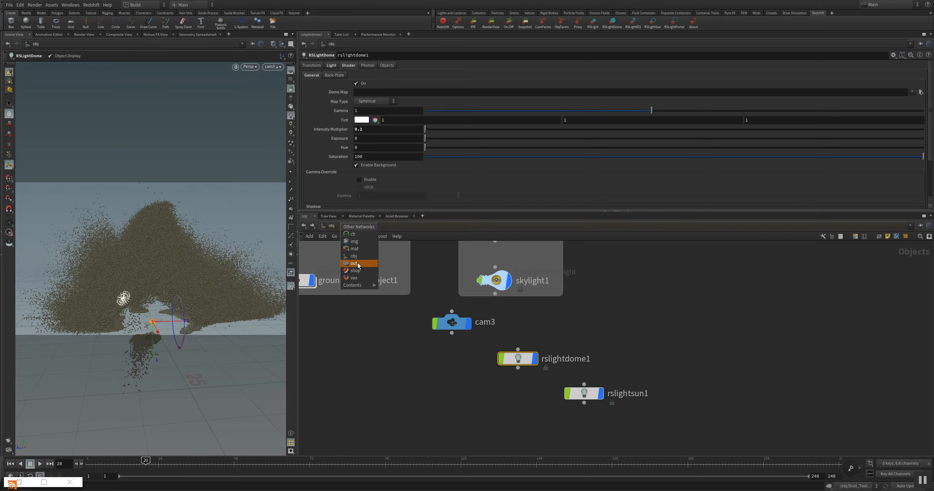
Enable IPR Progressive Rendering on Redshift_ROP1 and launch the IPR render in MPlay.
click(354, 262)
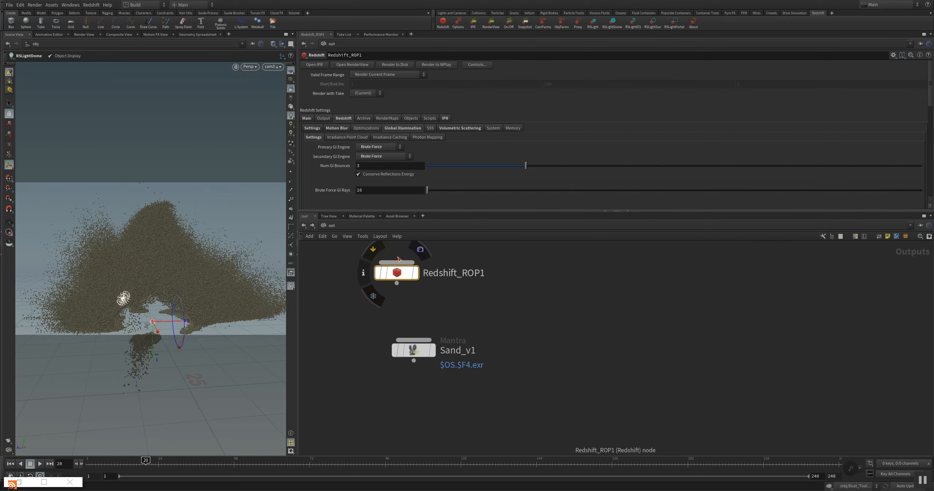
click(445, 118)
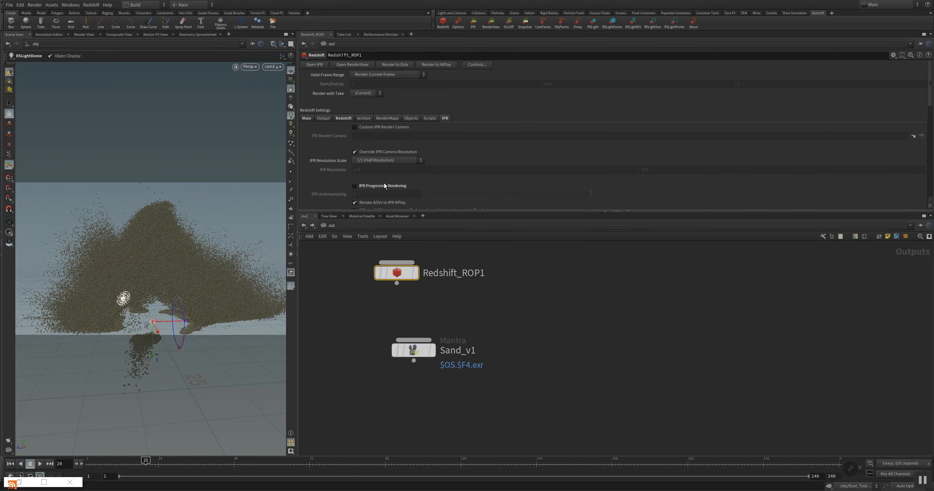
click(355, 186)
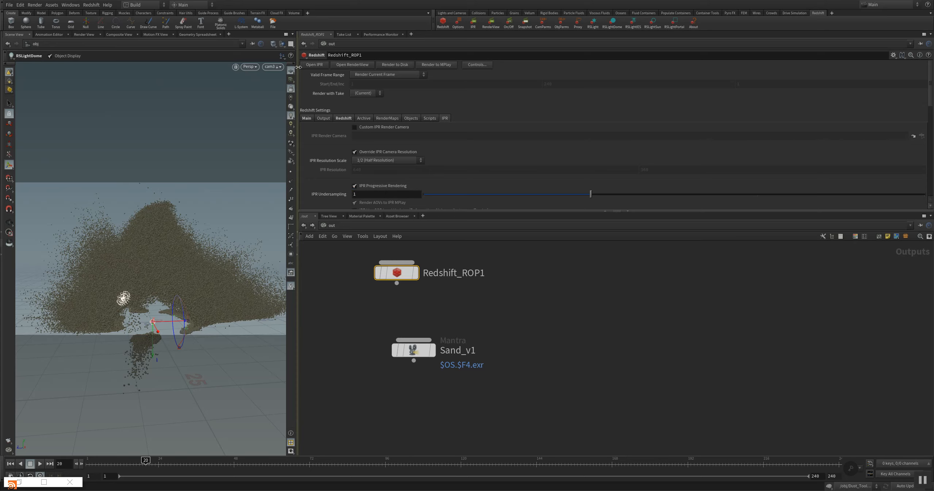
click(314, 64)
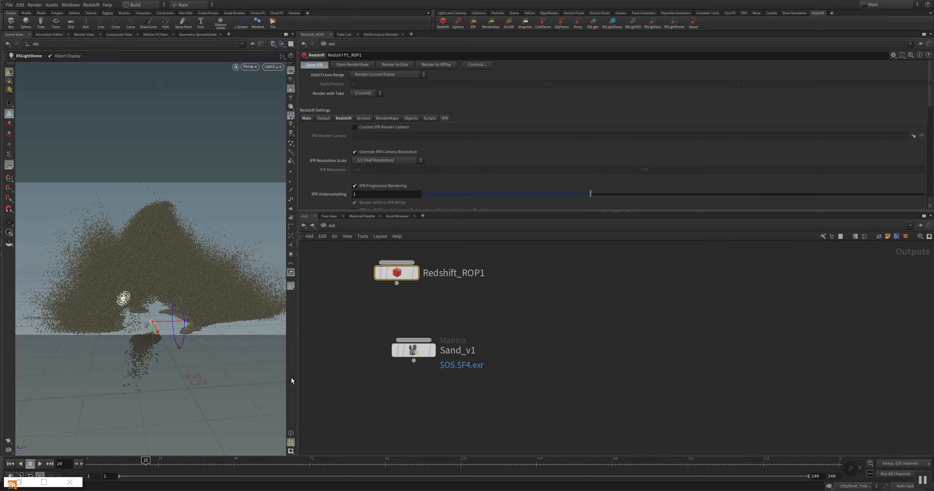
mouse_move(316, 415)
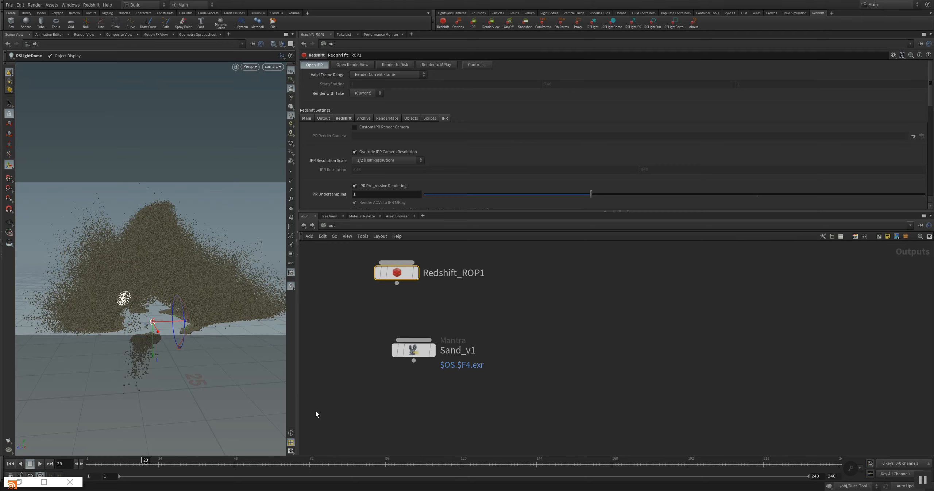
click(315, 64)
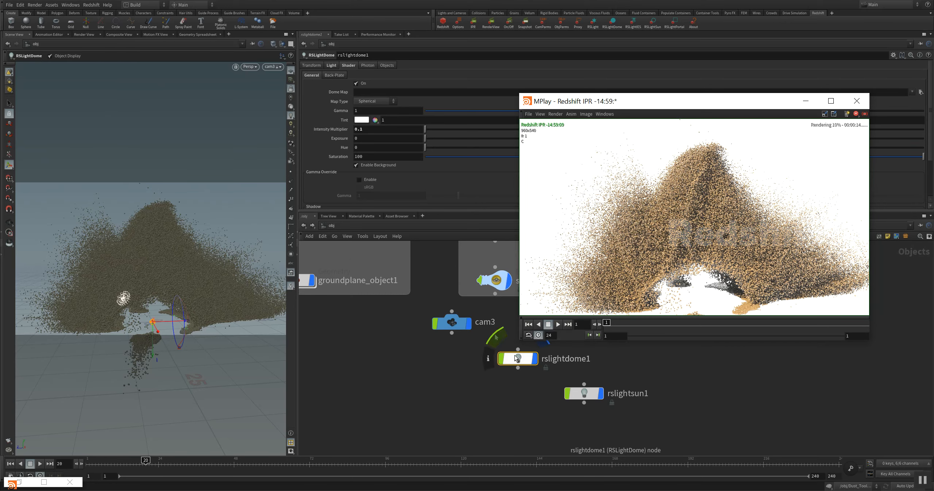
Set rslightdome1's intensity multiplier to 0.01 and move the MPlay IPR window aside.
click(332, 65)
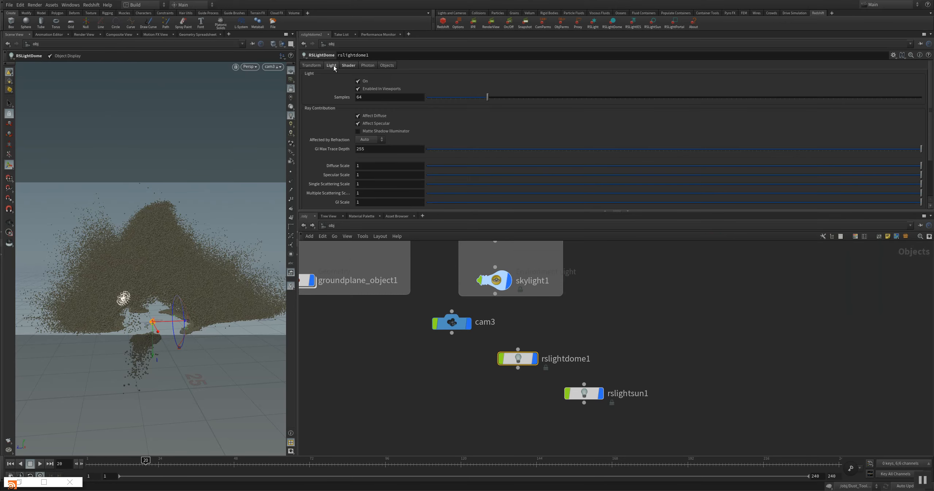
click(348, 65)
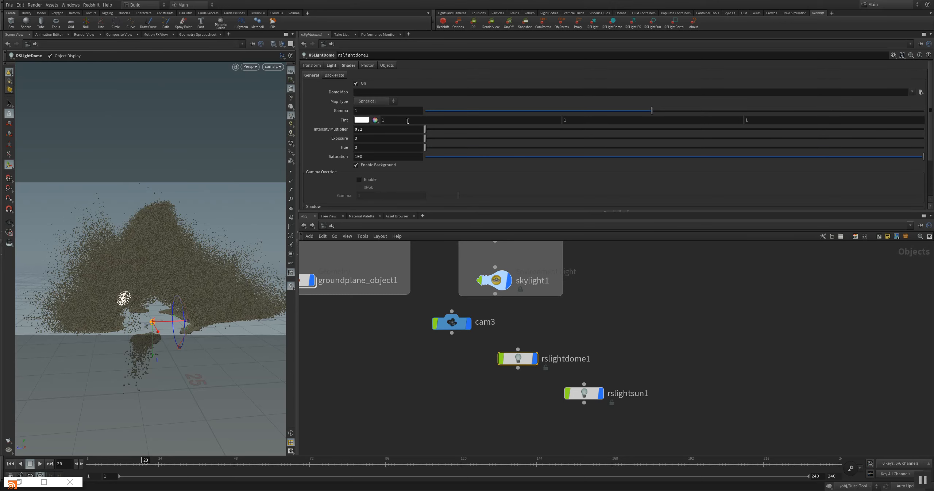
click(472, 23)
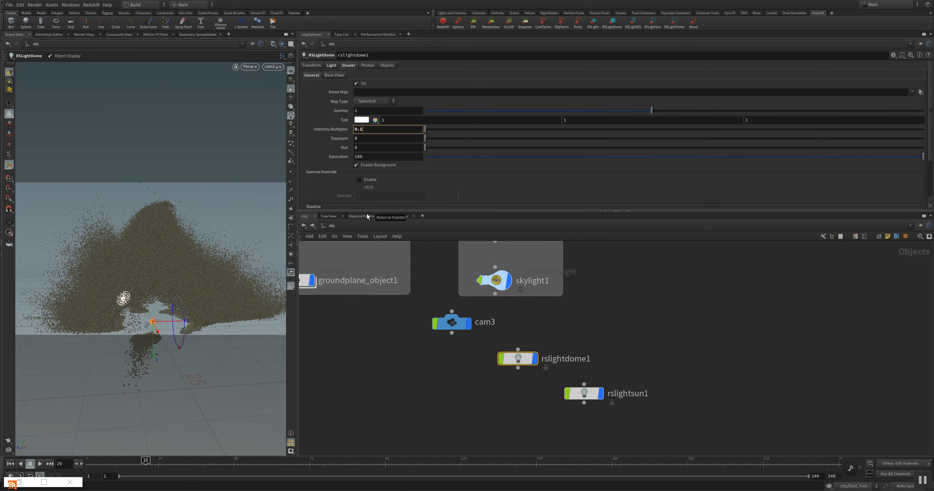
text(0.01)
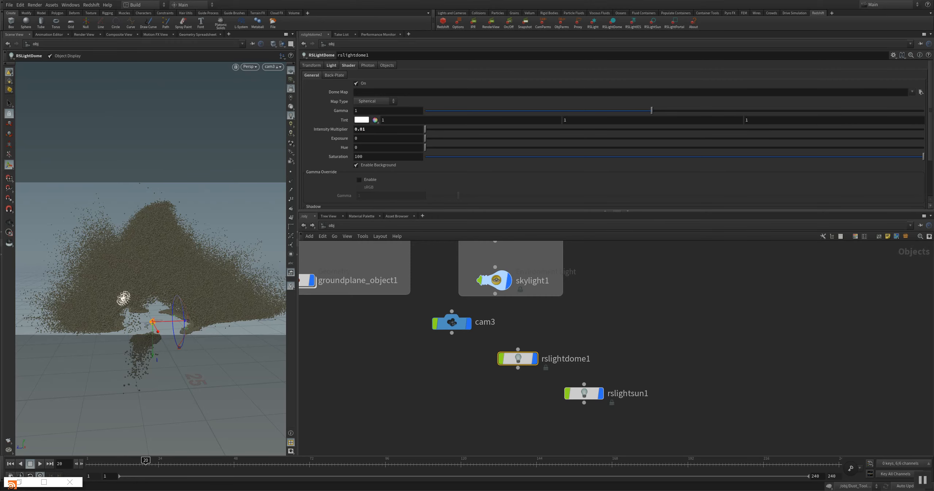
click(472, 22)
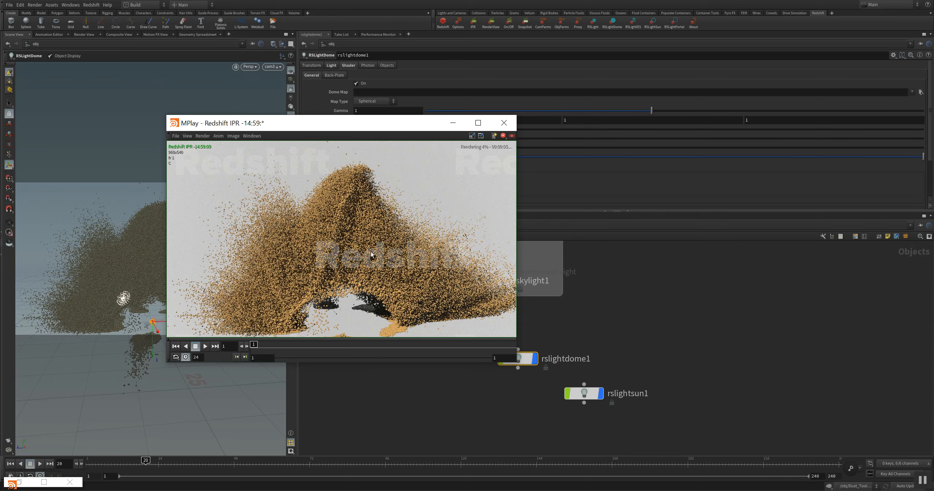
mouse_move(335, 226)
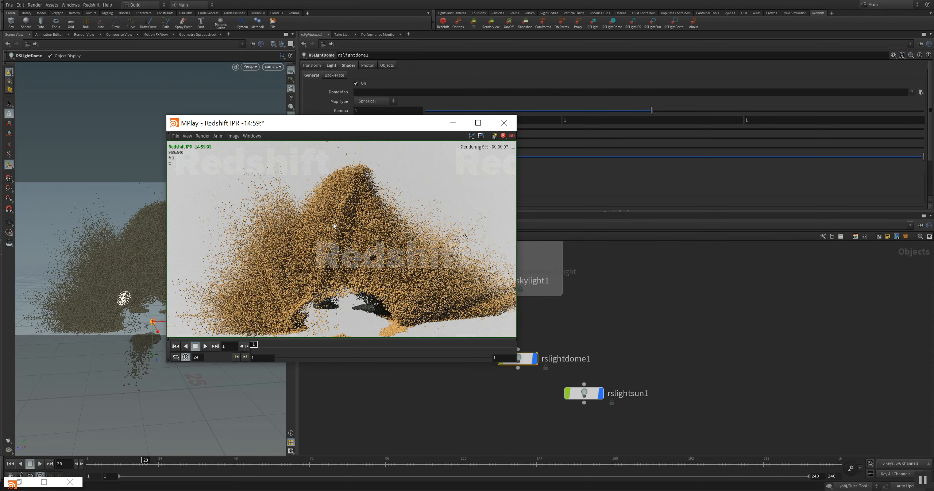
drag(340, 122, 203, 134)
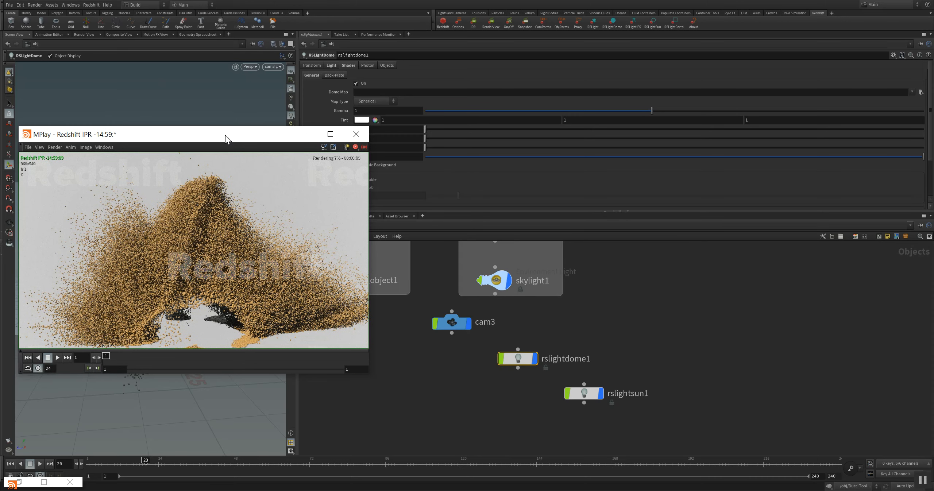
mouse_move(484, 364)
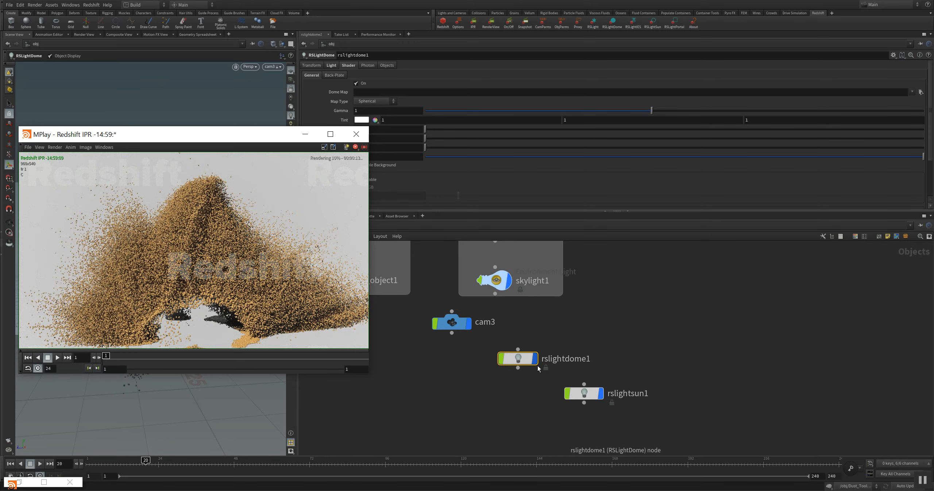
Raise rslightsun1's intensity multiplier to 0.918 and bring the MPlay IPR render forward.
click(584, 393)
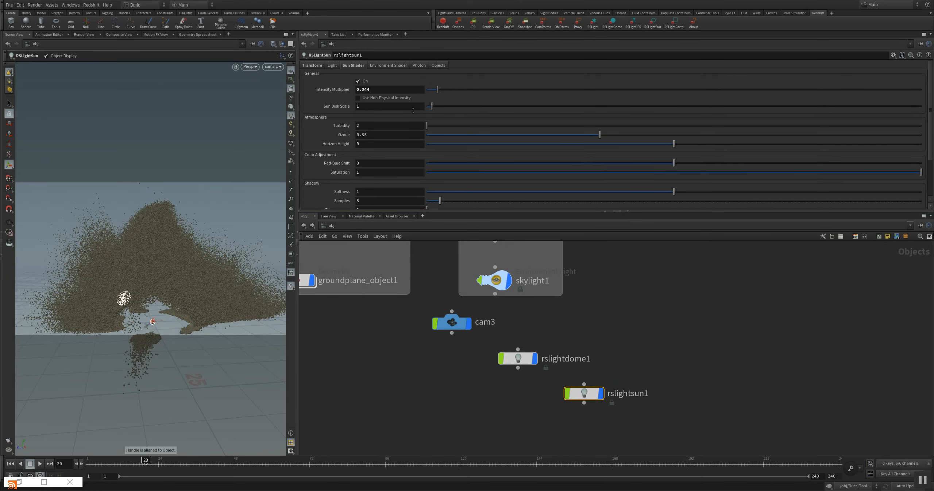
drag(434, 88, 430, 89)
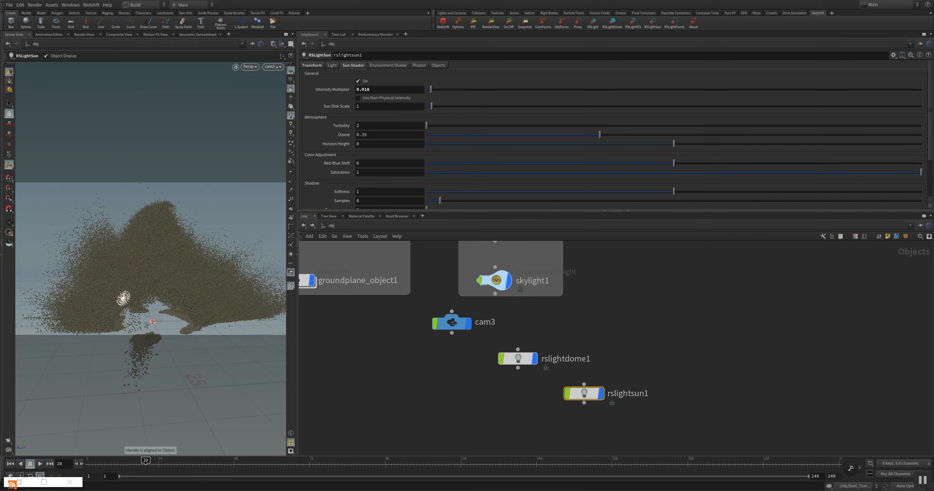
click(473, 23)
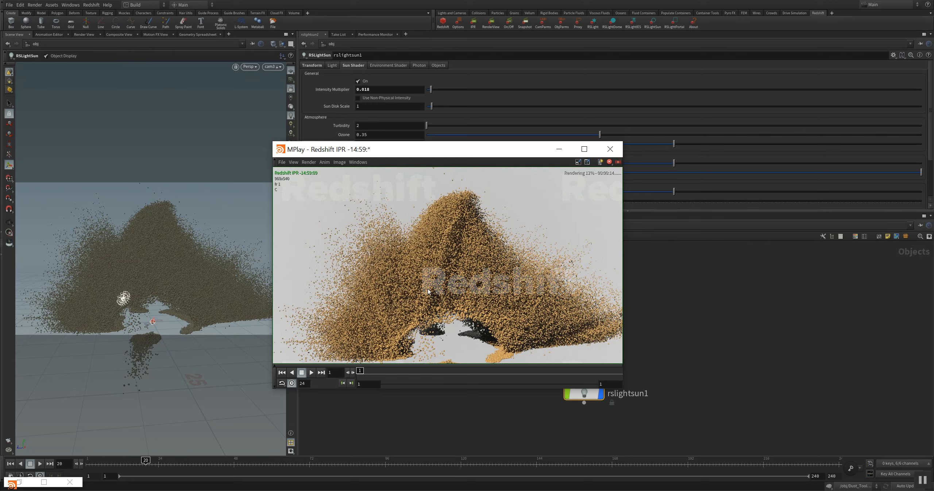
Orbit around the sand cloud and start a Redshift IPR render.
click(610, 148)
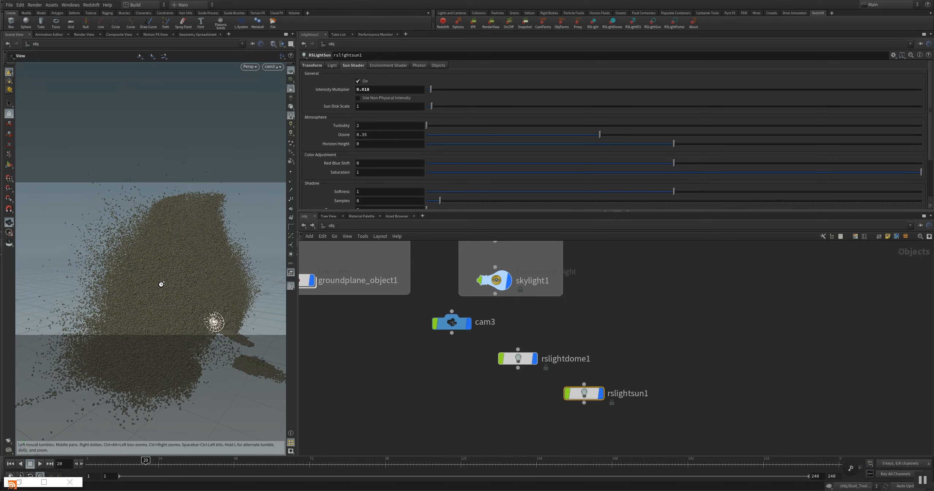
drag(215, 322, 171, 289)
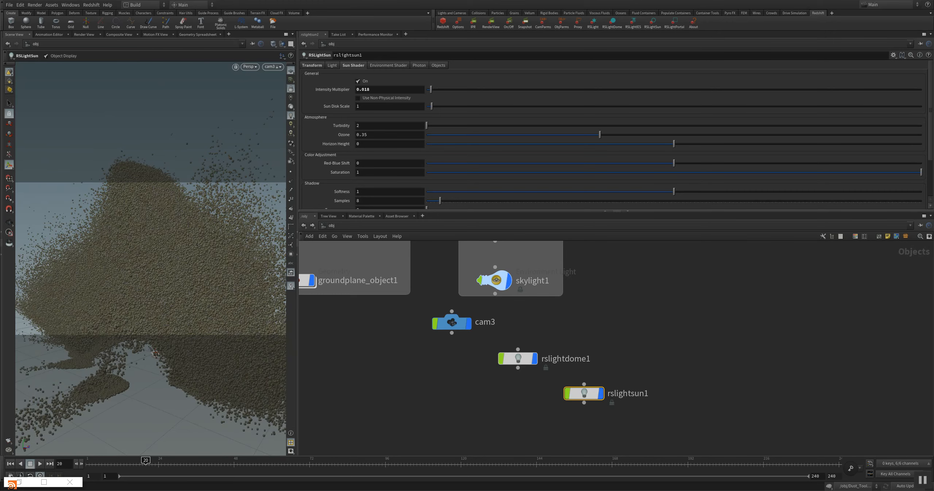
click(472, 22)
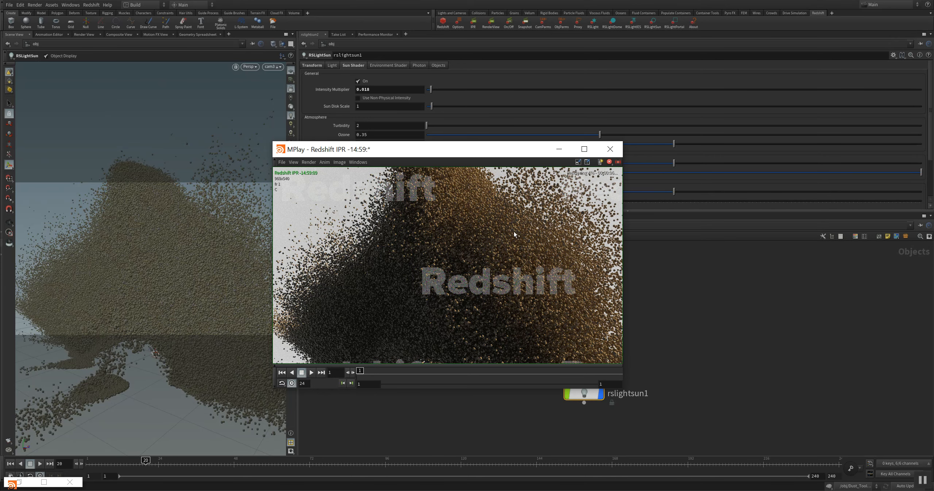
Re-render the sand explosion in IPR from a lower, side-on view.
click(611, 149)
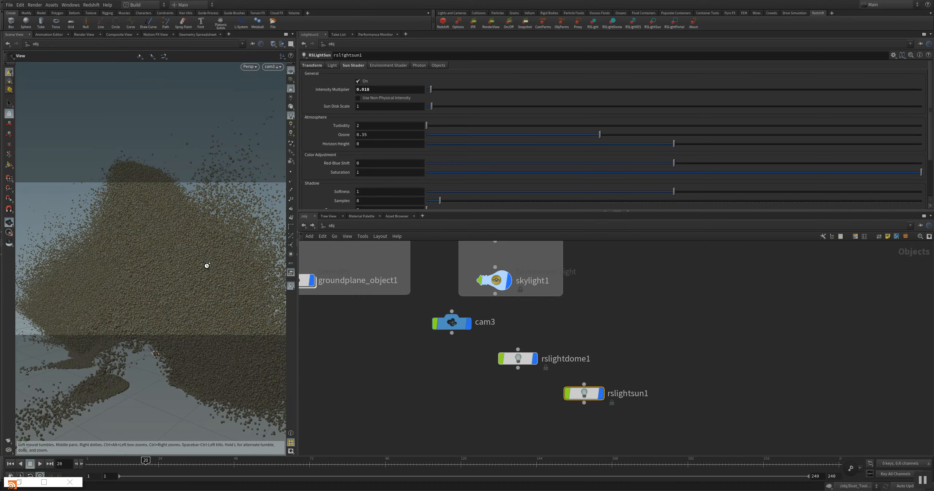
drag(207, 265, 200, 340)
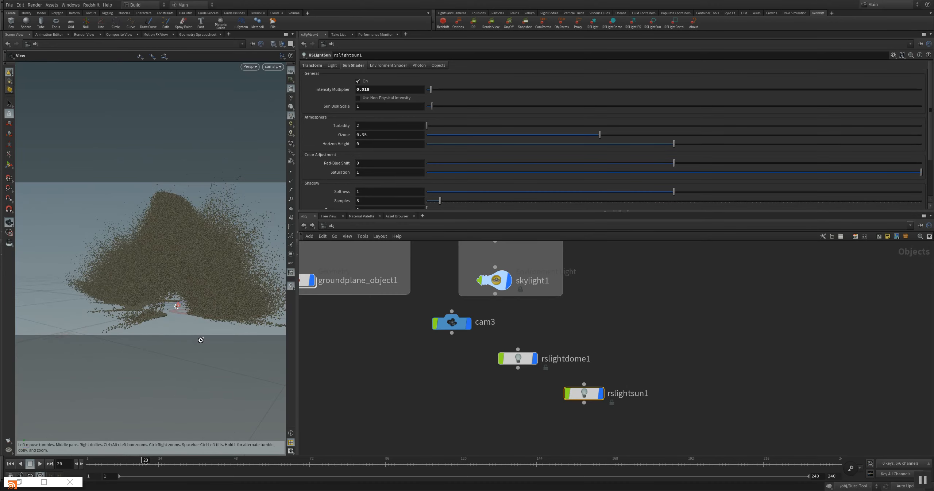
click(472, 22)
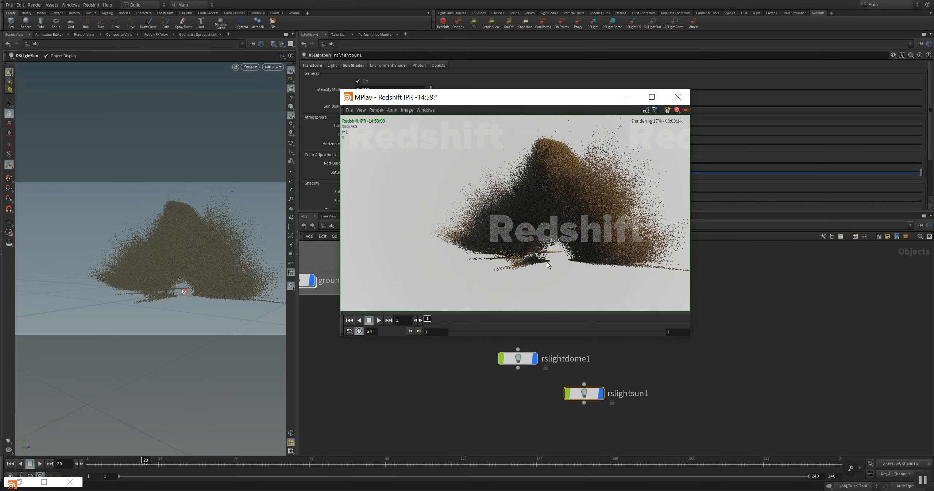
mouse_move(505, 298)
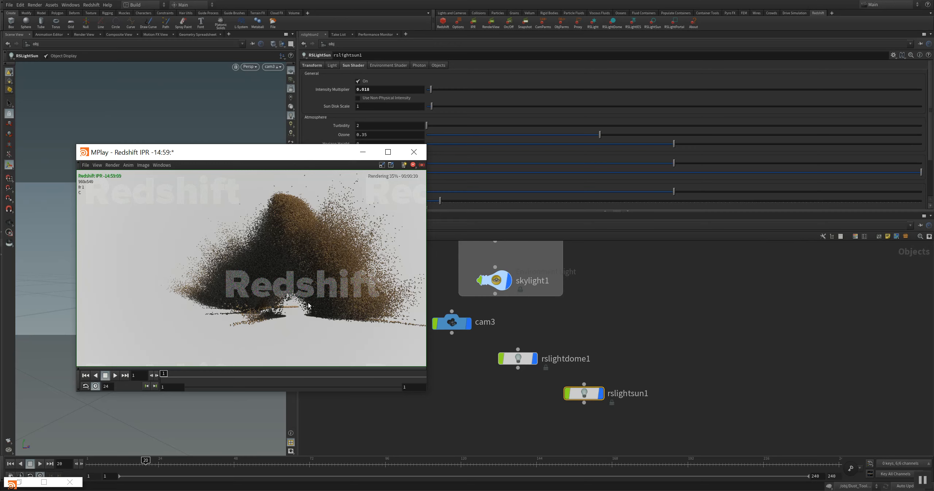
mouse_move(343, 234)
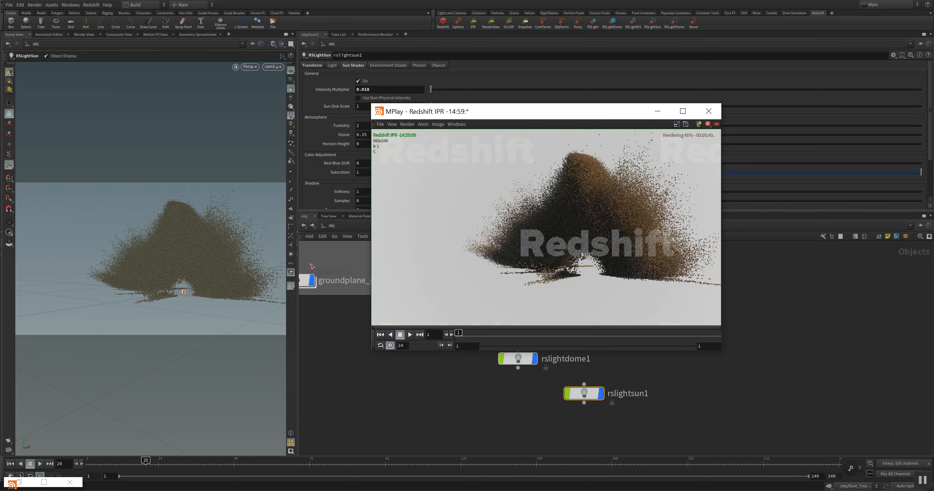
mouse_move(492, 407)
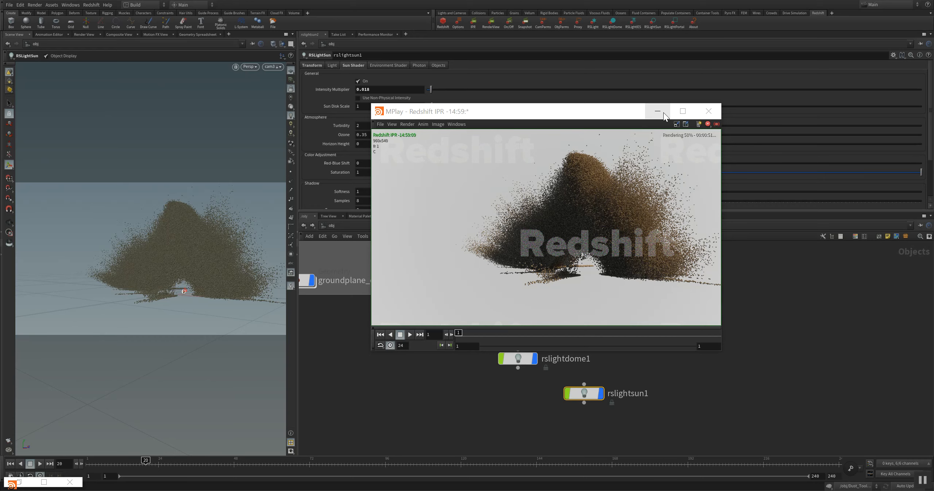
Minimize MPlay, enter Dust_Tool, and write the Smoke_Source_v1 cache to disk.
click(658, 110)
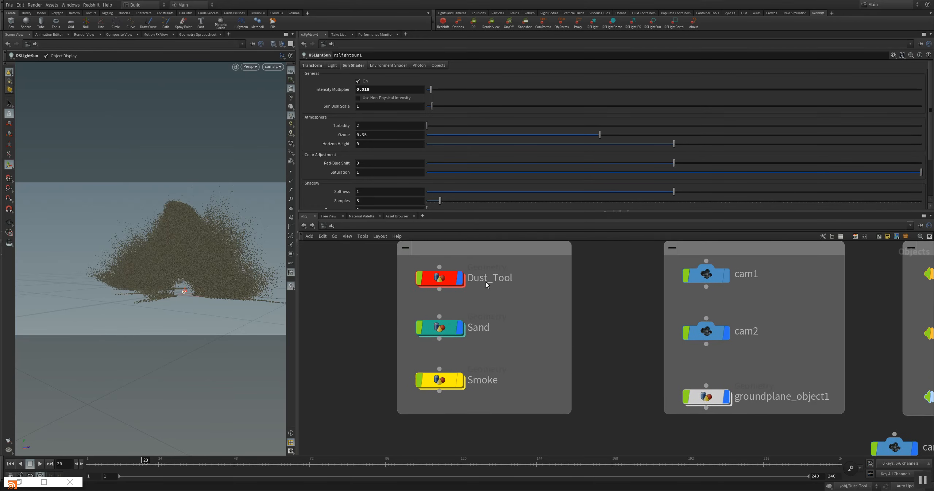
mouse_move(441, 272)
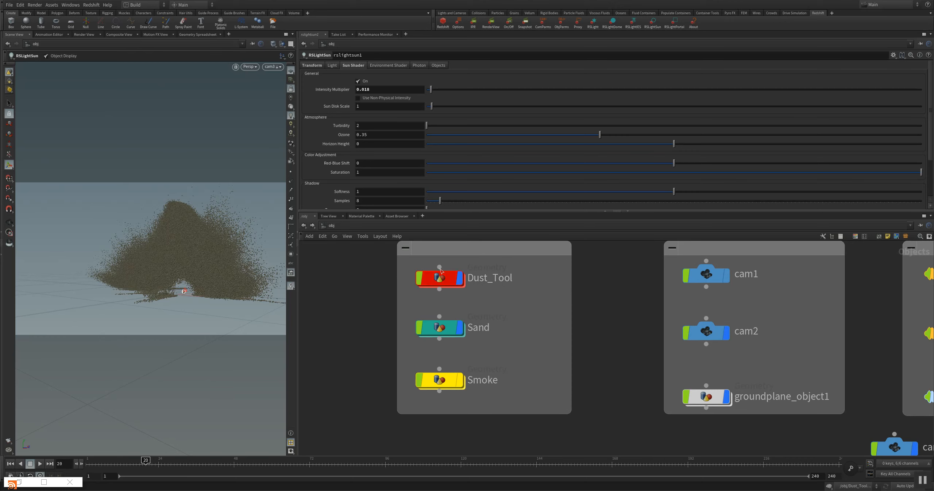
double_click(441, 278)
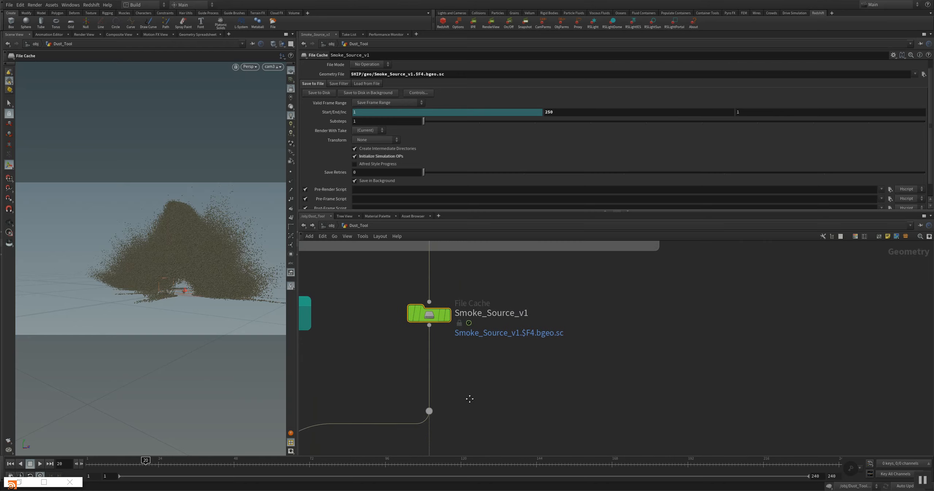
mouse_move(353, 90)
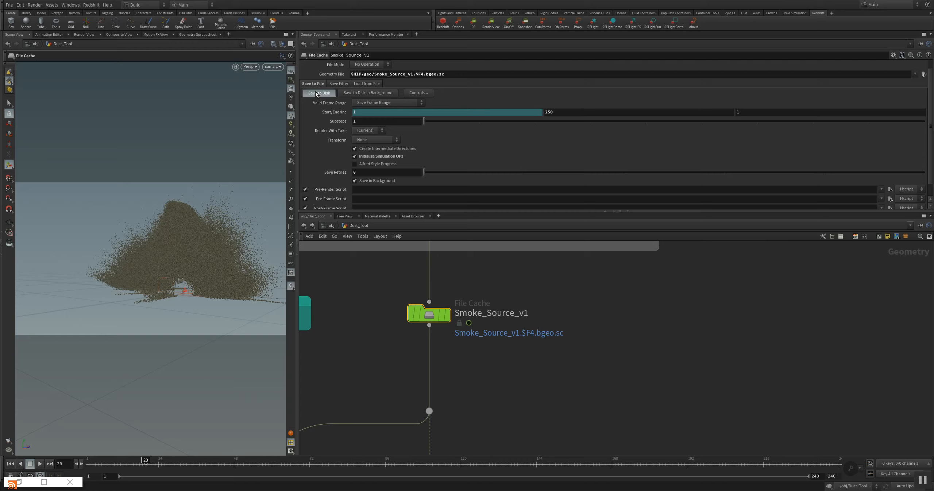
click(319, 93)
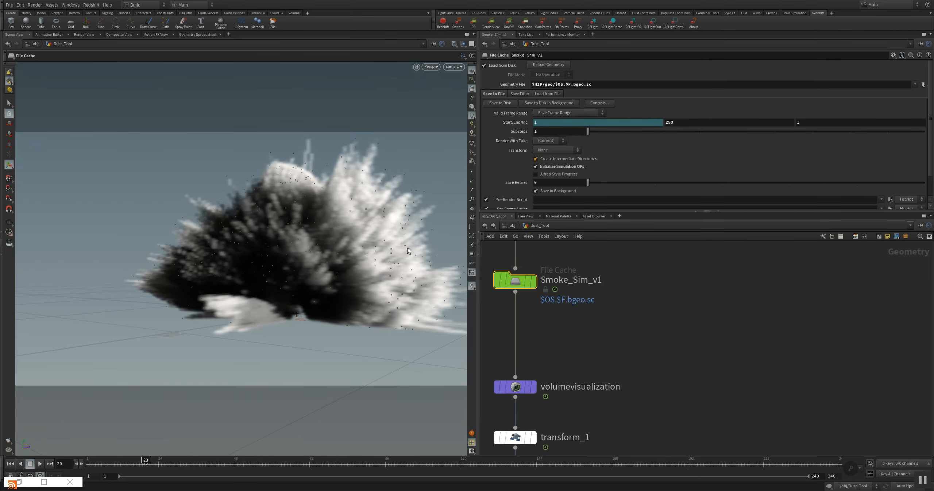
mouse_move(397, 289)
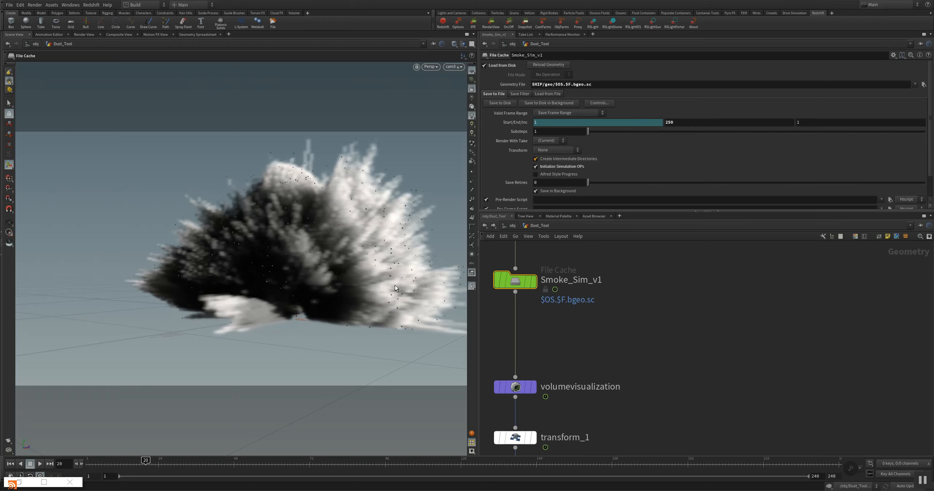
drag(395, 288, 326, 287)
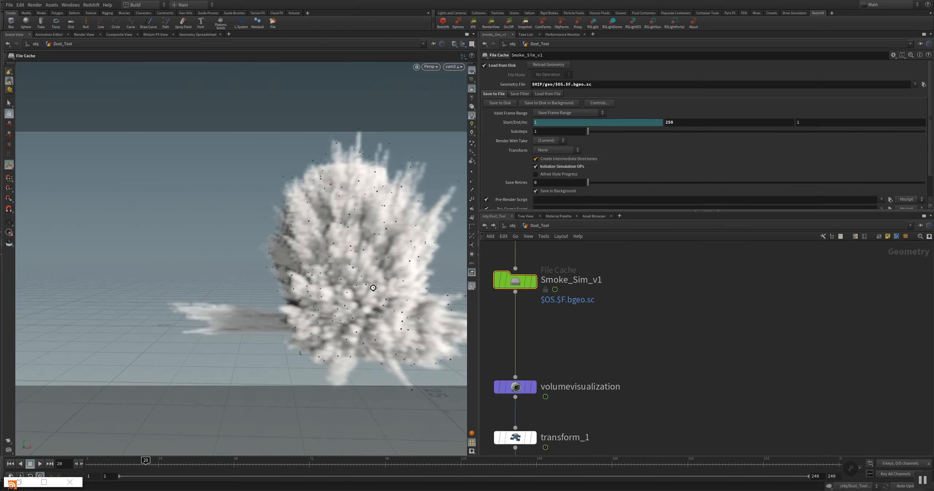
drag(373, 287, 326, 284)
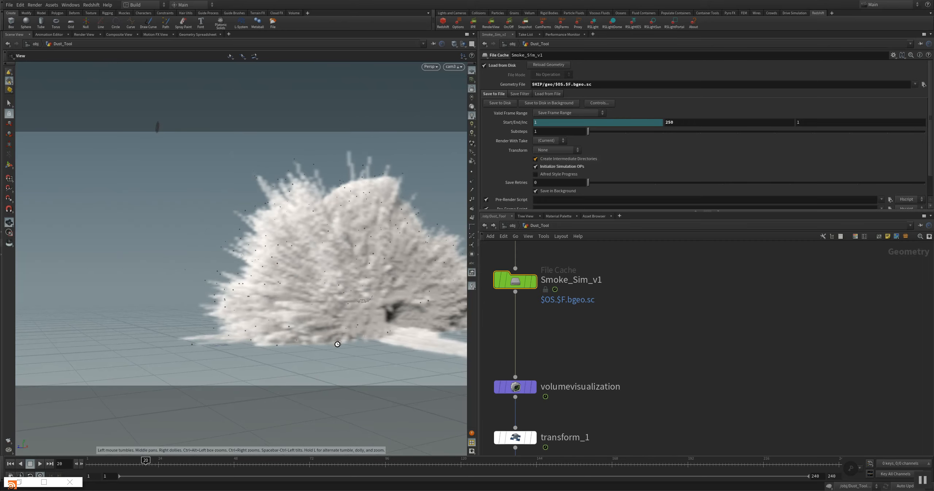
drag(338, 345, 365, 269)
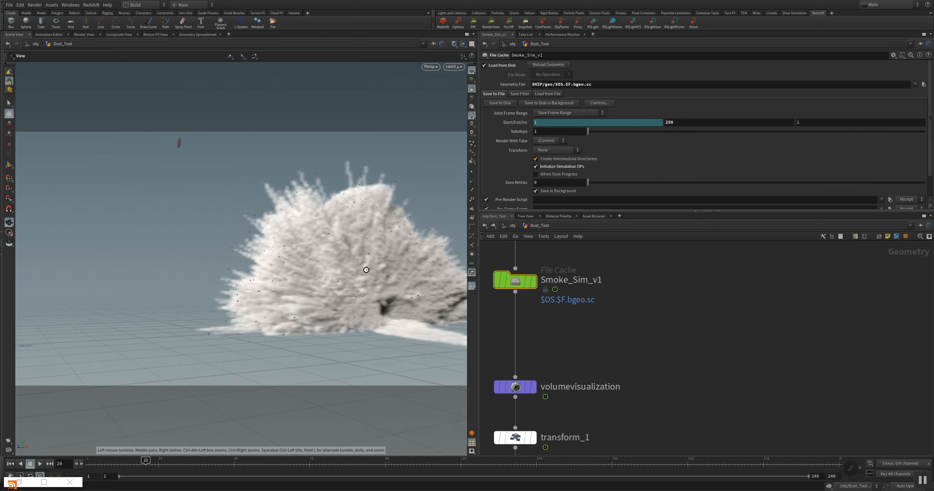
drag(366, 269, 272, 293)
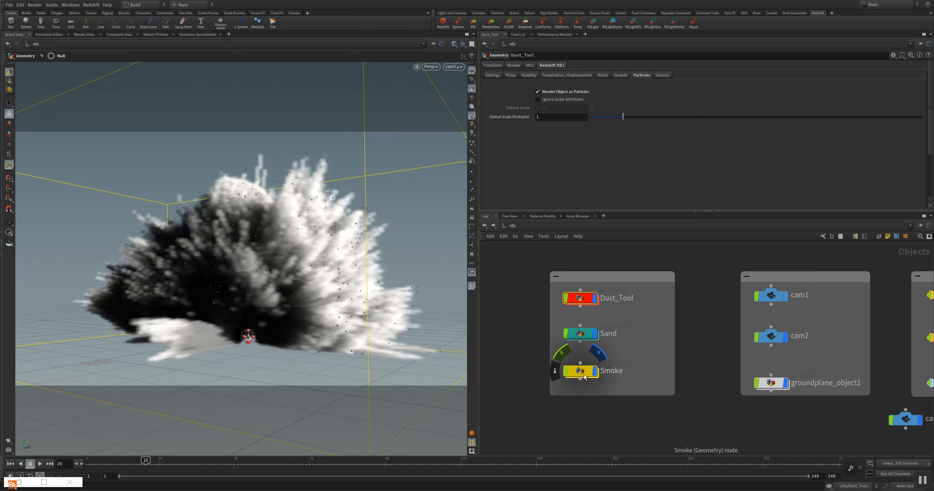
Review the Smoke object's rs_volume1 material and volume settings, then switch to /out.
click(581, 370)
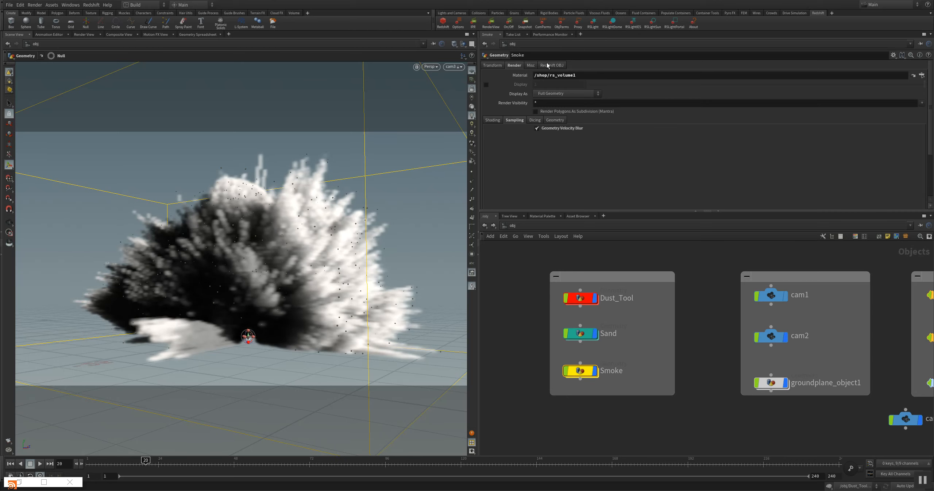
mouse_move(549, 64)
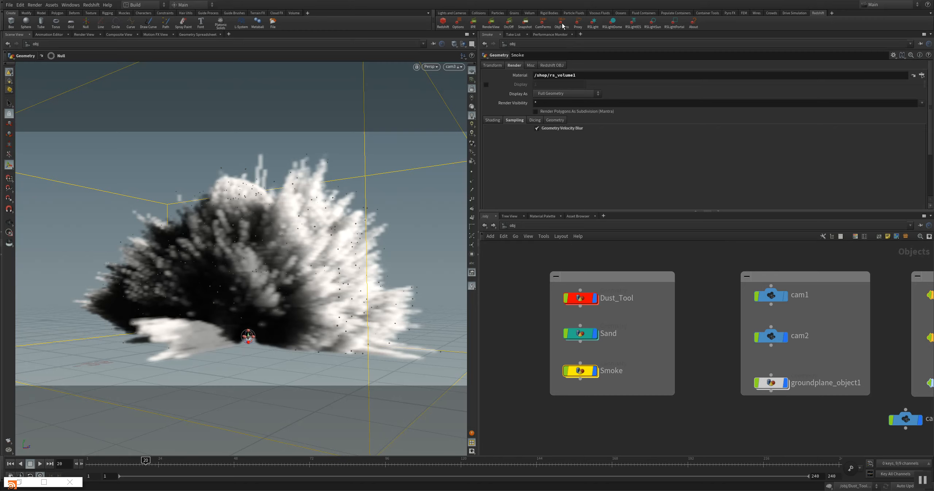
mouse_move(508, 70)
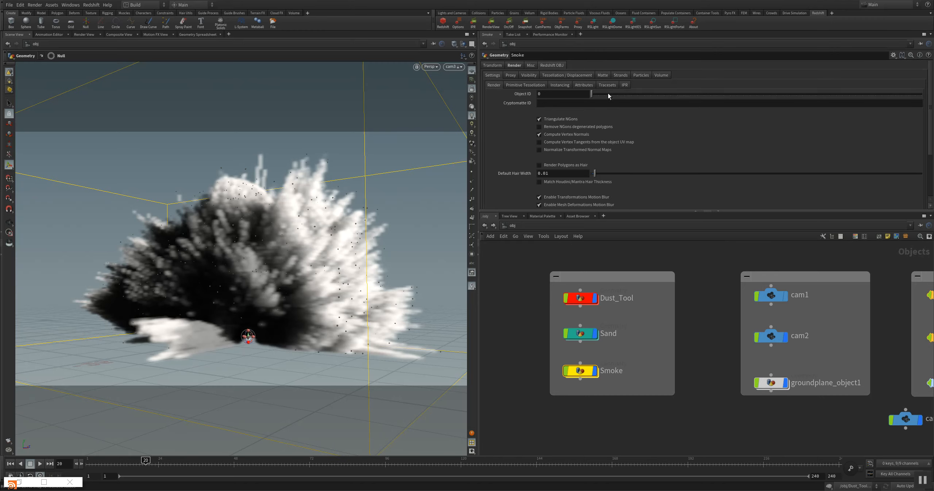
click(661, 75)
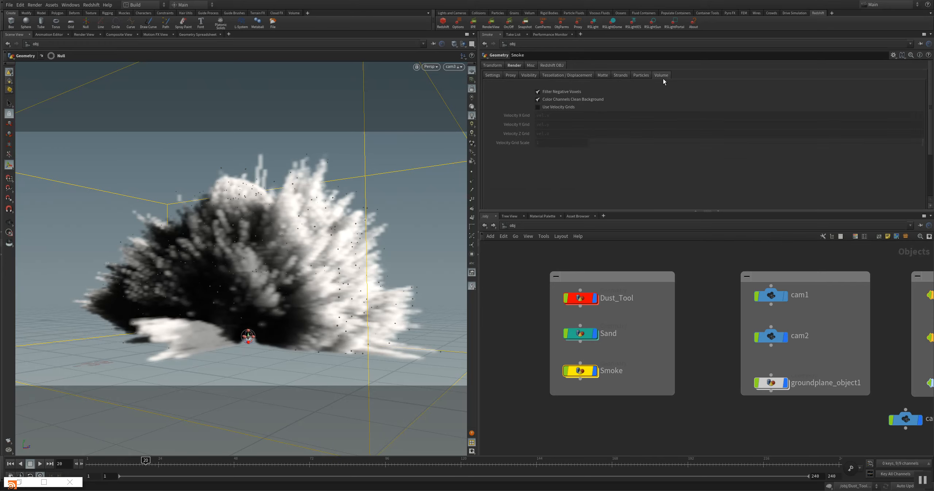
mouse_move(550, 72)
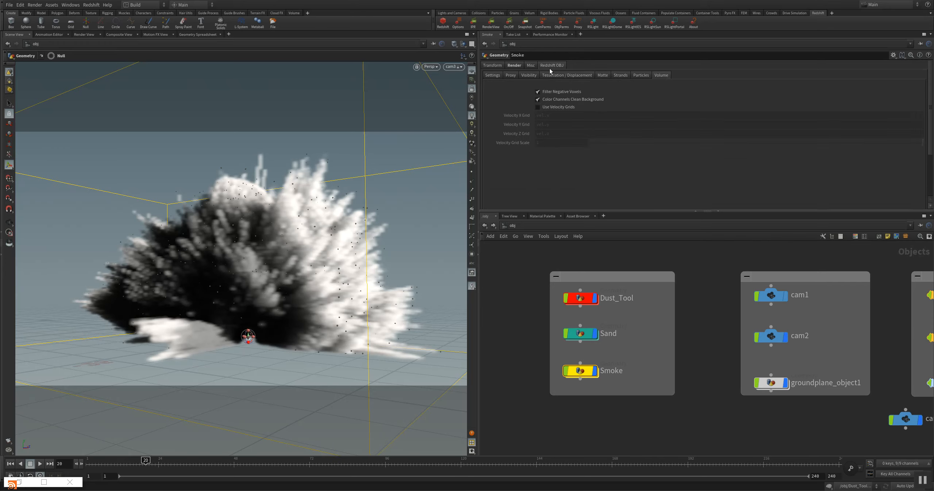
mouse_move(540, 87)
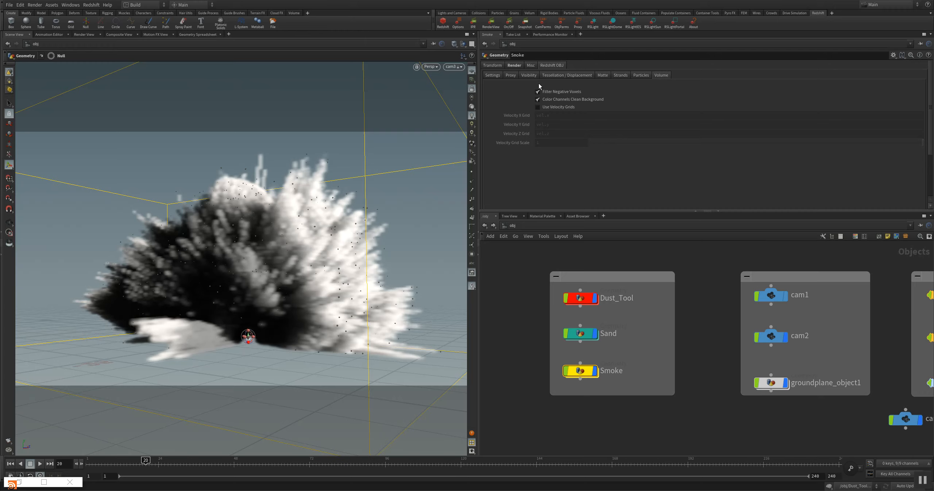
mouse_move(597, 320)
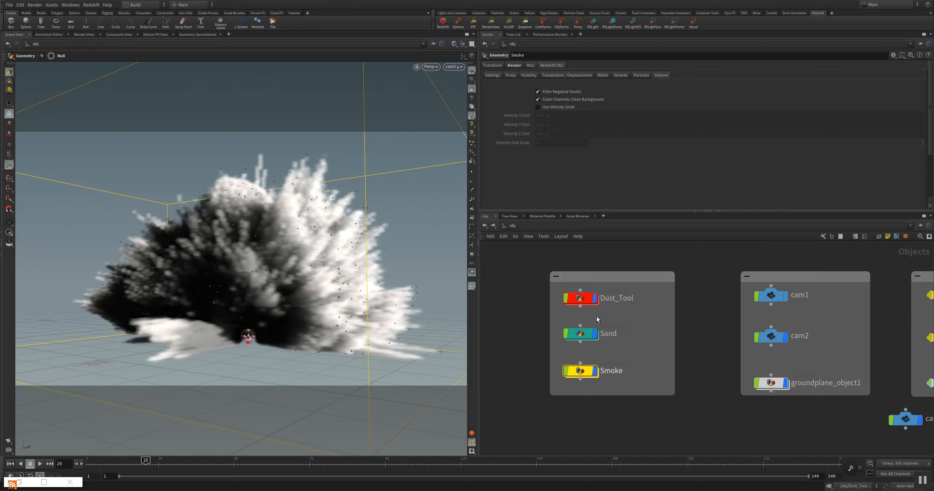
mouse_move(523, 79)
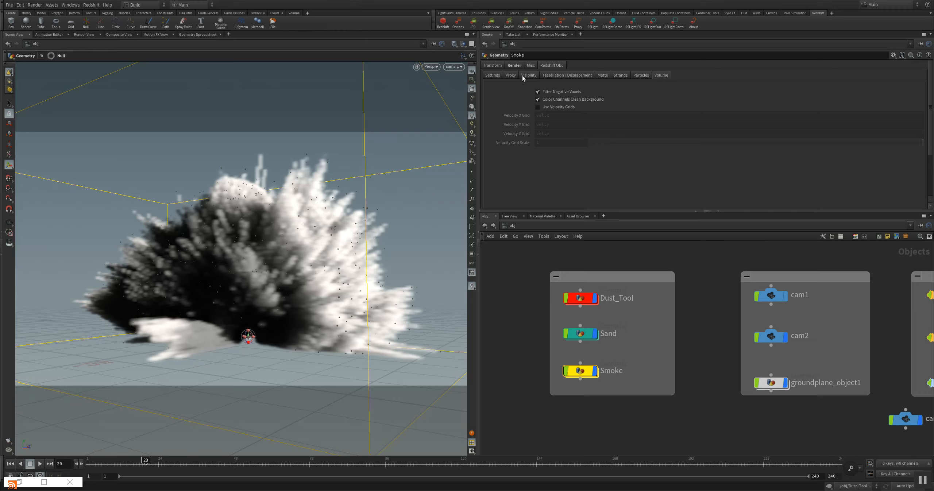
click(510, 65)
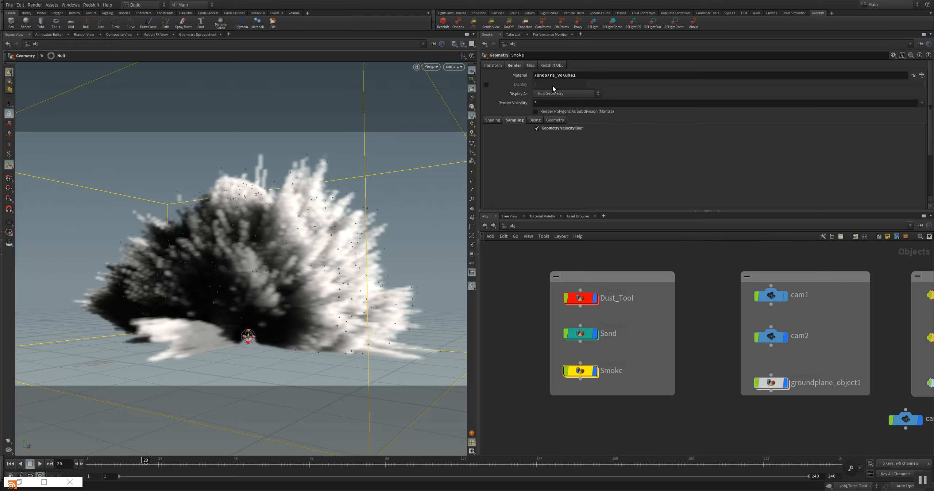
mouse_move(552, 78)
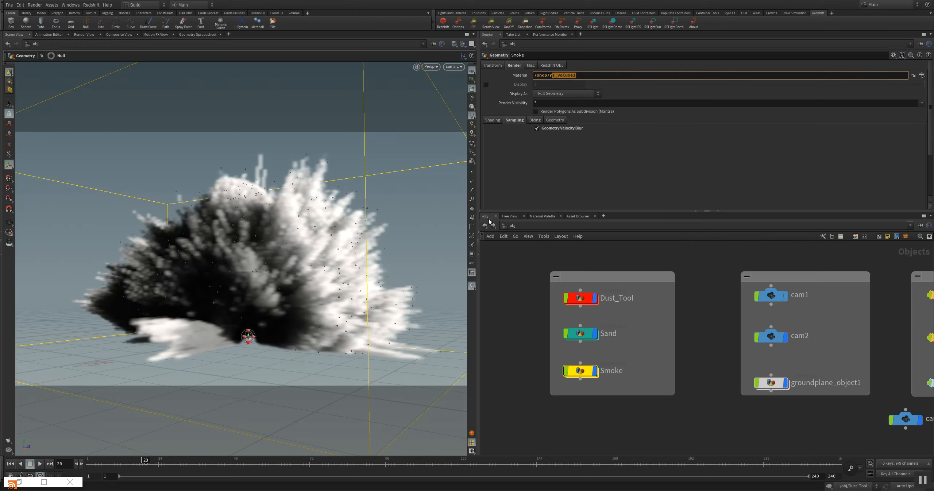
mouse_move(541, 232)
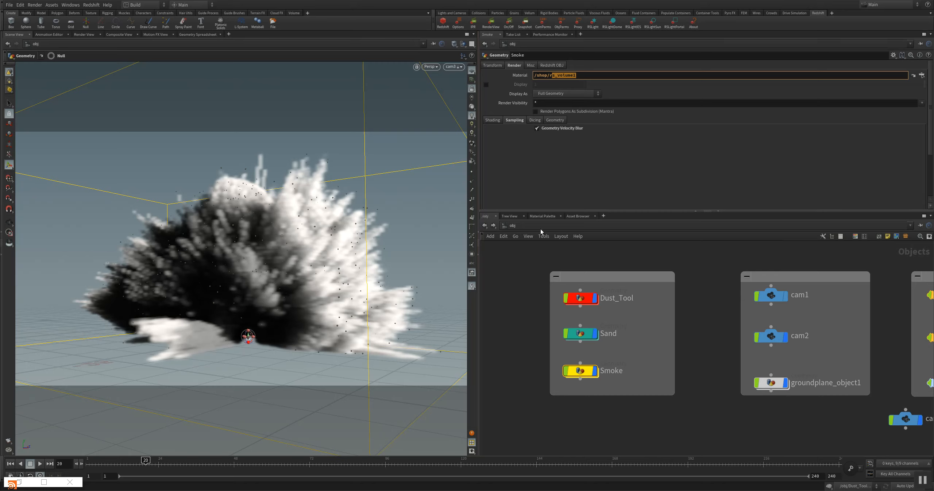
click(512, 225)
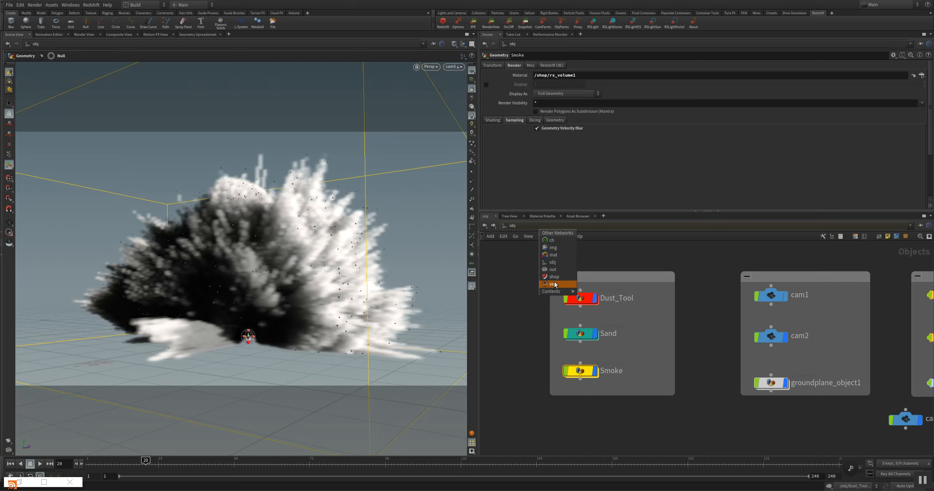
click(553, 270)
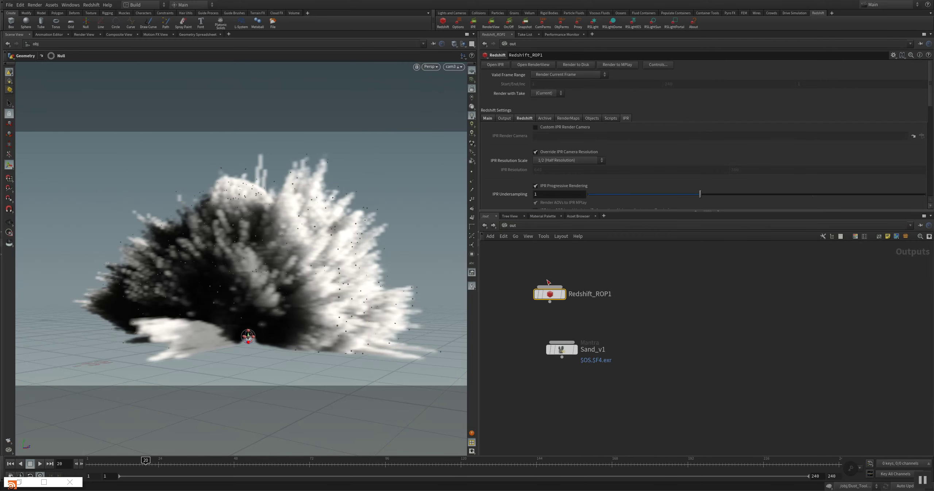